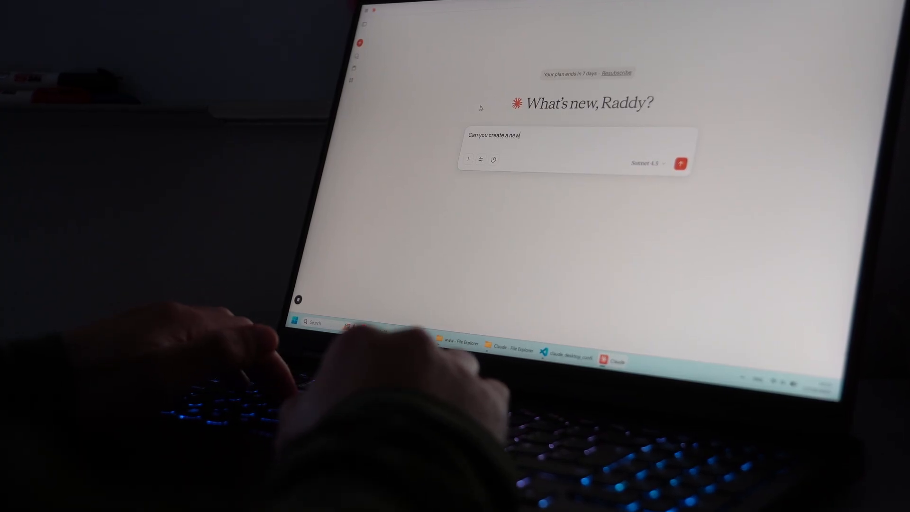
Start typing a Claude chat request beginning 'Can you create a new cate…'
text(cate)
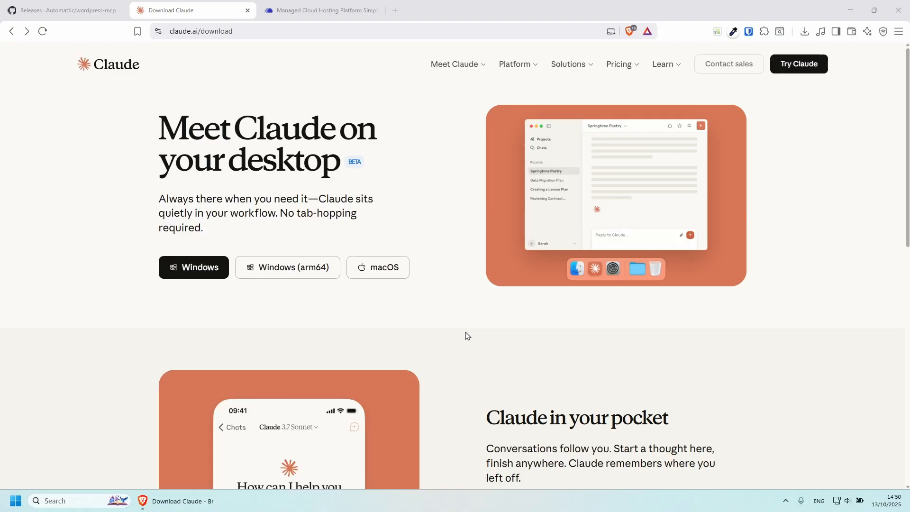
mouse_move(268, 165)
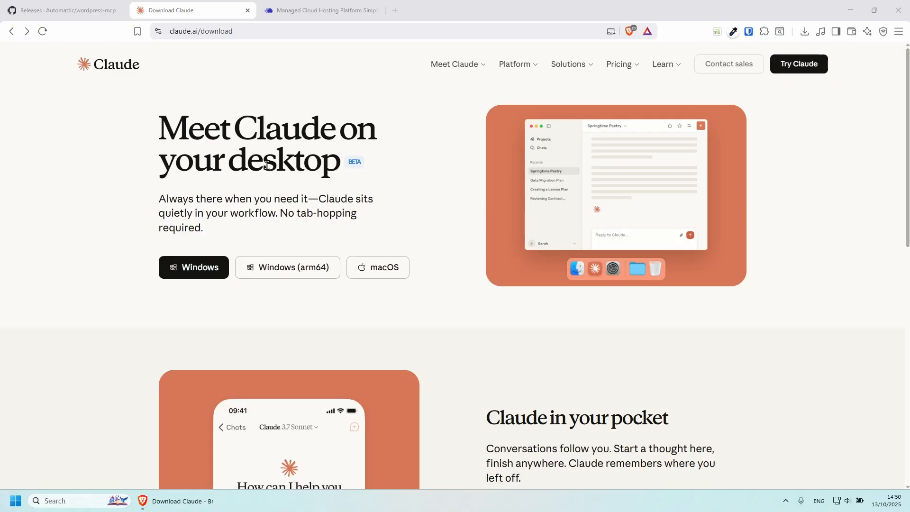
mouse_move(286, 165)
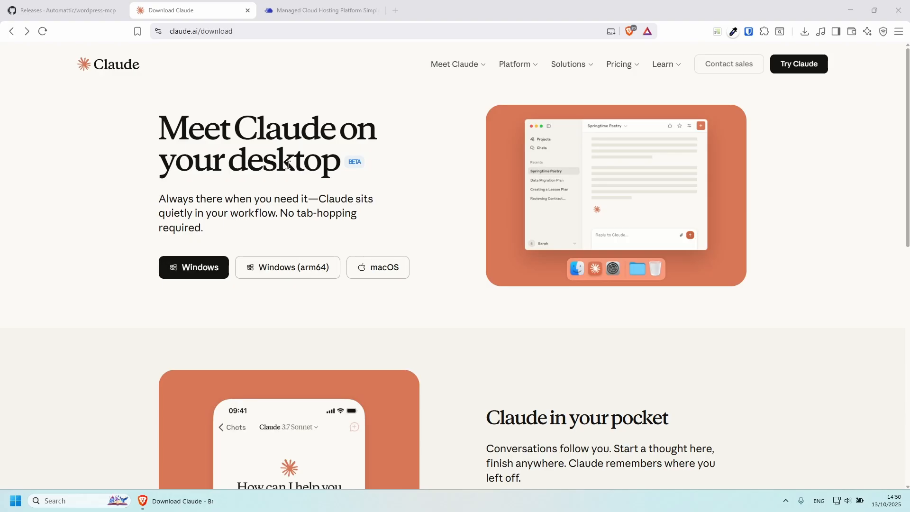
mouse_move(306, 177)
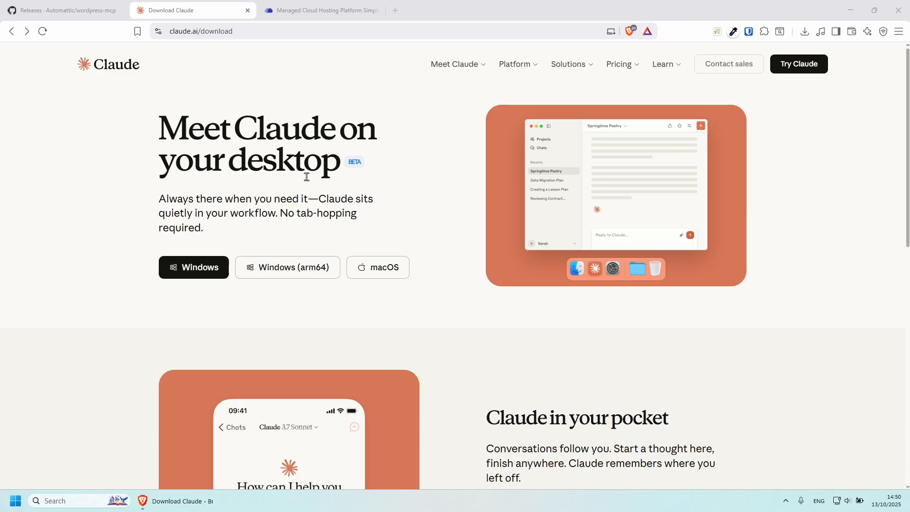
mouse_move(470, 174)
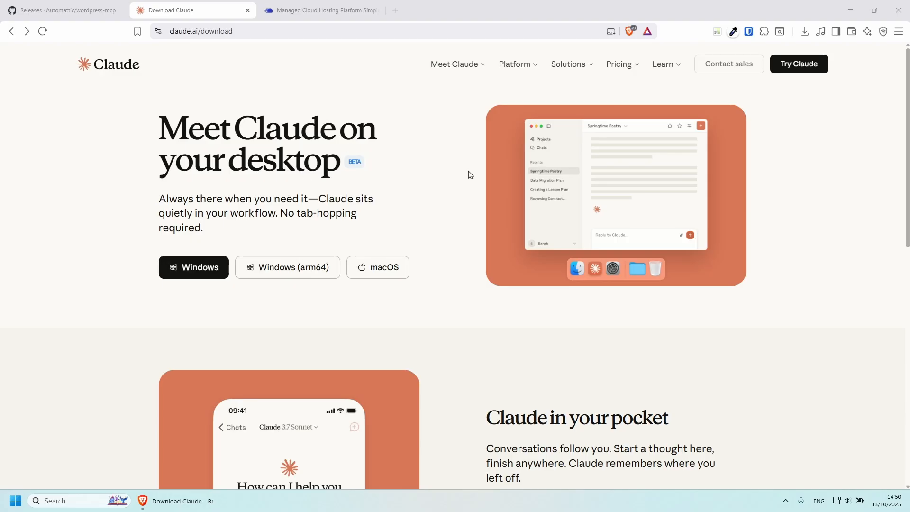
mouse_move(633, 89)
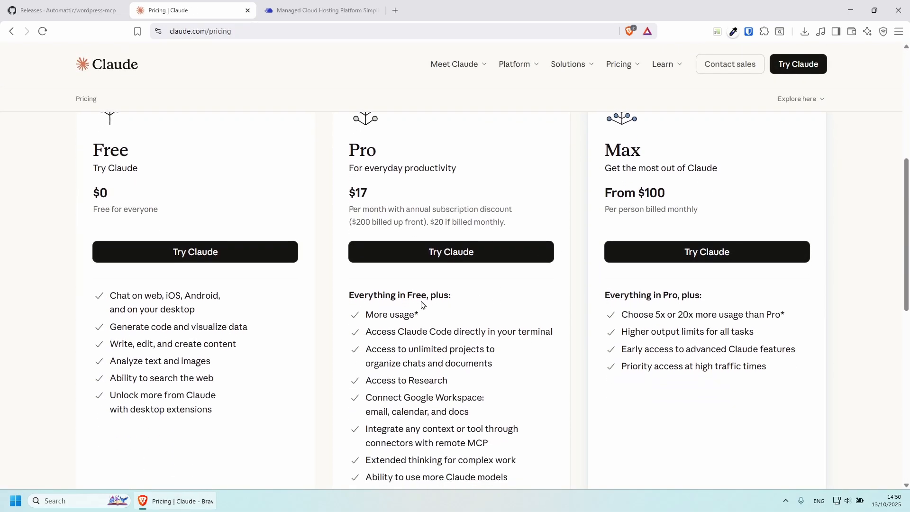
Scroll through the Free, Pro and Max plan cards on Claude's pricing page
scroll(down, 3)
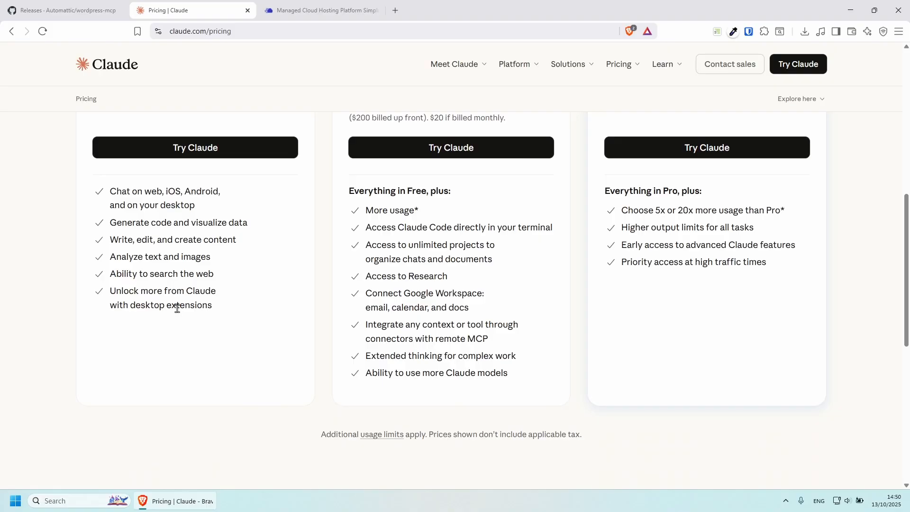
mouse_move(461, 351)
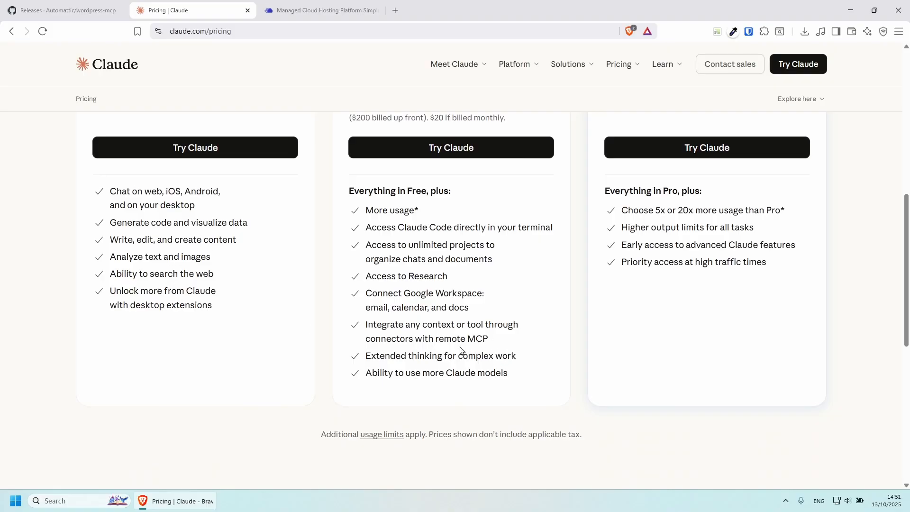
scroll(up, 3)
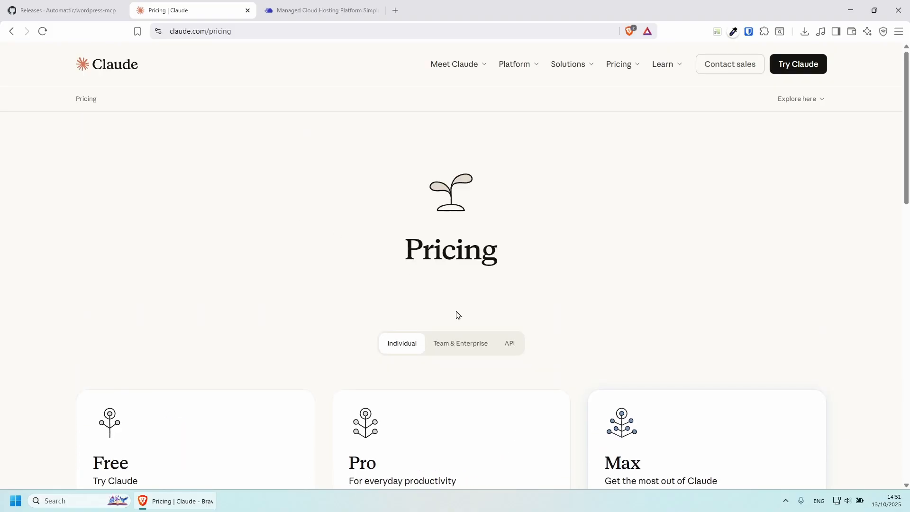
mouse_move(303, 166)
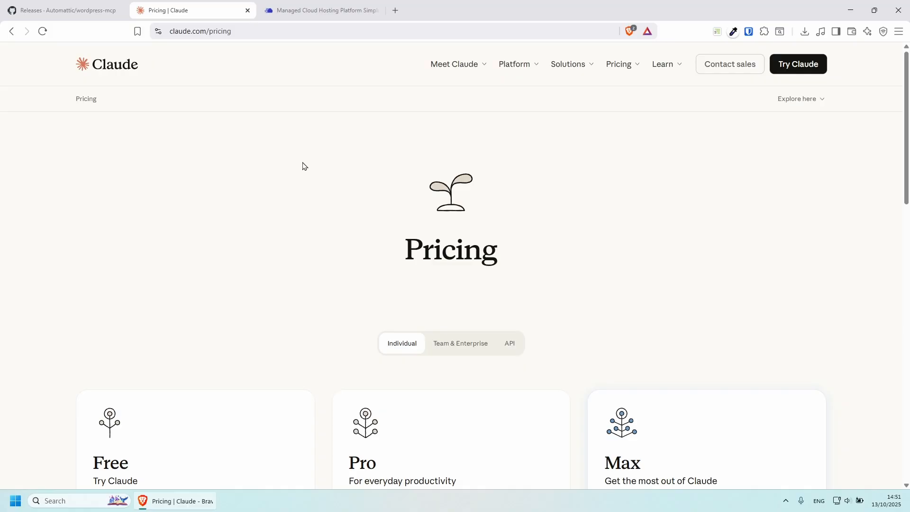
mouse_move(336, 312)
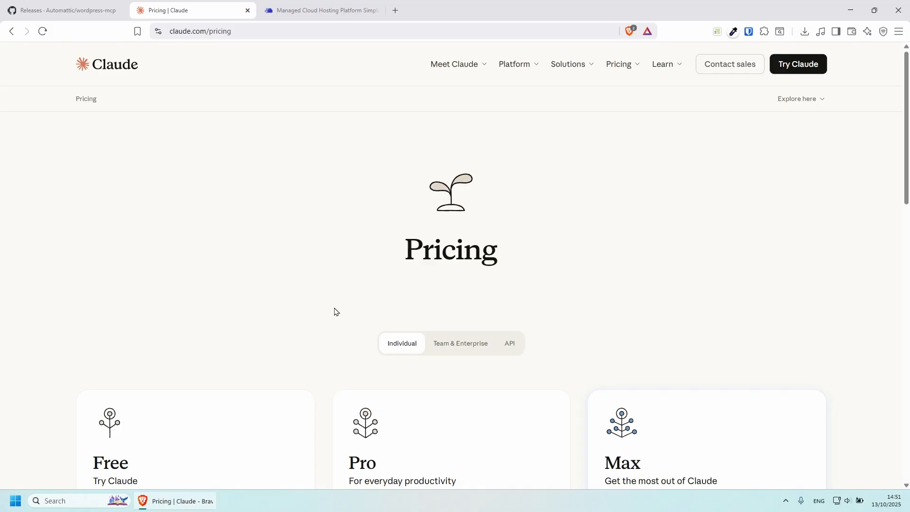
mouse_move(334, 305)
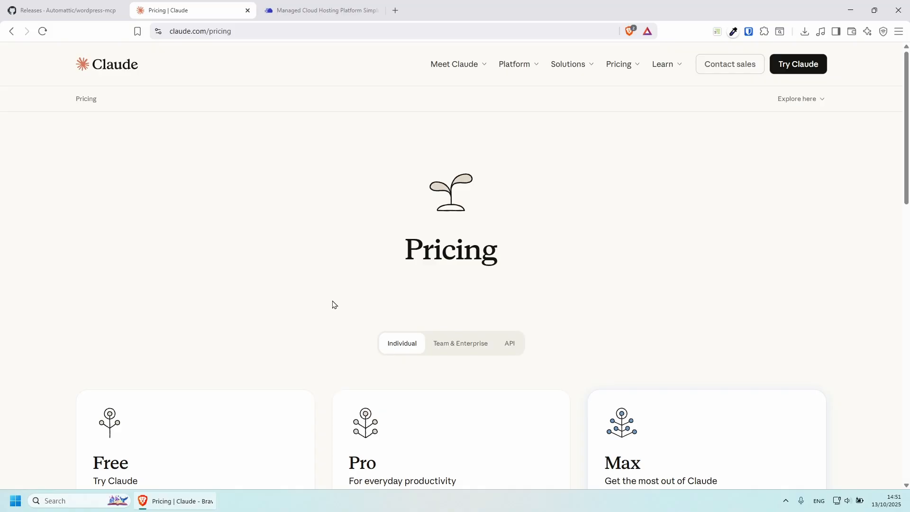
mouse_move(379, 242)
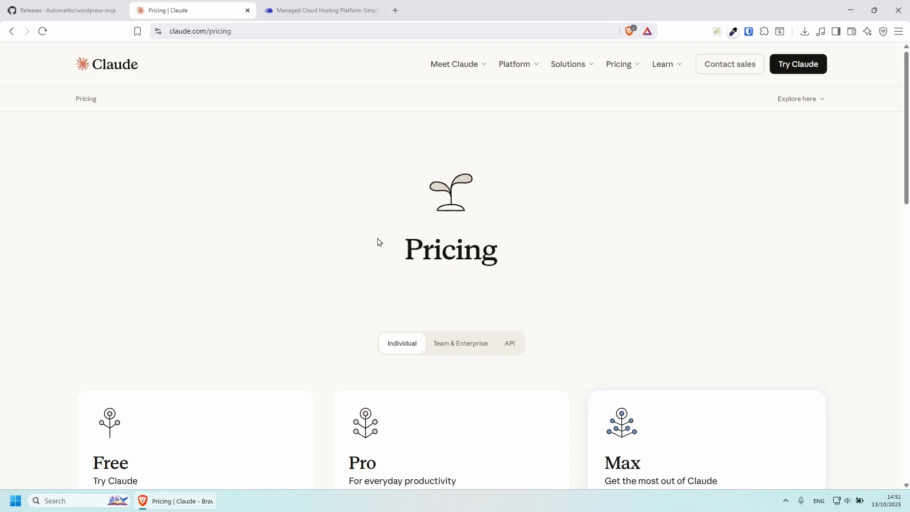
click(330, 10)
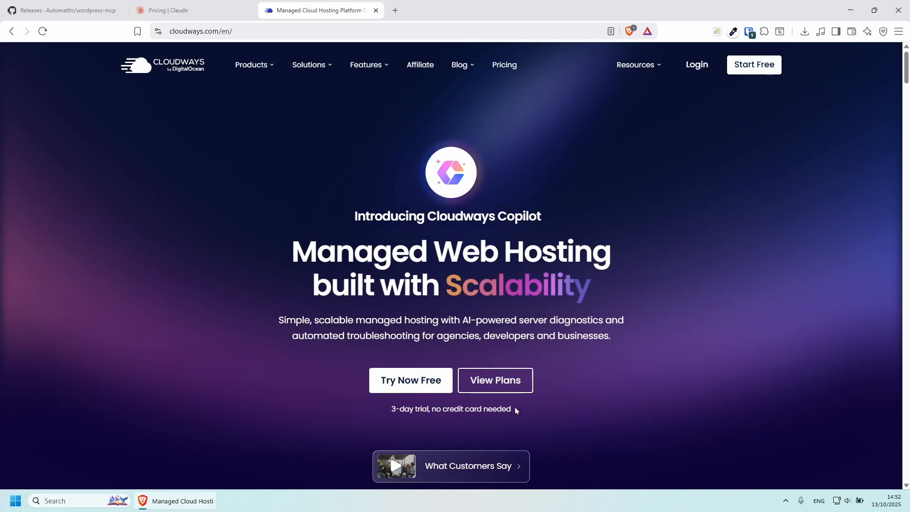
mouse_move(672, 388)
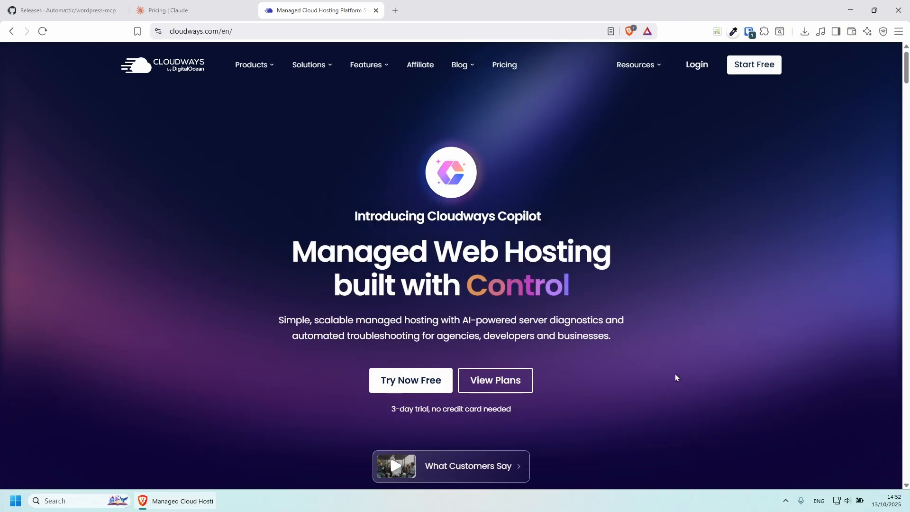
mouse_move(705, 149)
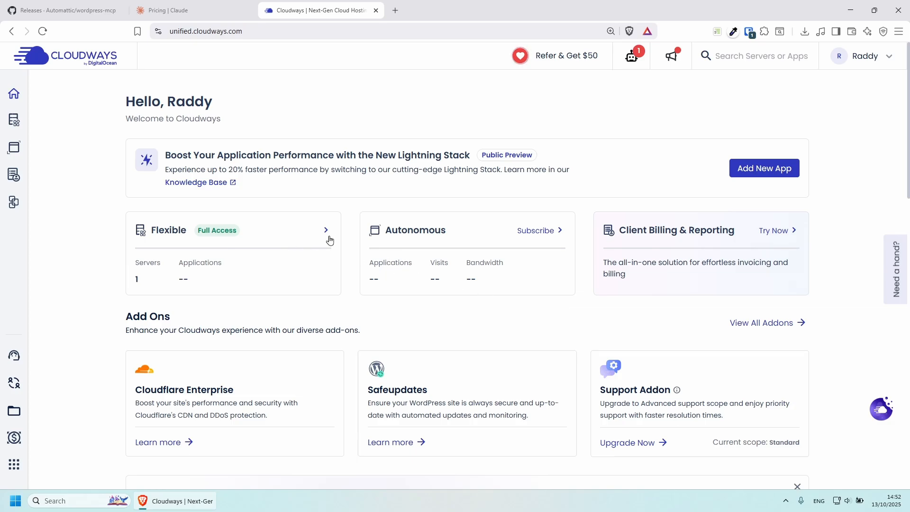
Open the Cloudways Servers list and start adding a new server
click(327, 230)
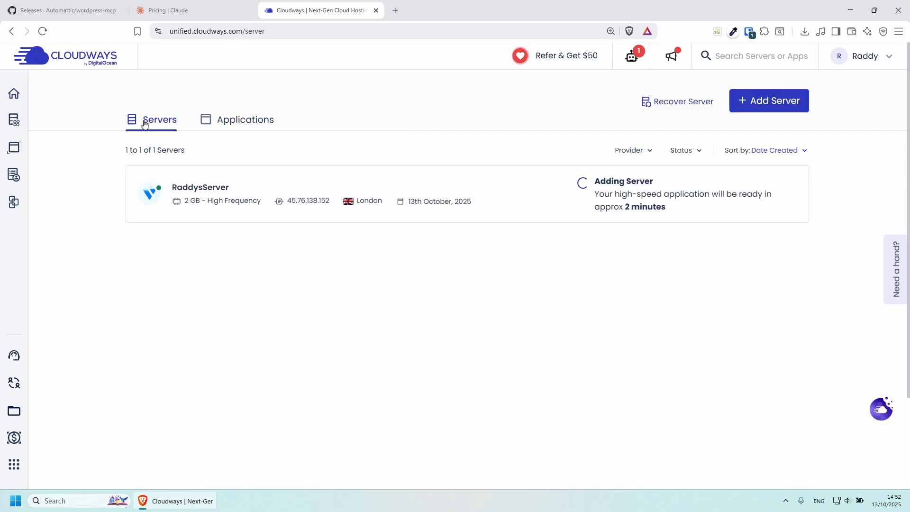
mouse_move(776, 102)
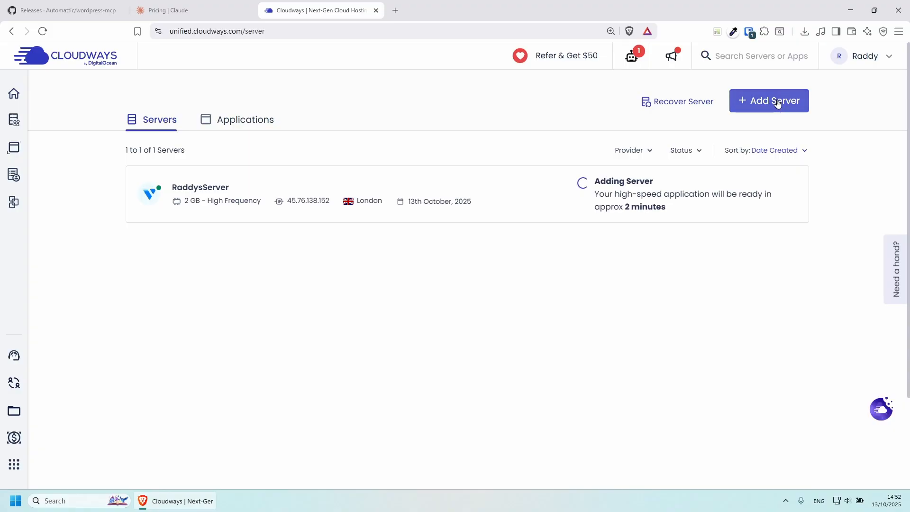
click(768, 100)
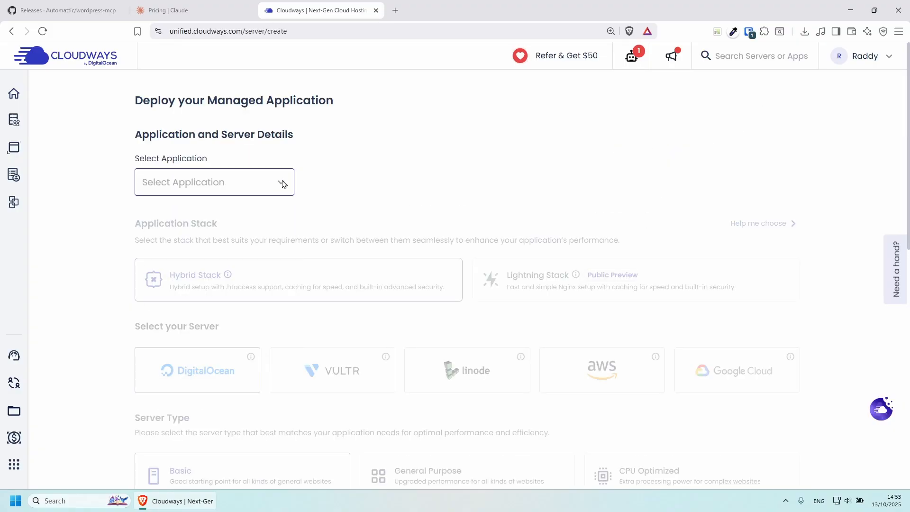
Choose Optimized WordPress, name app and server Raddy-MCP, and keep project Raddy WP Headless
click(214, 182)
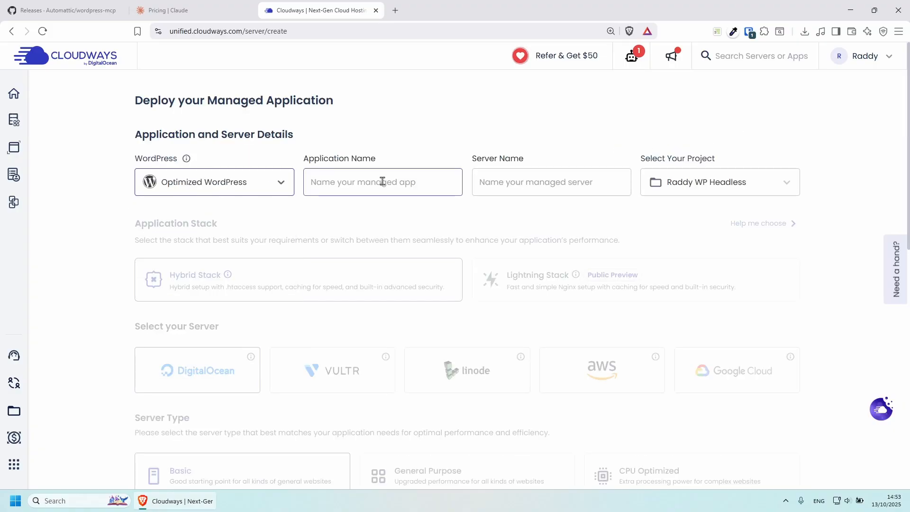
text(Raddy-MCP)
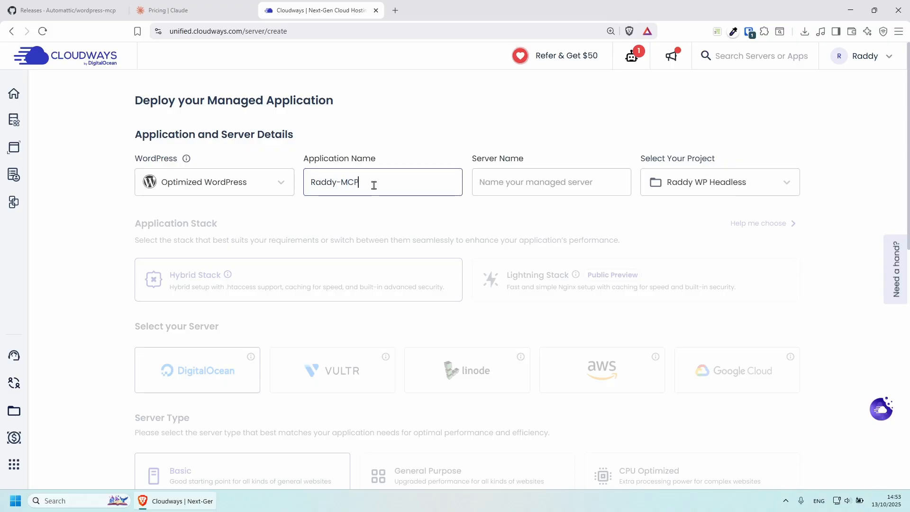
text(Raddy-MCP)
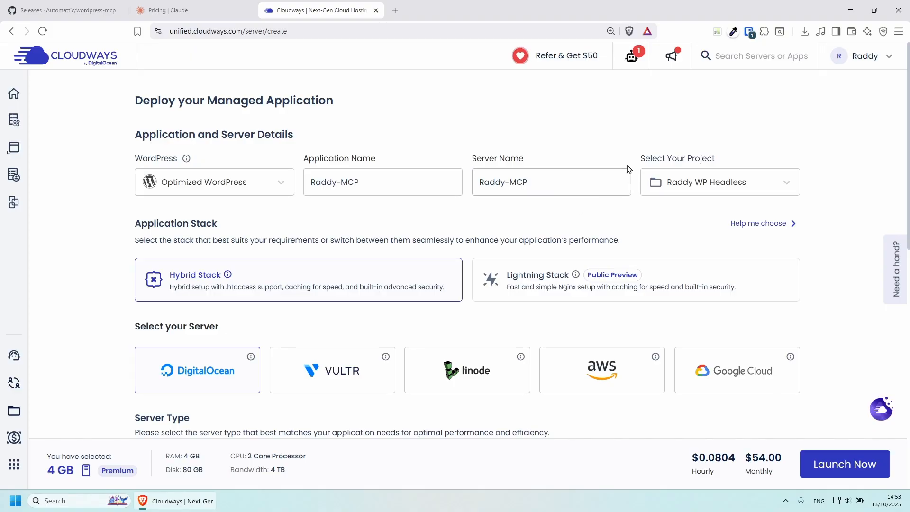
click(719, 182)
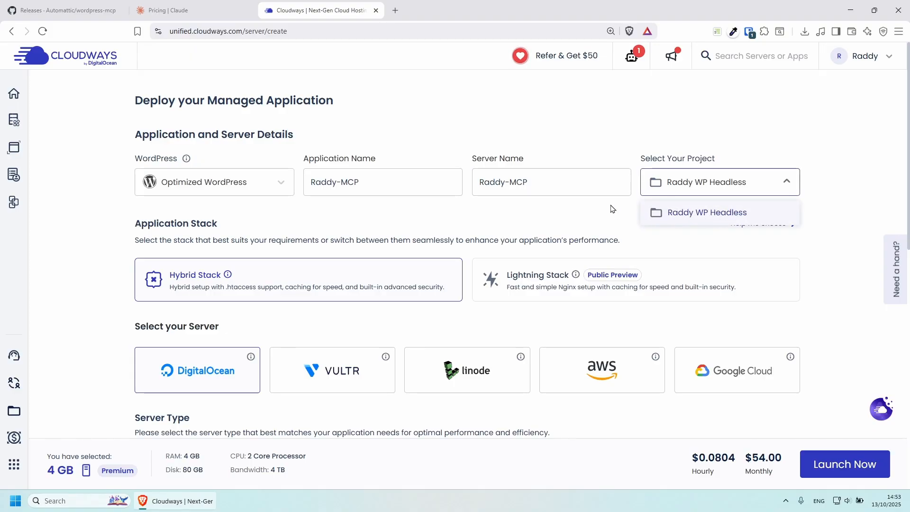
click(707, 212)
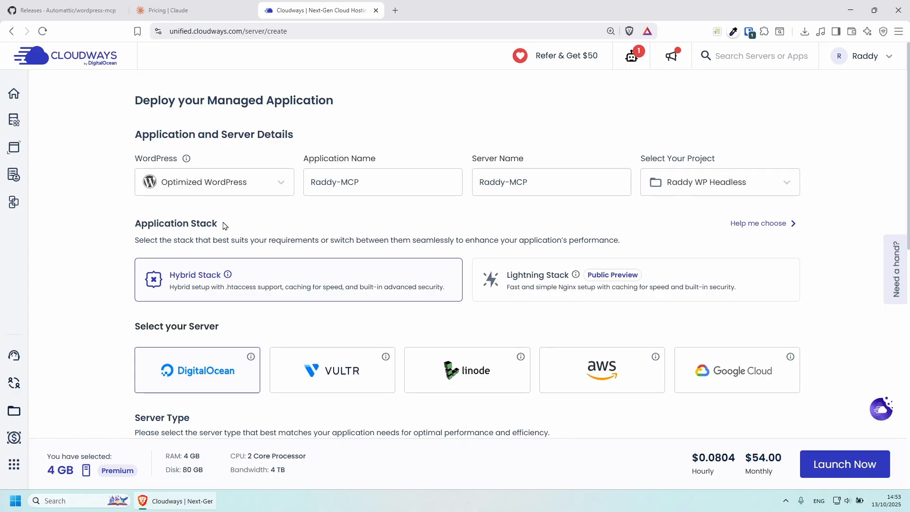
scroll(down, 3)
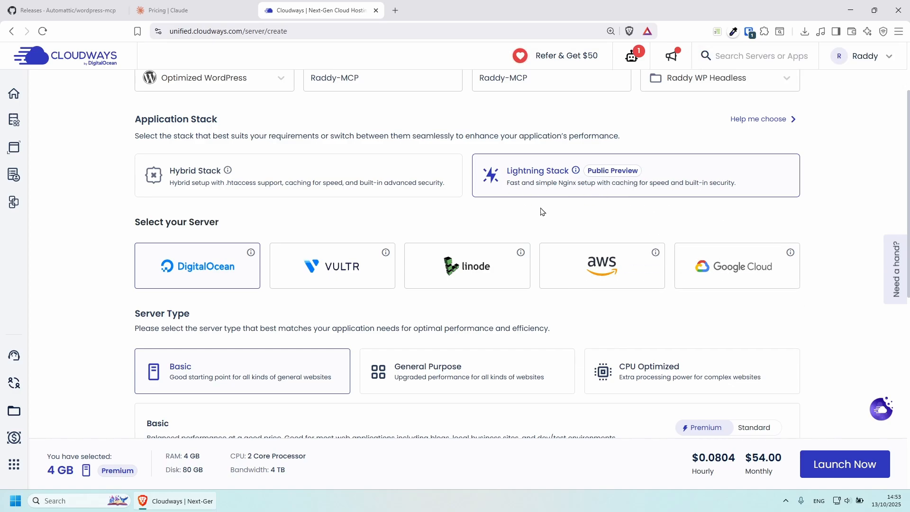
mouse_move(563, 195)
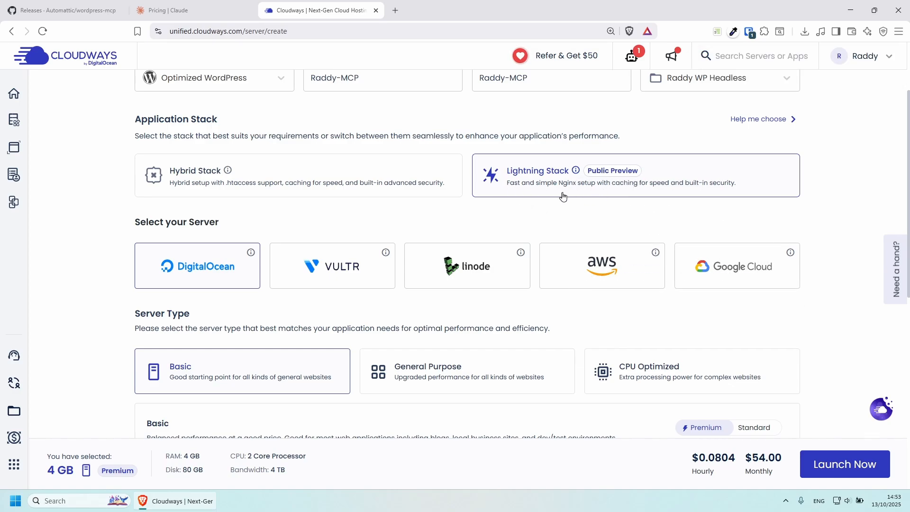
mouse_move(681, 191)
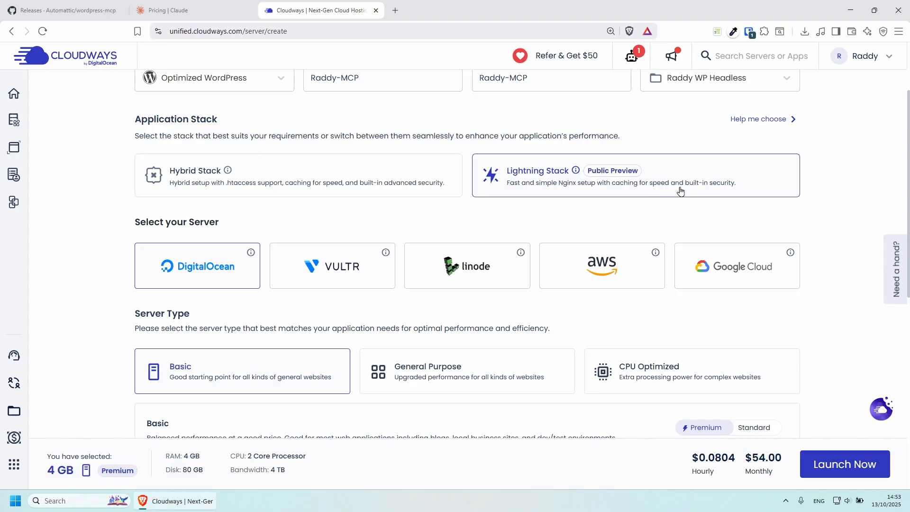
mouse_move(686, 188)
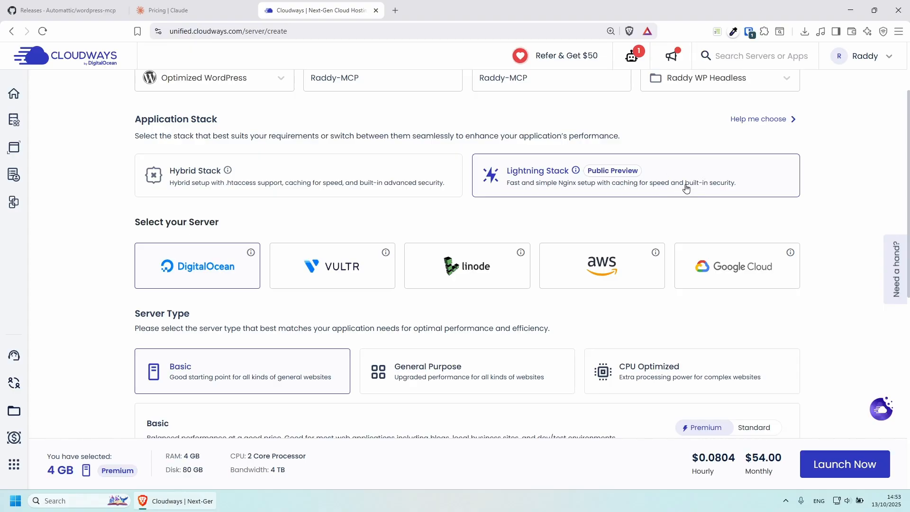
Select a Vultr High Frequency 2 GB server located in Europe - London
scroll(down, 3)
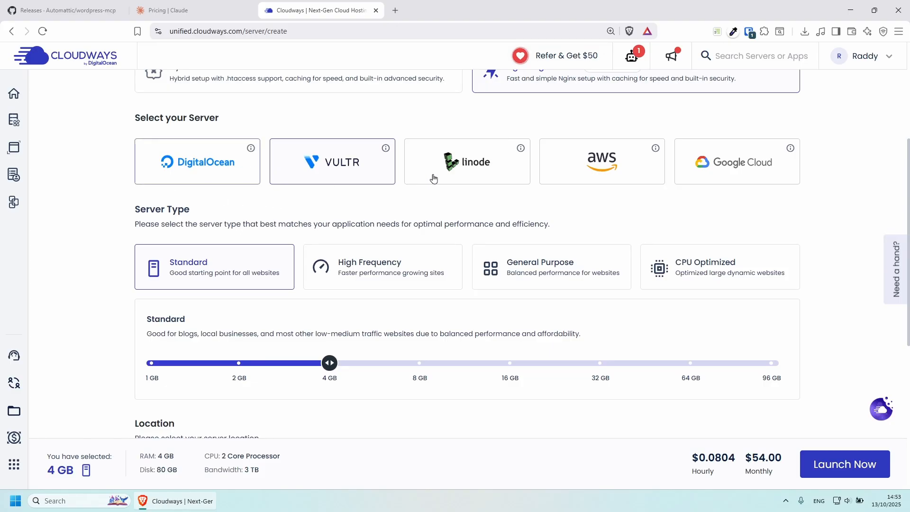
mouse_move(337, 277)
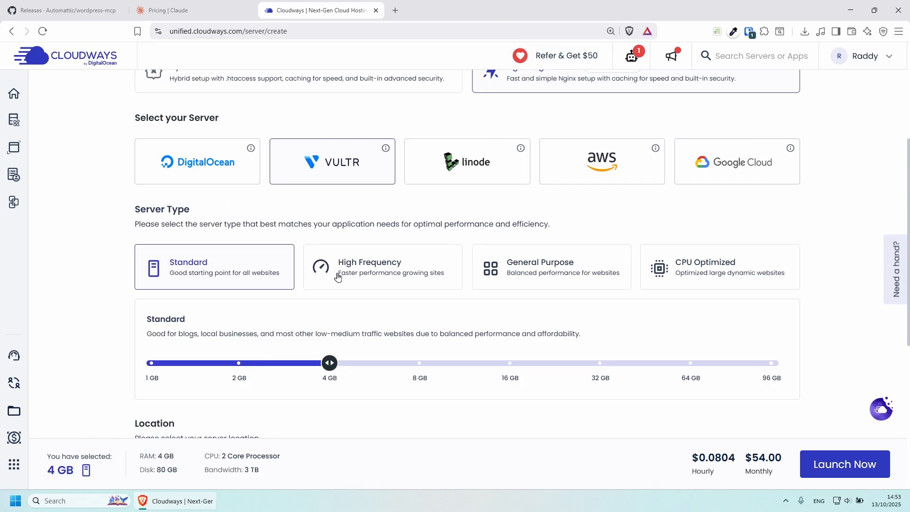
mouse_move(470, 303)
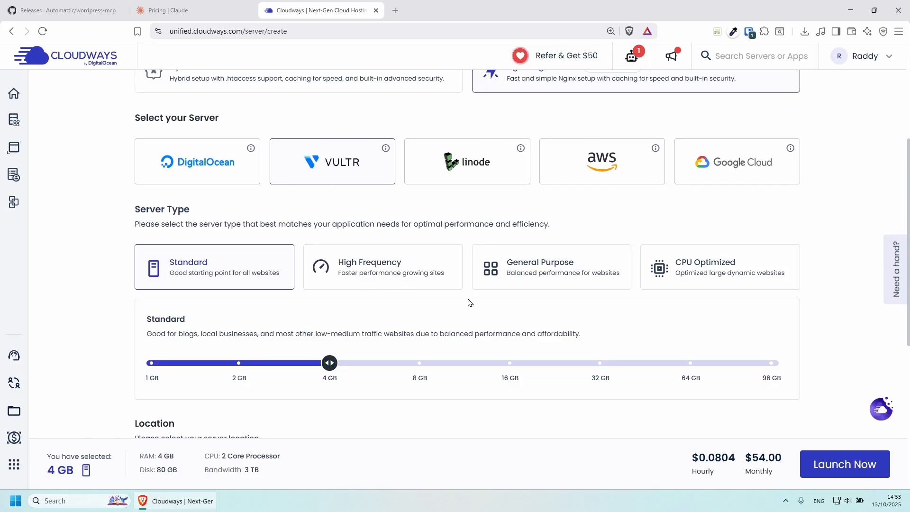
scroll(down, 3)
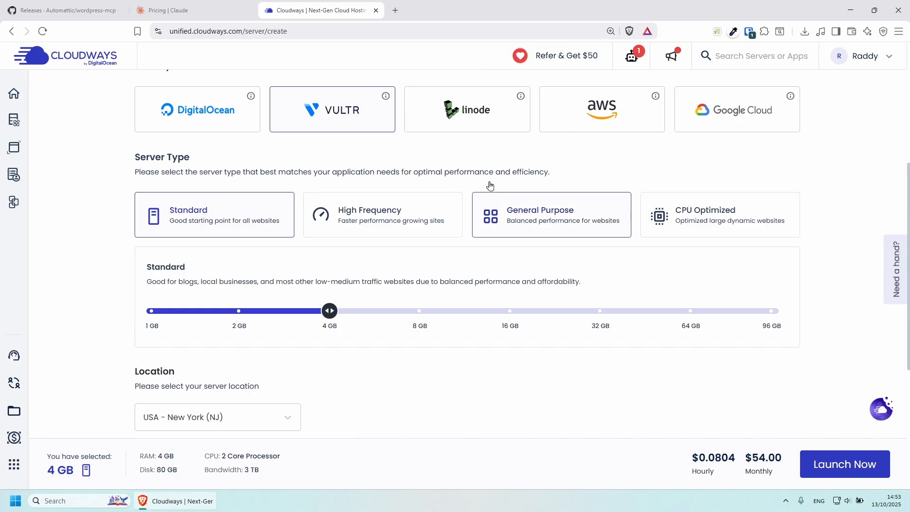
click(197, 109)
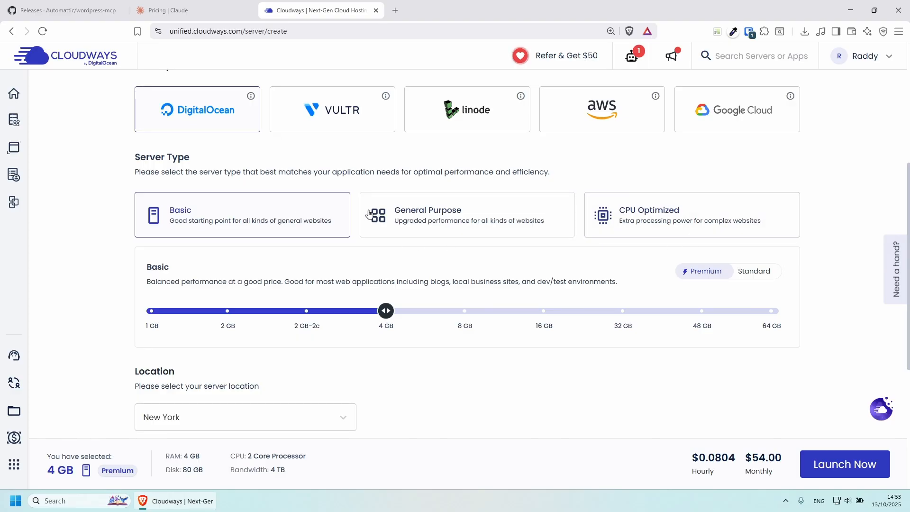
click(331, 109)
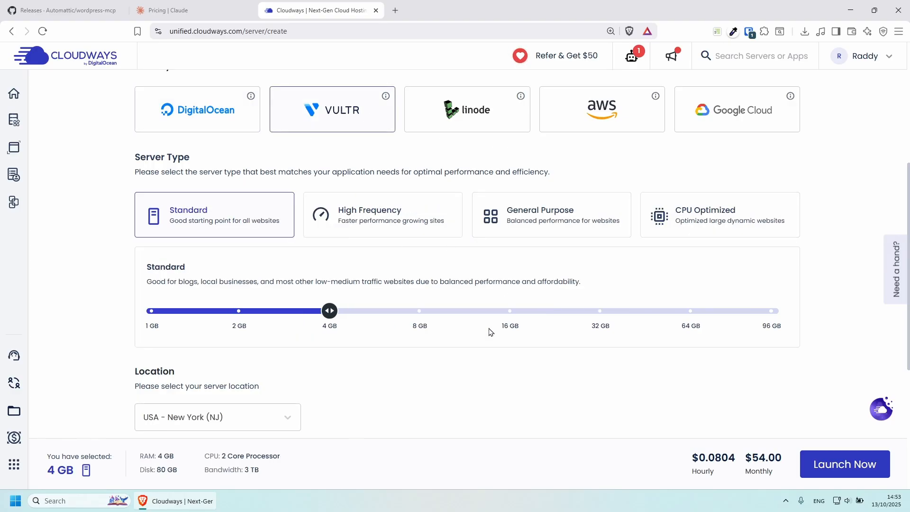
mouse_move(396, 220)
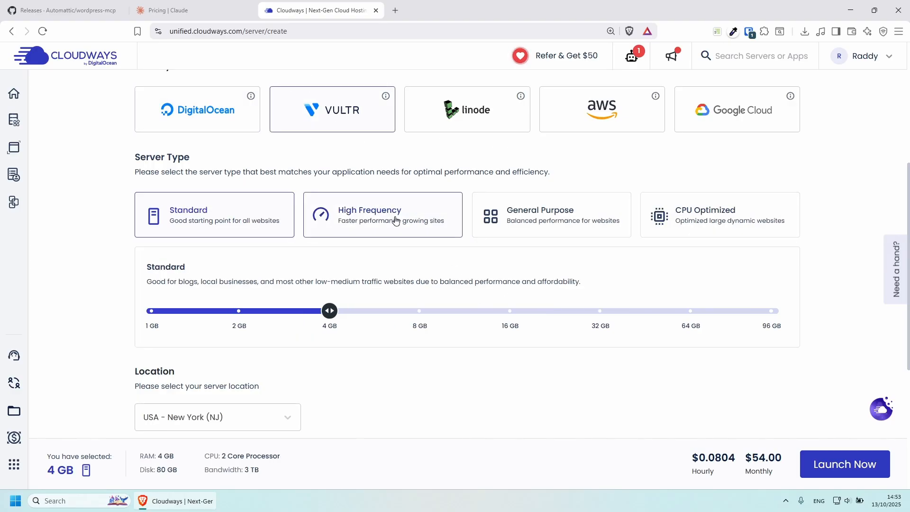
click(382, 214)
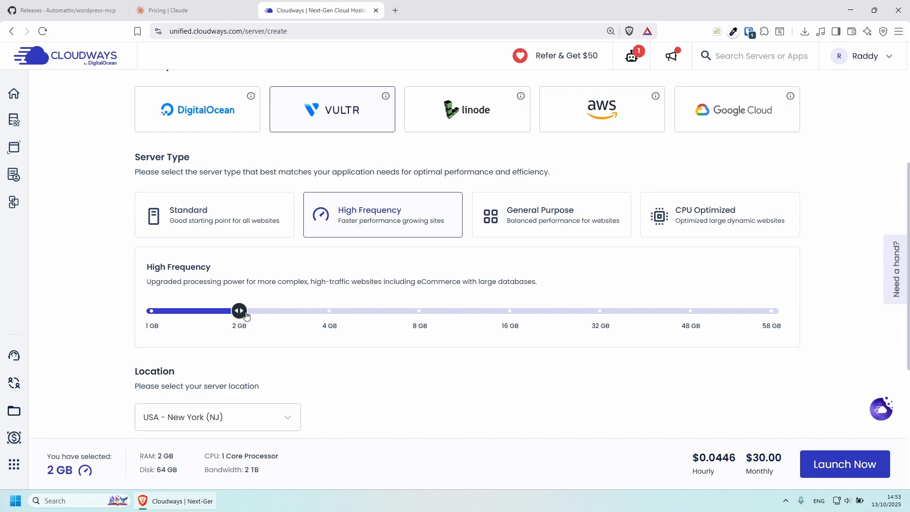
click(217, 417)
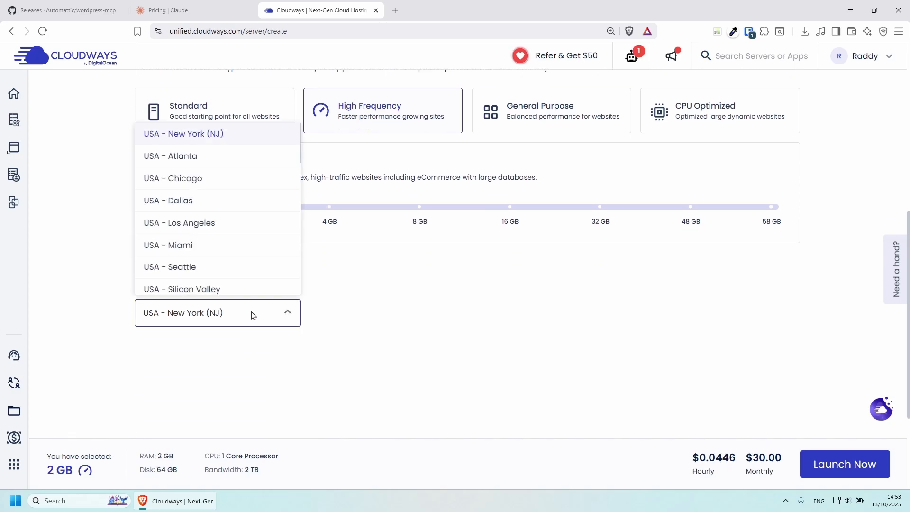
scroll(down, 3)
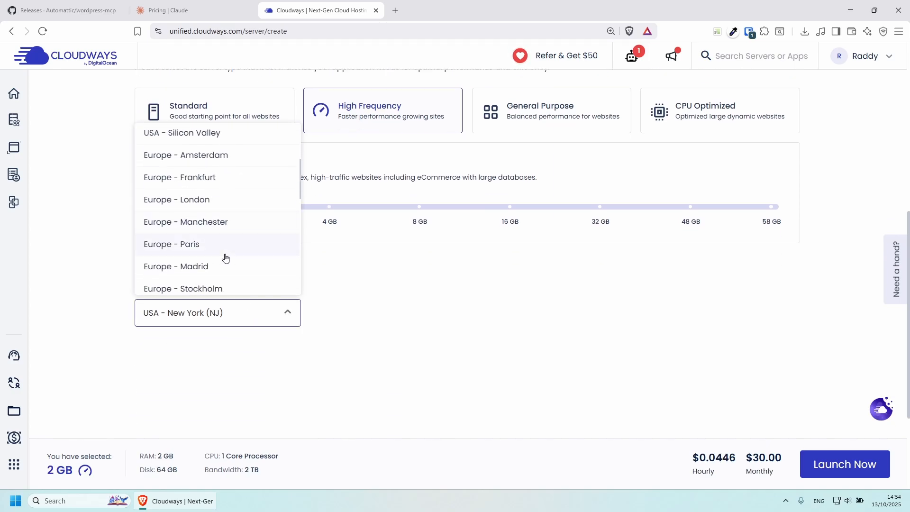
click(176, 199)
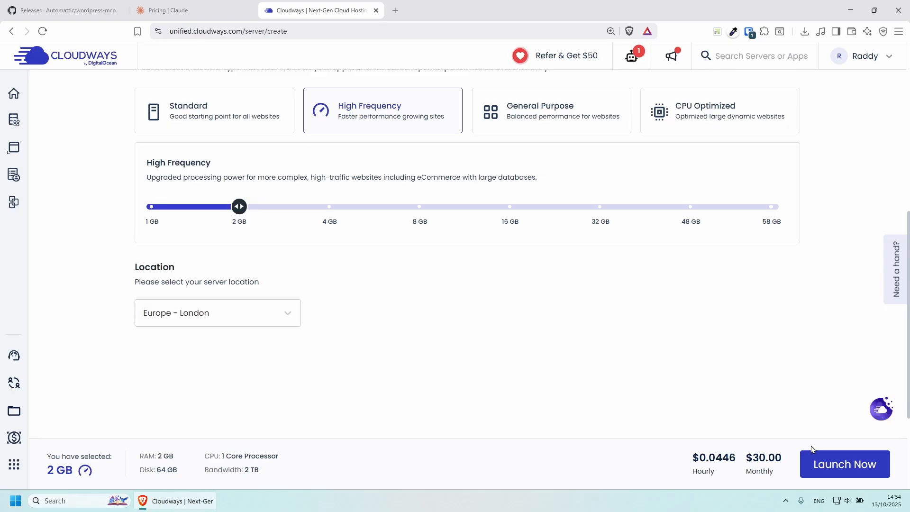
Launch the Raddy-MCP server and skip the additional services offer
click(845, 464)
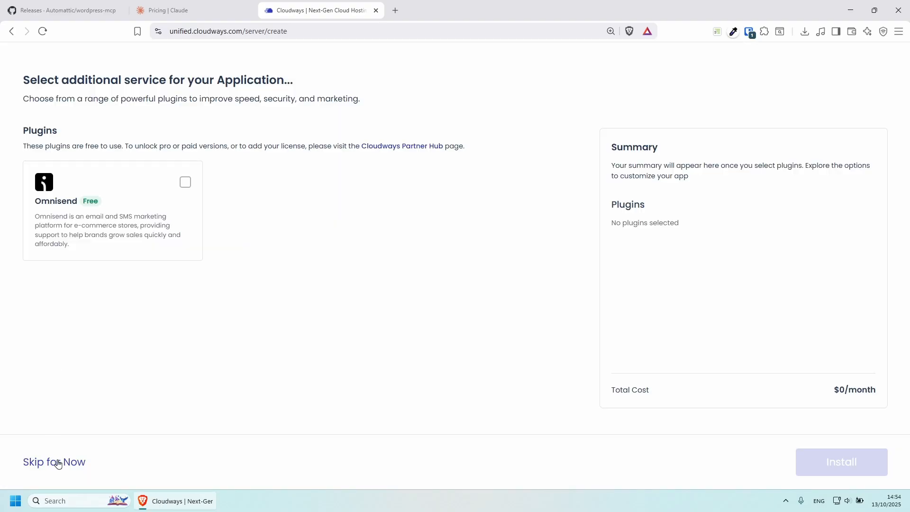
click(54, 462)
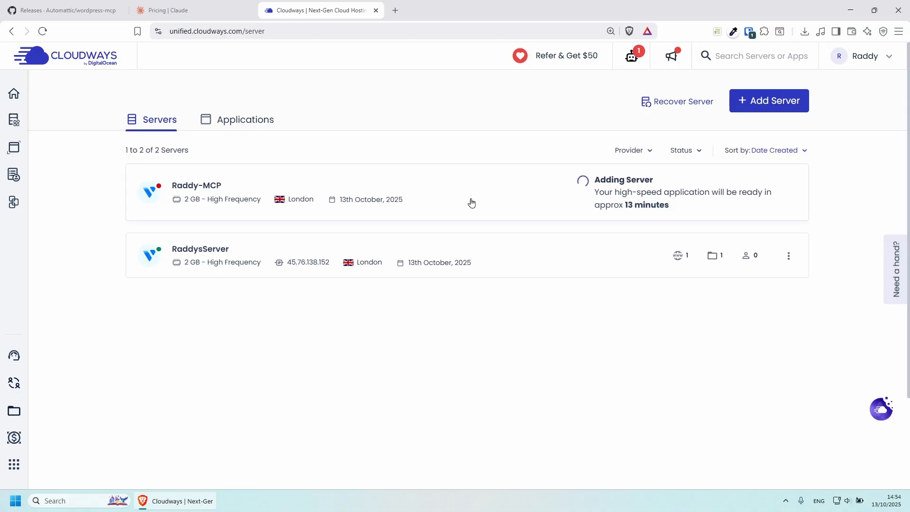
mouse_move(514, 199)
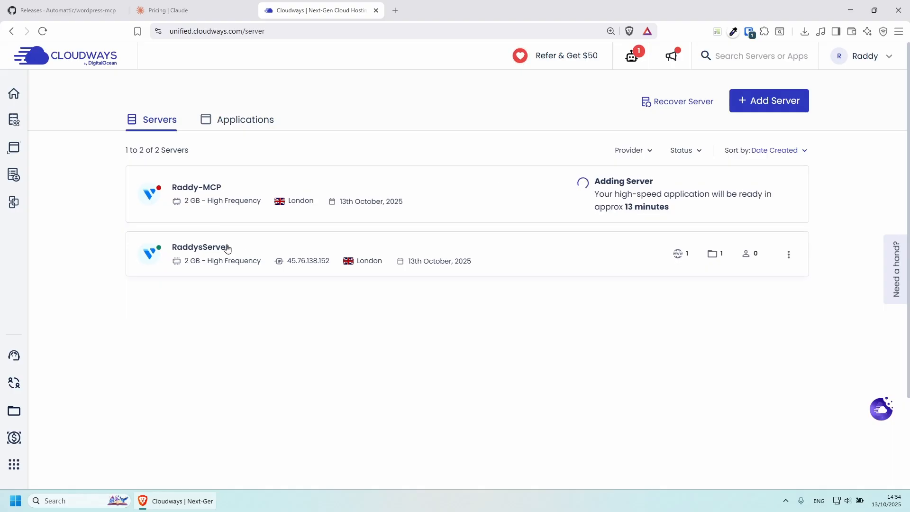
mouse_move(538, 255)
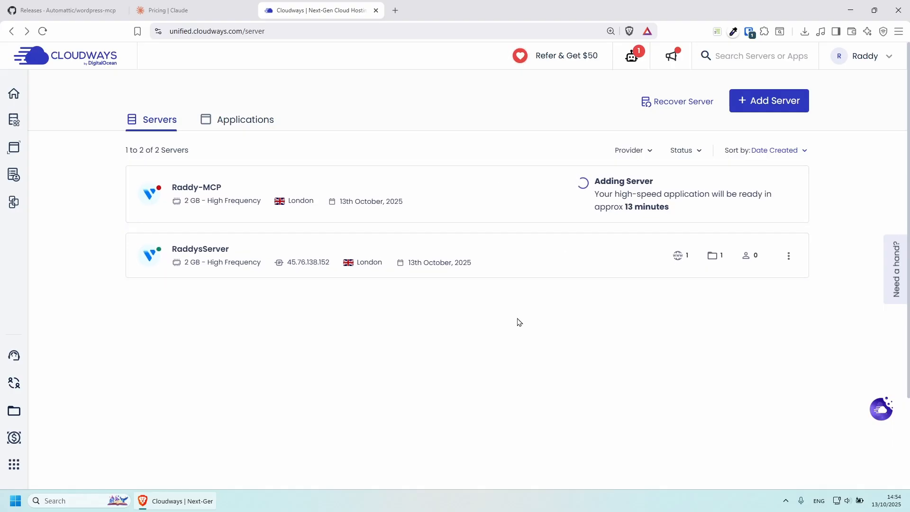
mouse_move(230, 250)
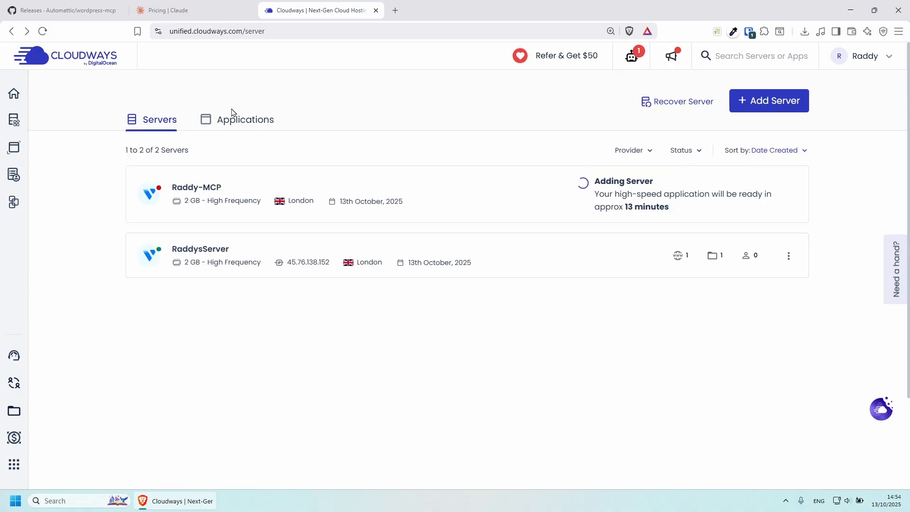
Open the Raddy application's Access Details from the Applications list
click(245, 119)
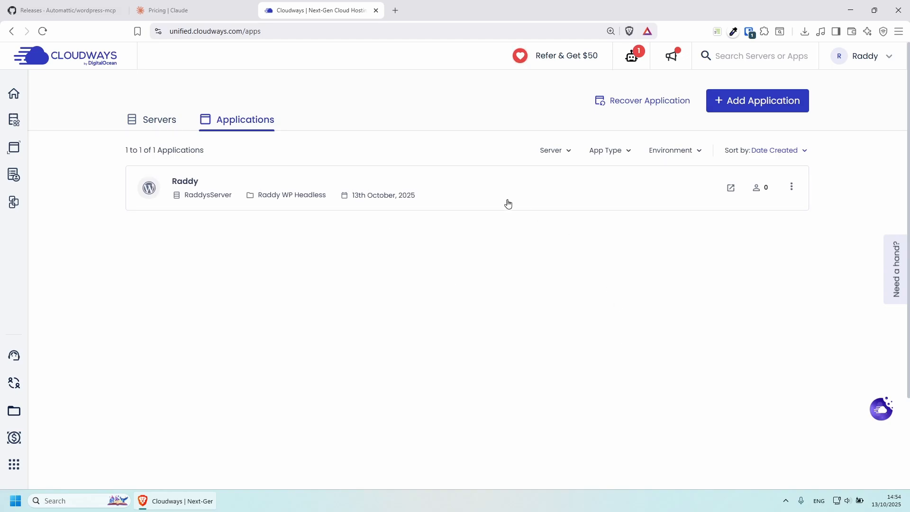
click(185, 181)
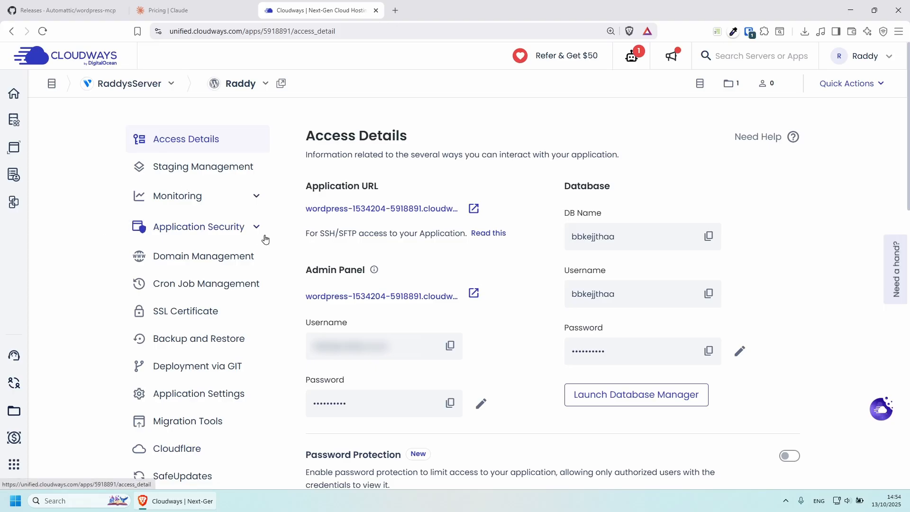
mouse_move(184, 257)
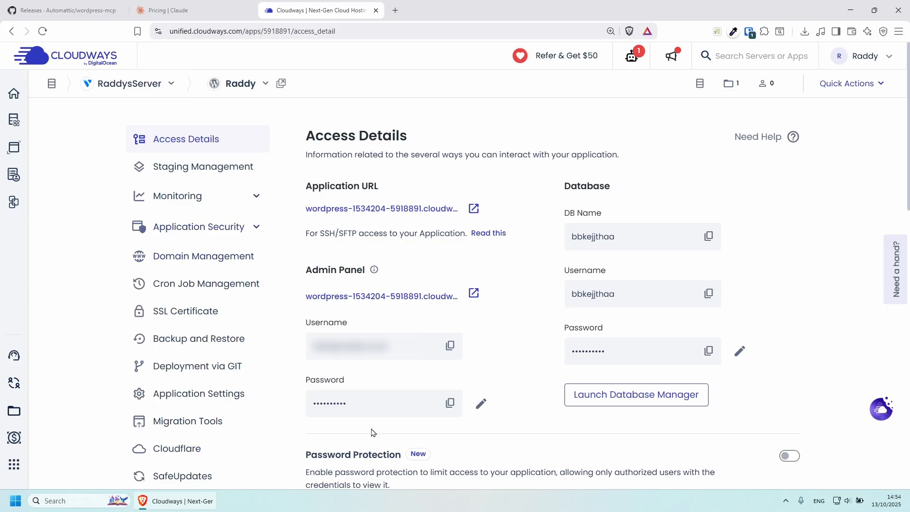
mouse_move(356, 241)
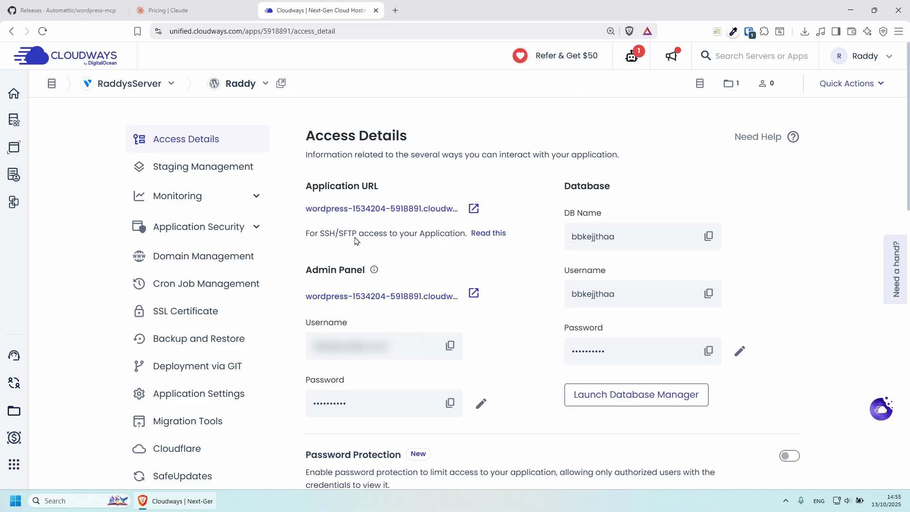
mouse_move(450, 242)
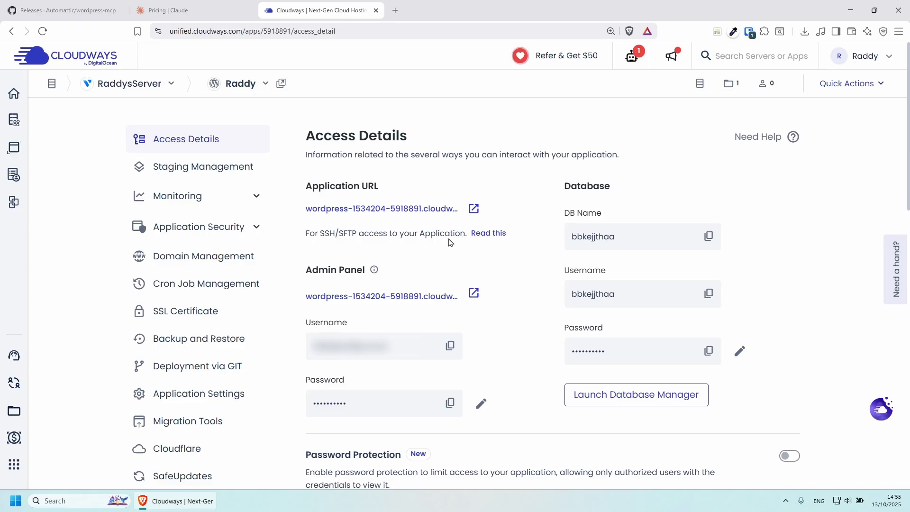
Log in to the Raddy site's /wp-admin with the copied credentials and view Installed Plugins
click(473, 208)
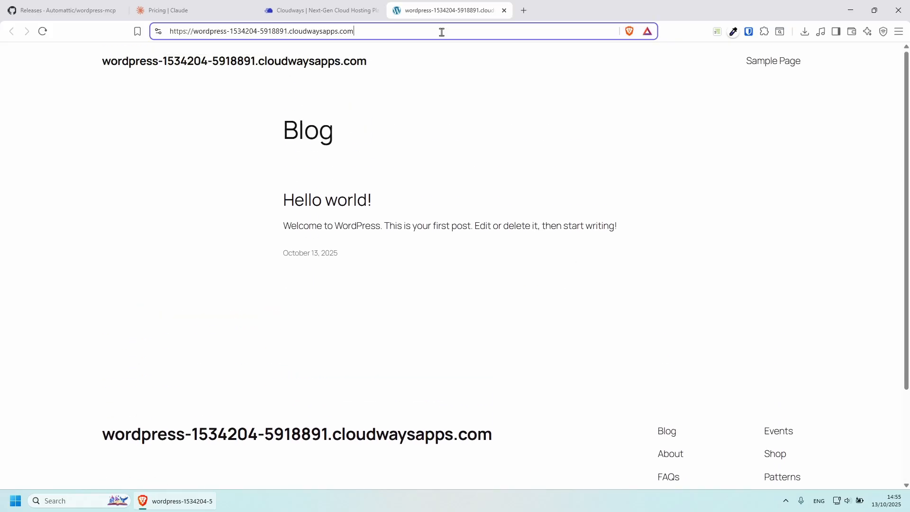
text(/wp-admin)
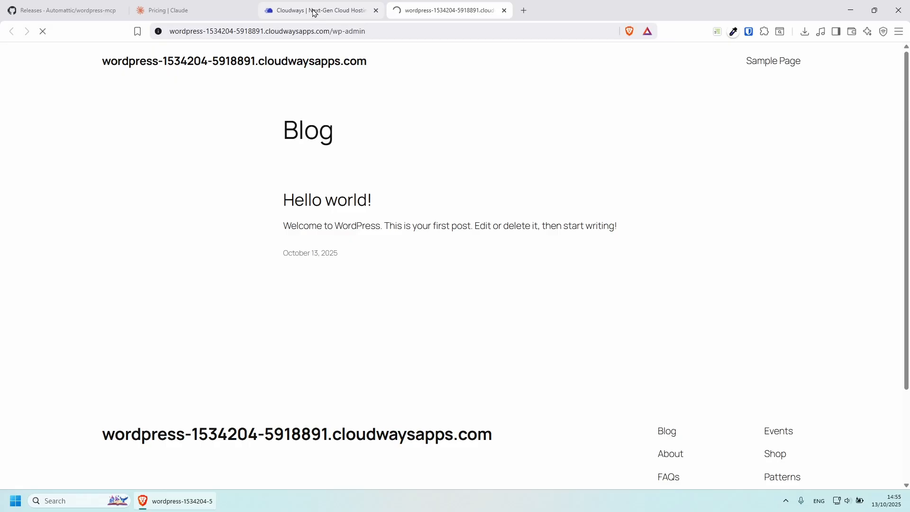
click(319, 10)
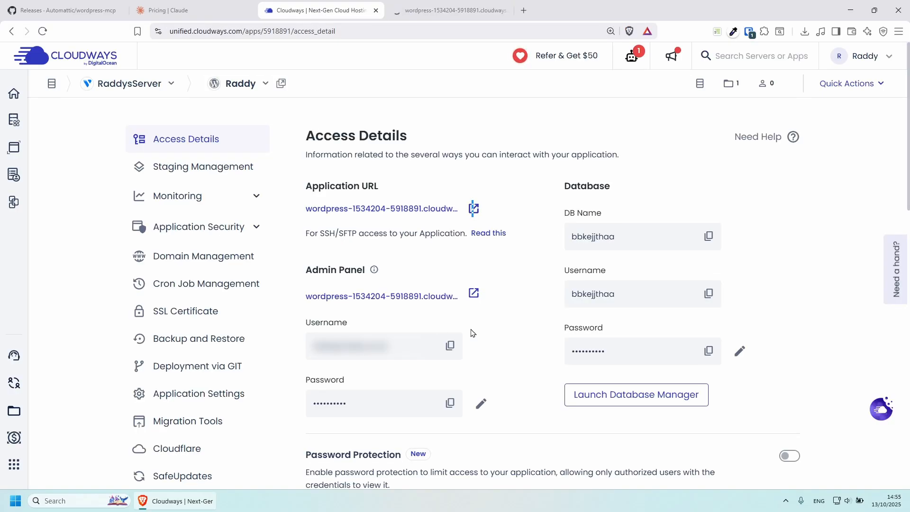
click(450, 346)
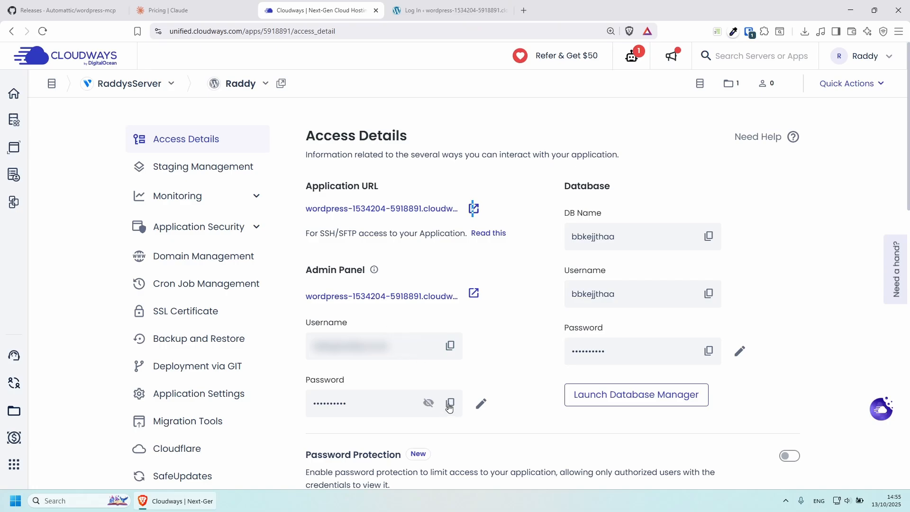
click(454, 10)
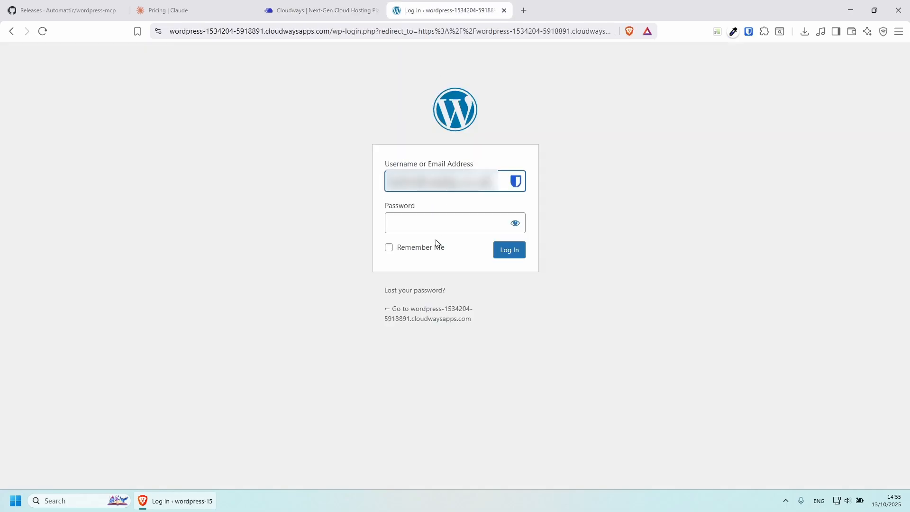
click(509, 250)
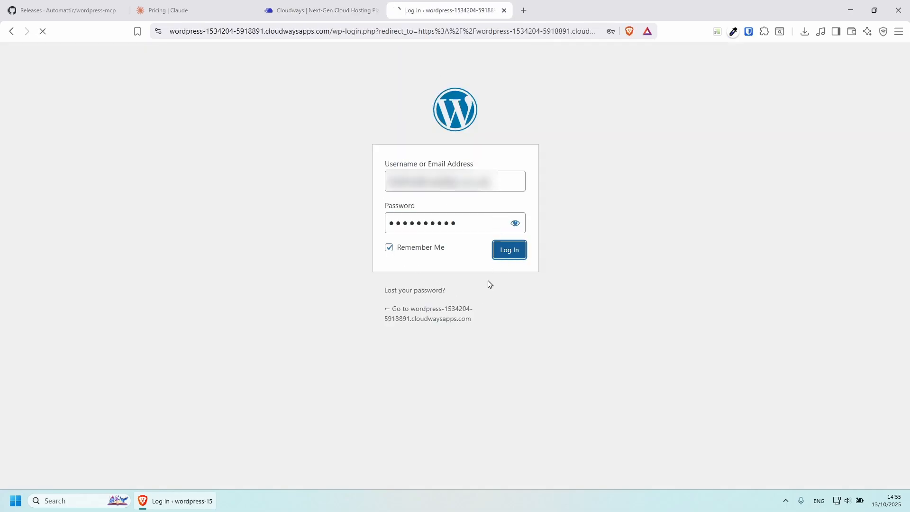
click(508, 250)
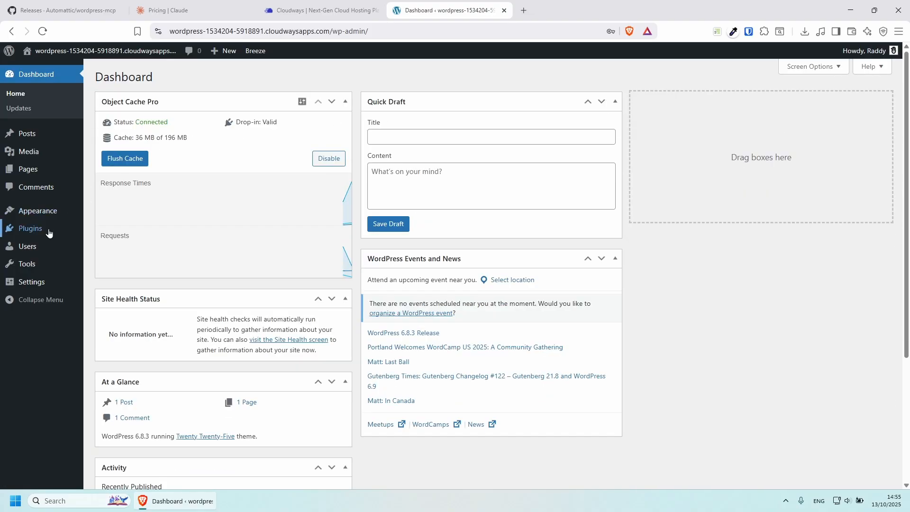
click(29, 228)
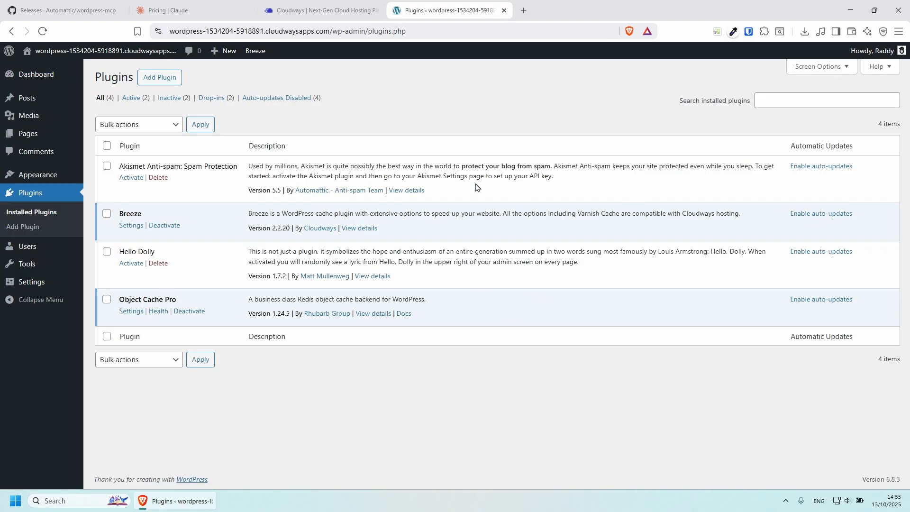
mouse_move(495, 317)
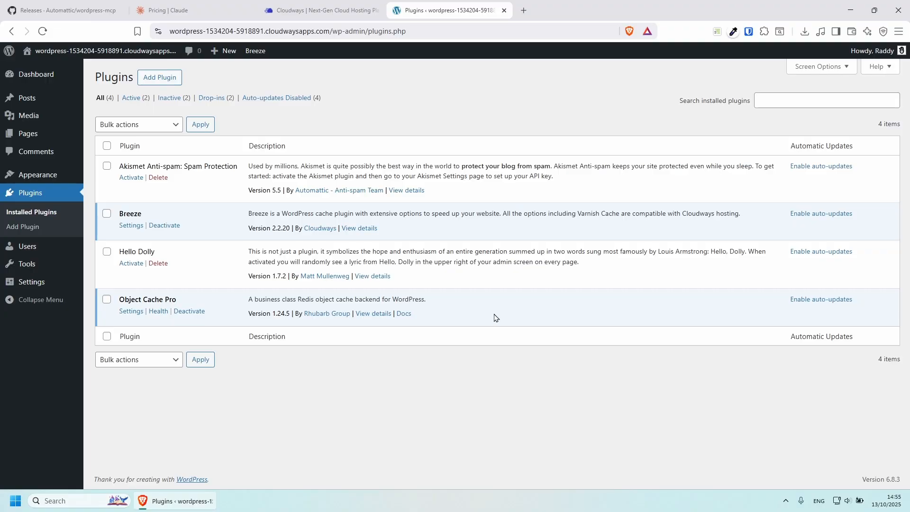
Download wordpress-mcp.zip from the v0.2.5 release assets on GitHub
click(66, 10)
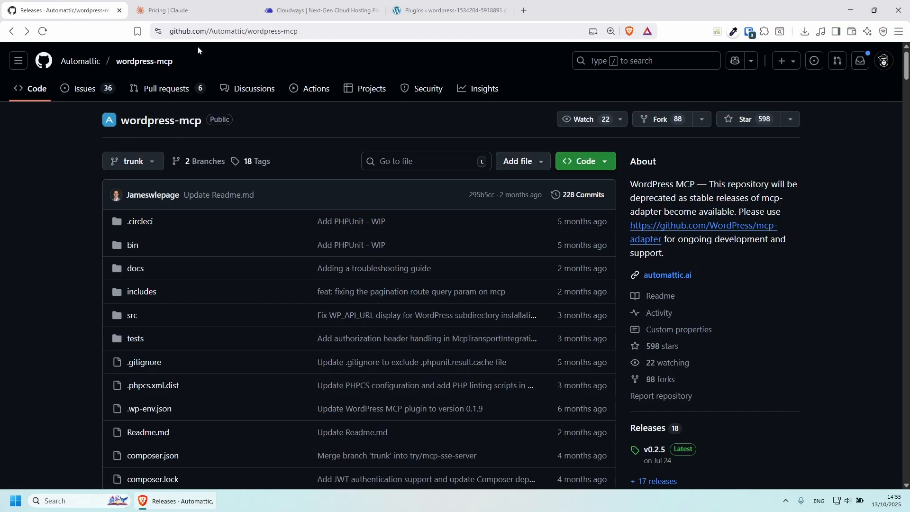
mouse_move(219, 35)
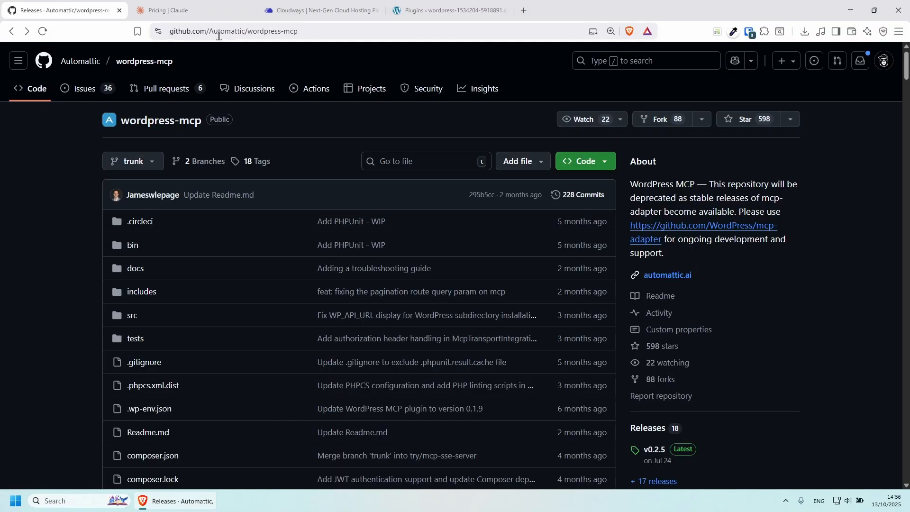
mouse_move(124, 267)
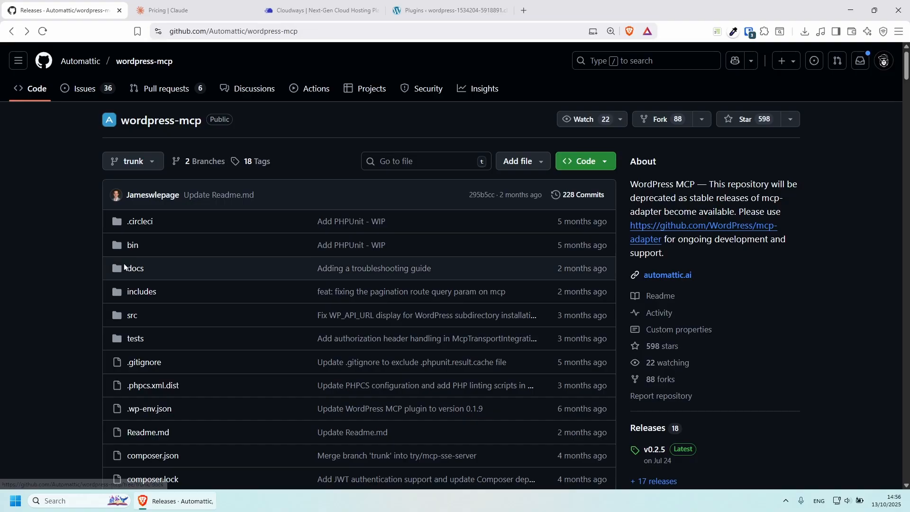
scroll(down, 3)
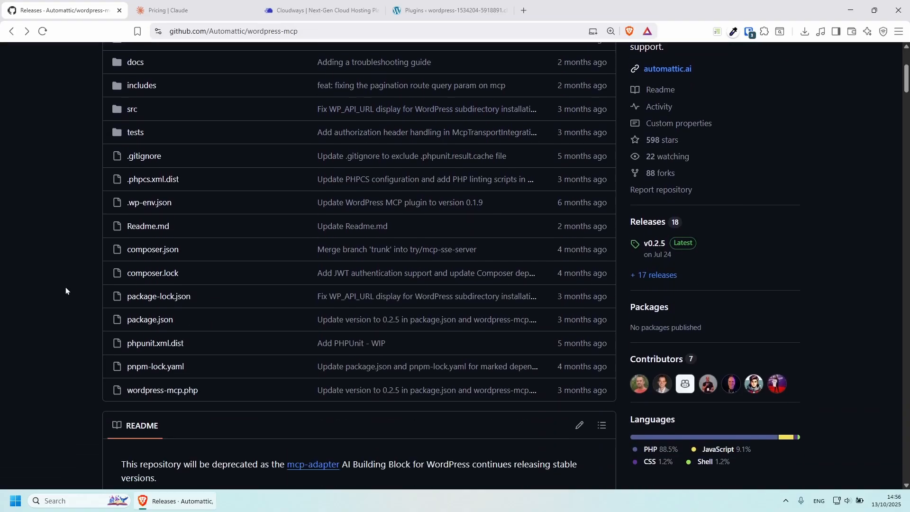
scroll(down, 3)
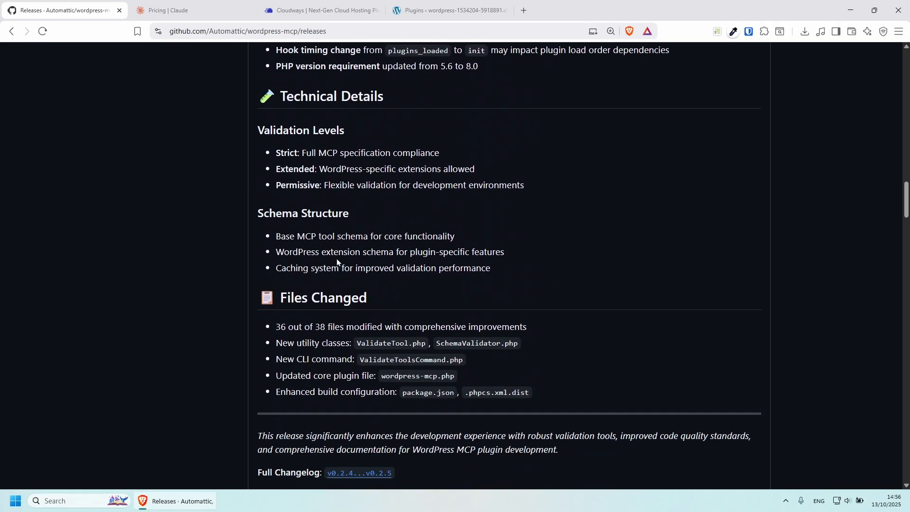
scroll(down, 3)
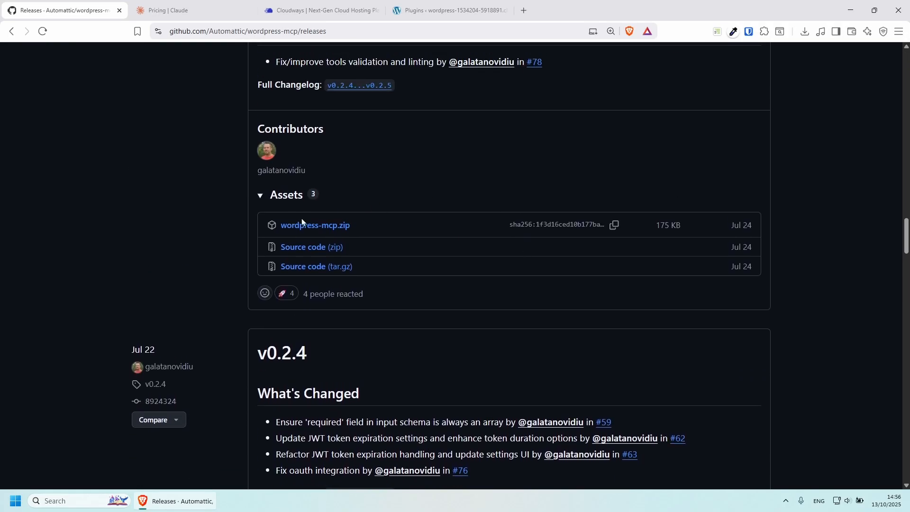
mouse_move(310, 231)
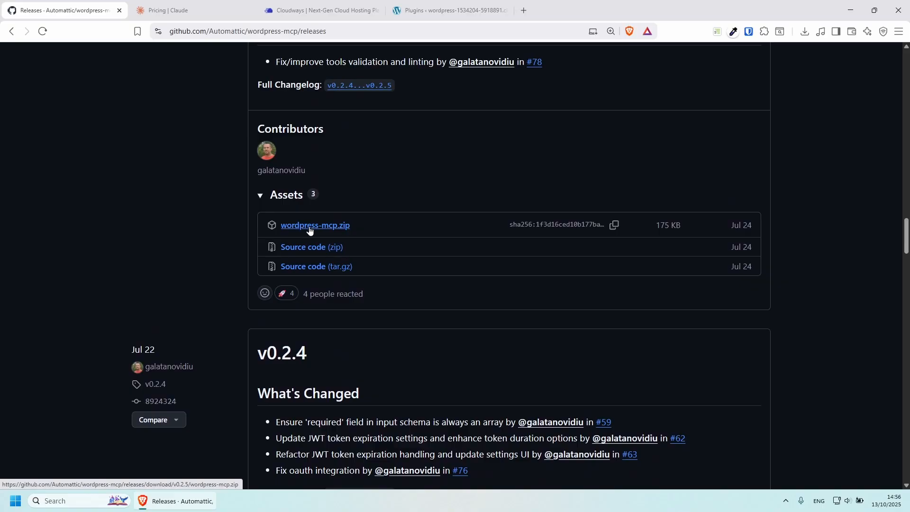
click(315, 225)
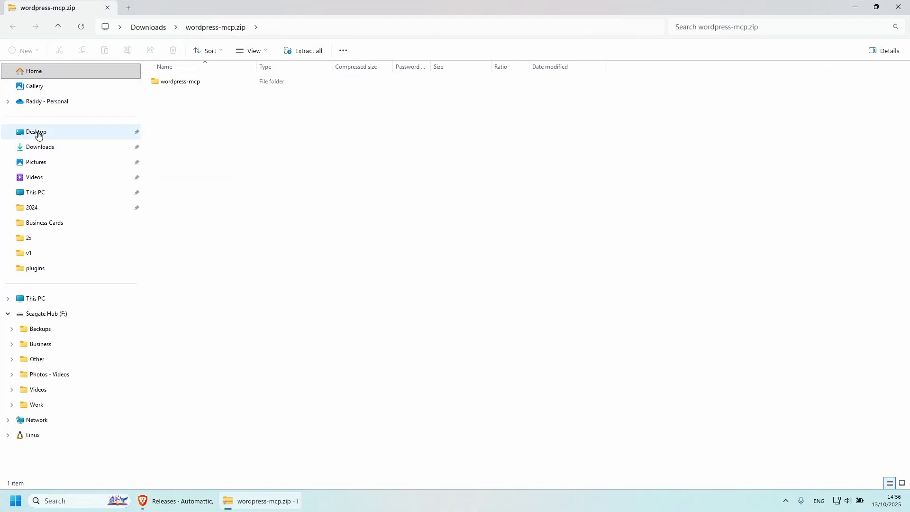
click(40, 147)
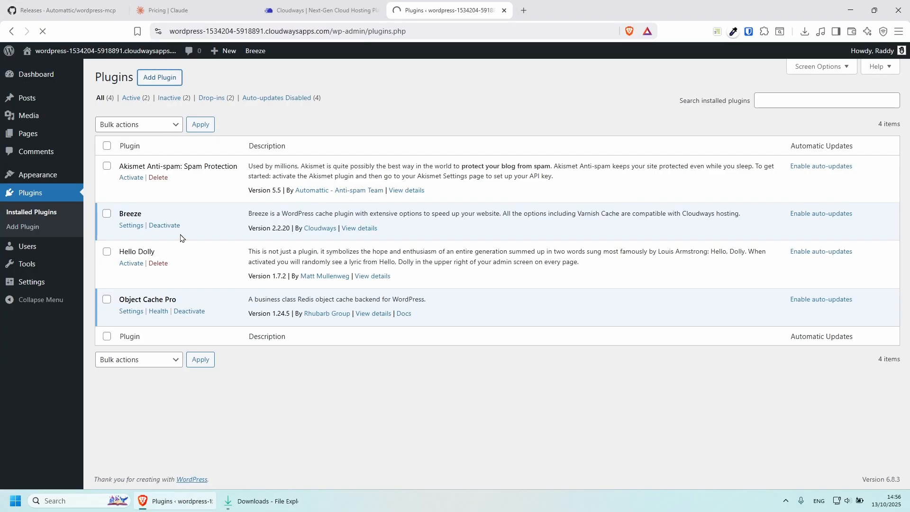
Upload wordpress-mcp.zip as a new plugin, install it and activate WordPress MCP
click(159, 77)
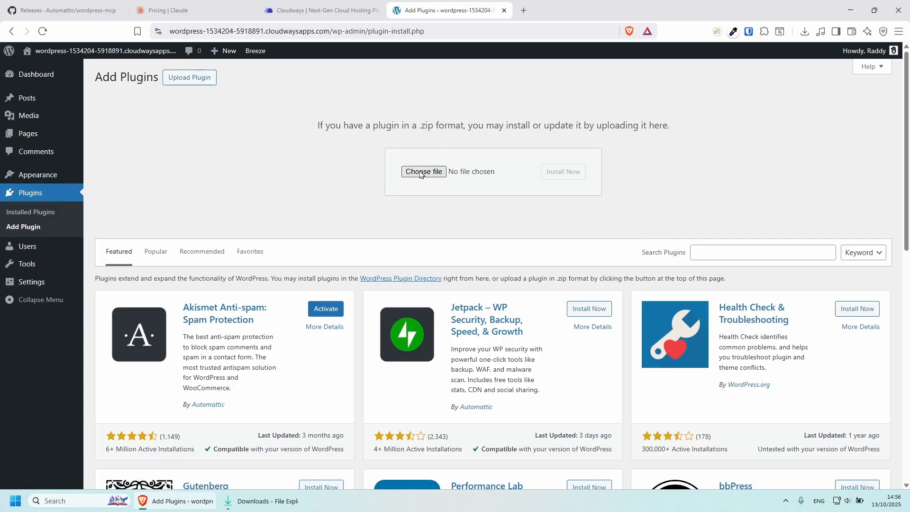
click(423, 171)
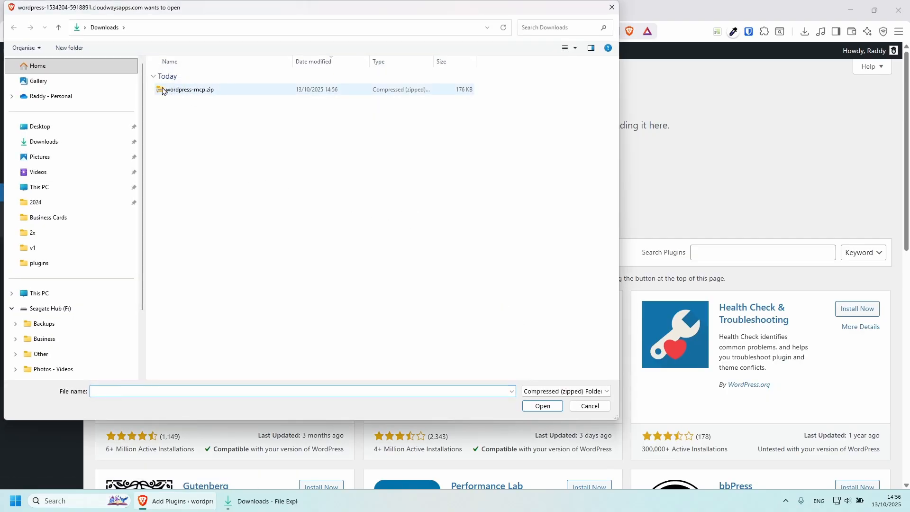
click(542, 405)
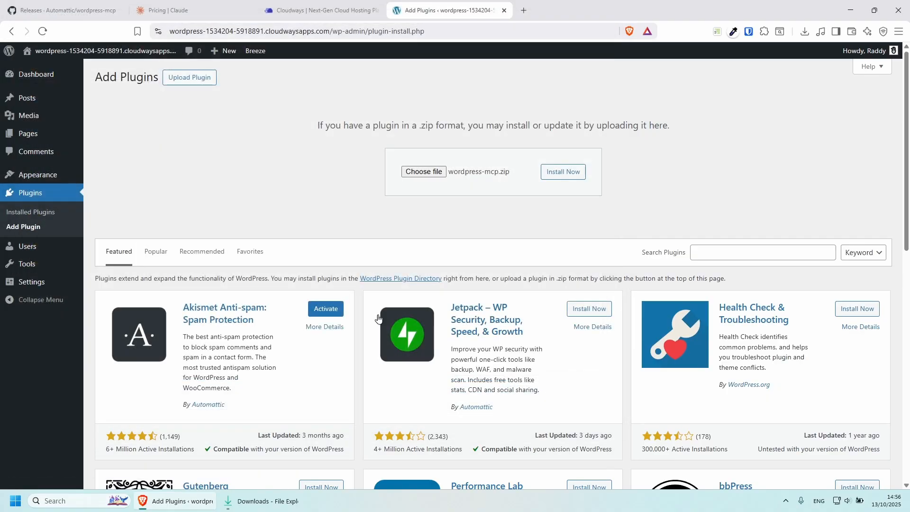
click(563, 171)
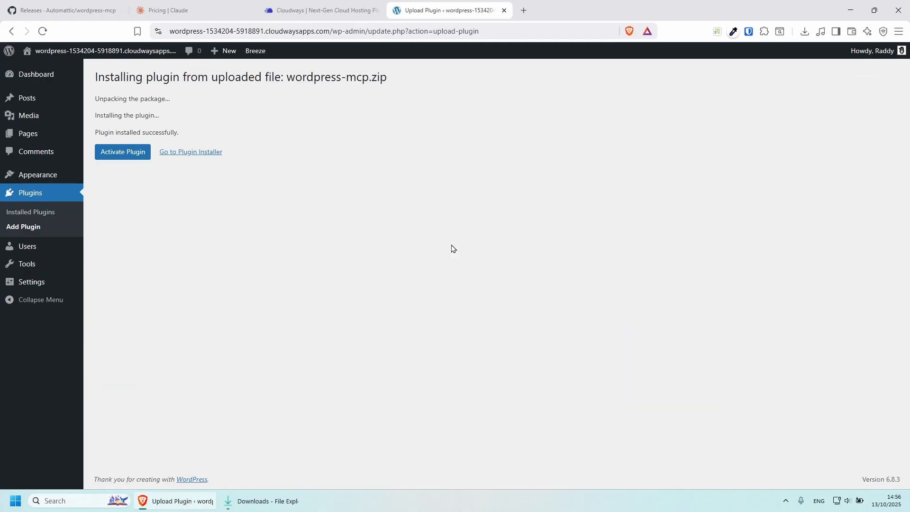
mouse_move(115, 157)
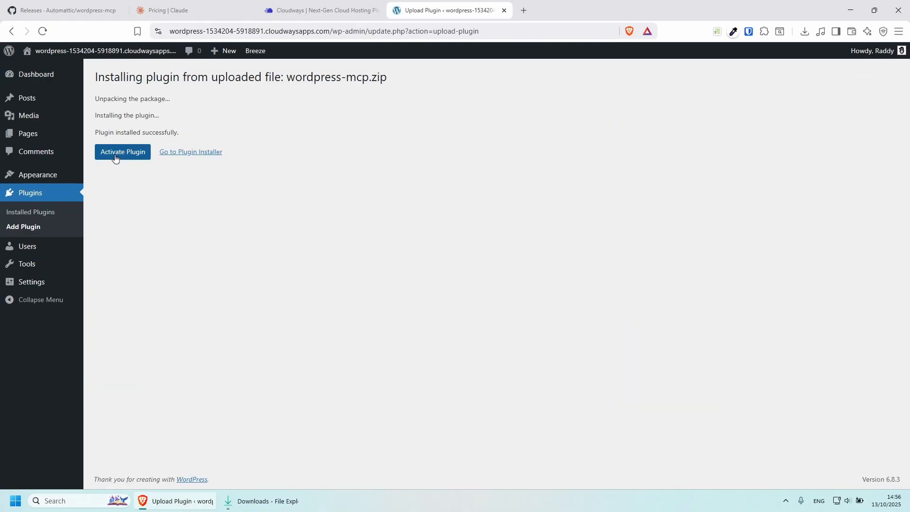
click(122, 152)
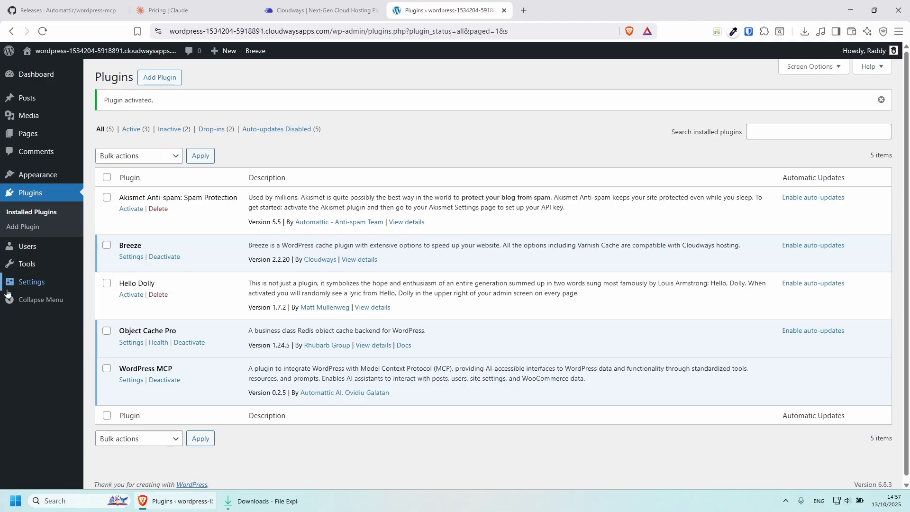
Turn on MCP functionality plus the Create and Update tools in the WordPress MCP settings
click(131, 380)
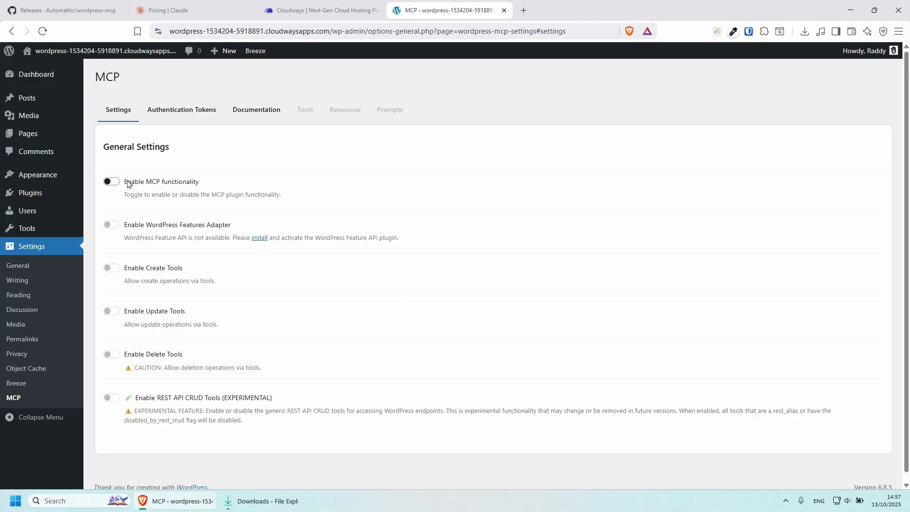
click(112, 182)
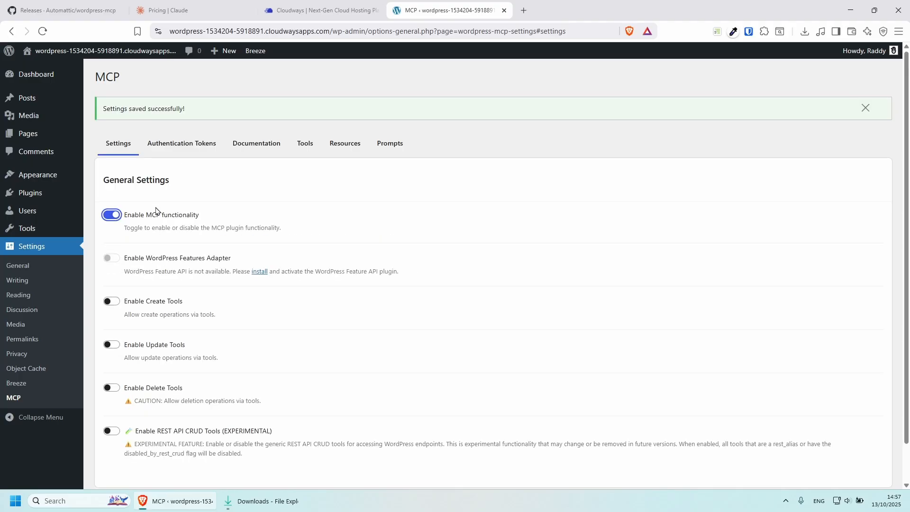
scroll(down, 3)
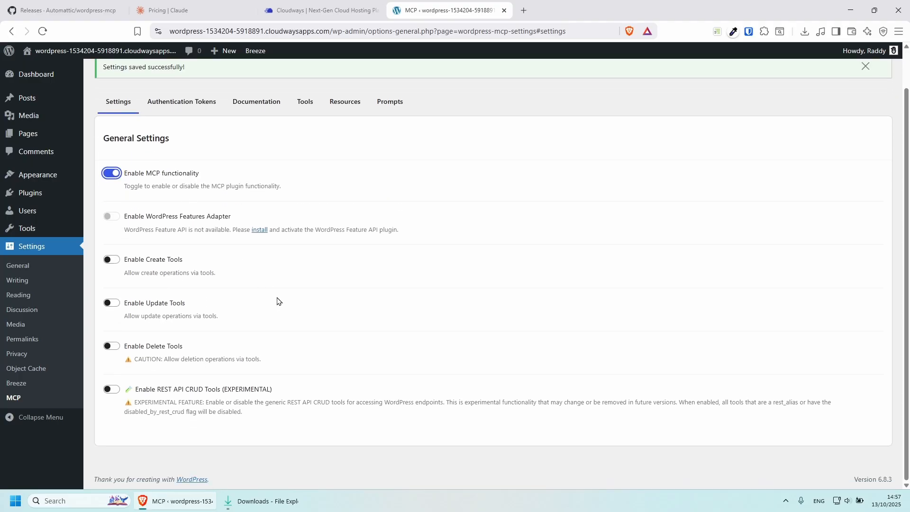
mouse_move(149, 421)
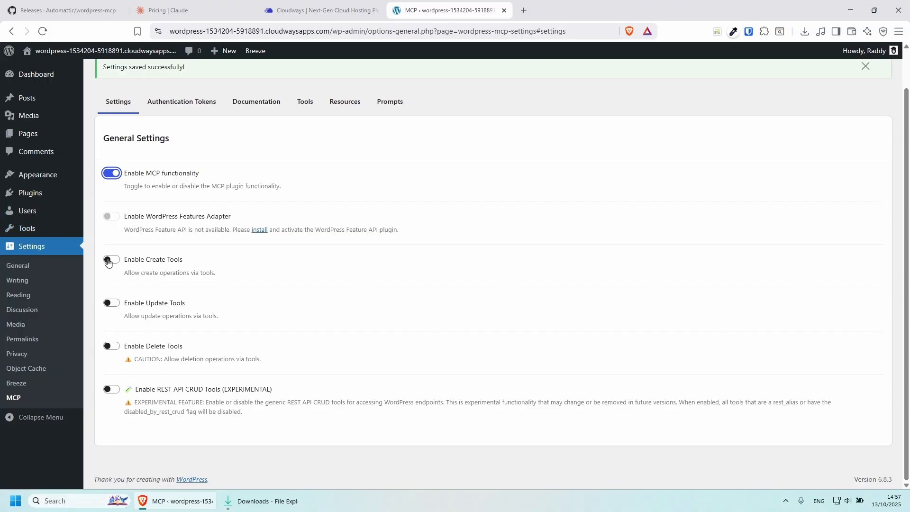
click(110, 262)
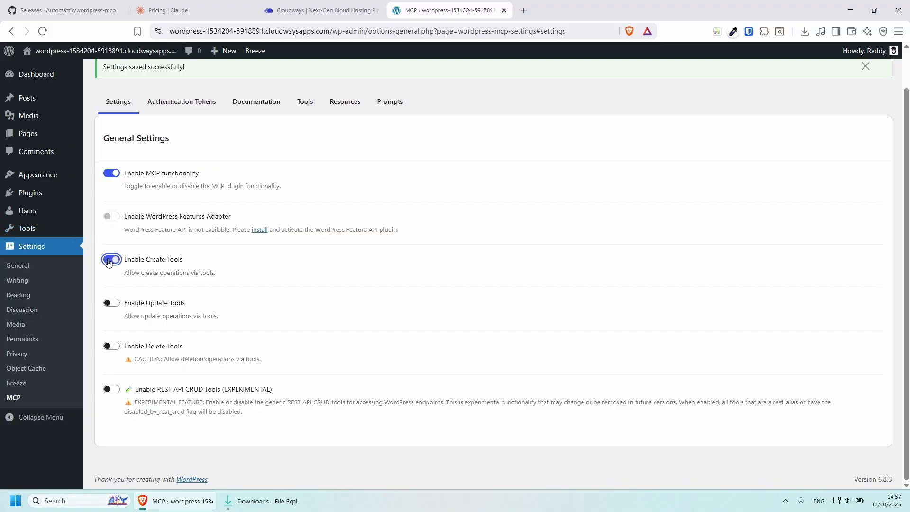
click(112, 303)
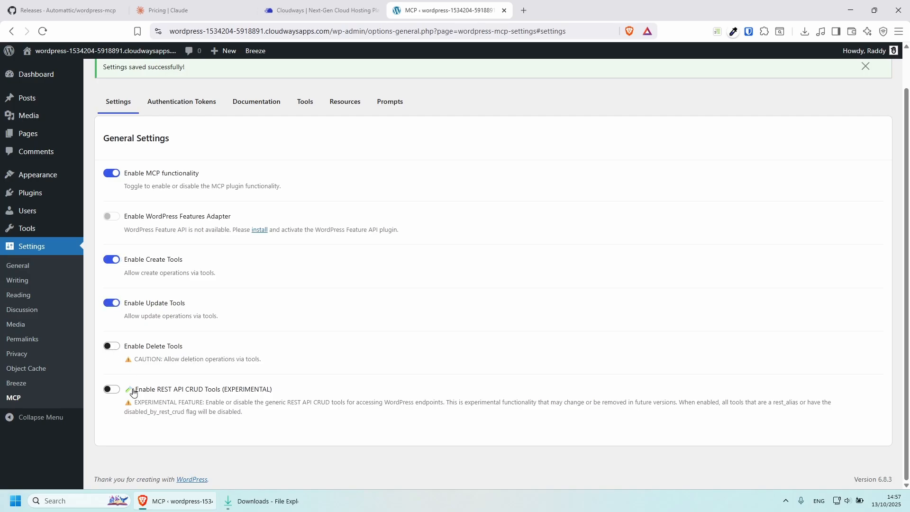
mouse_move(108, 416)
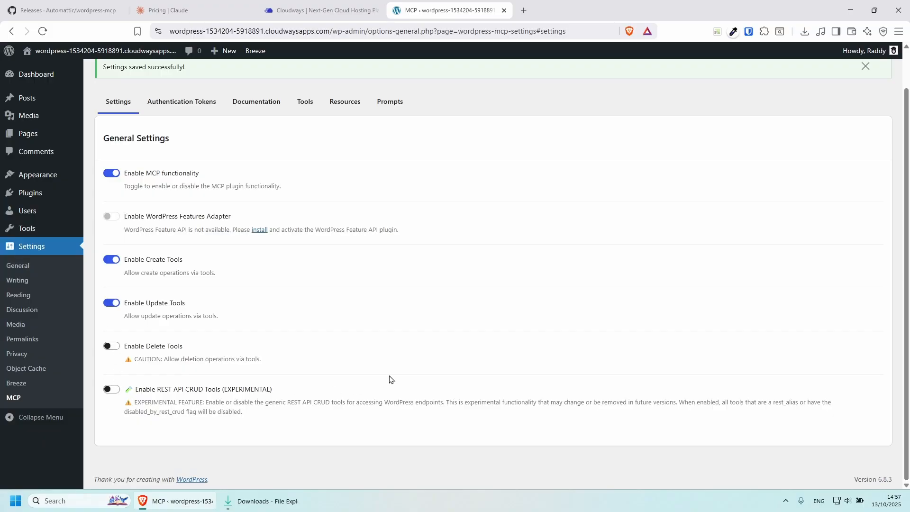
mouse_move(401, 387)
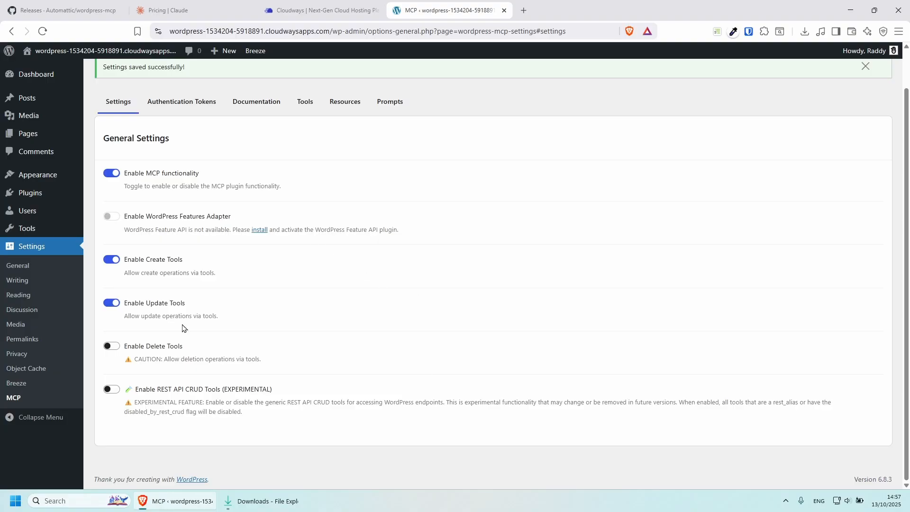
mouse_move(325, 407)
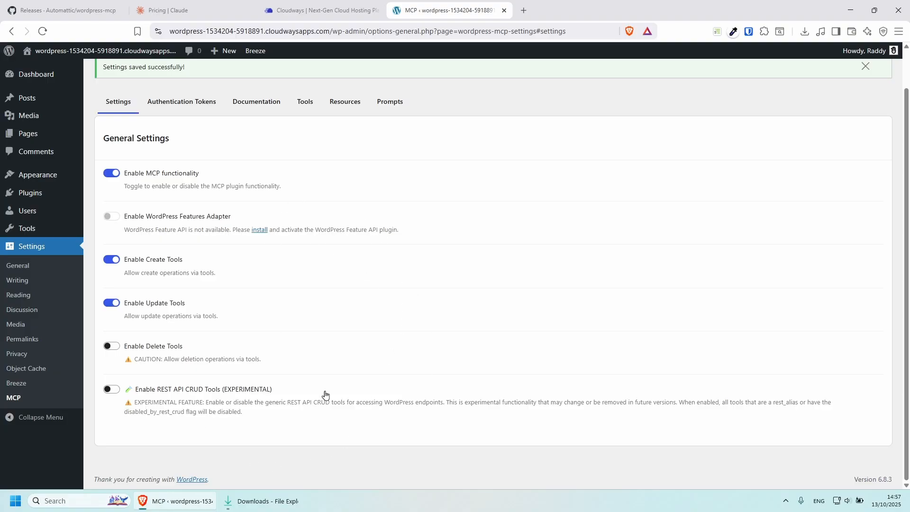
mouse_move(347, 378)
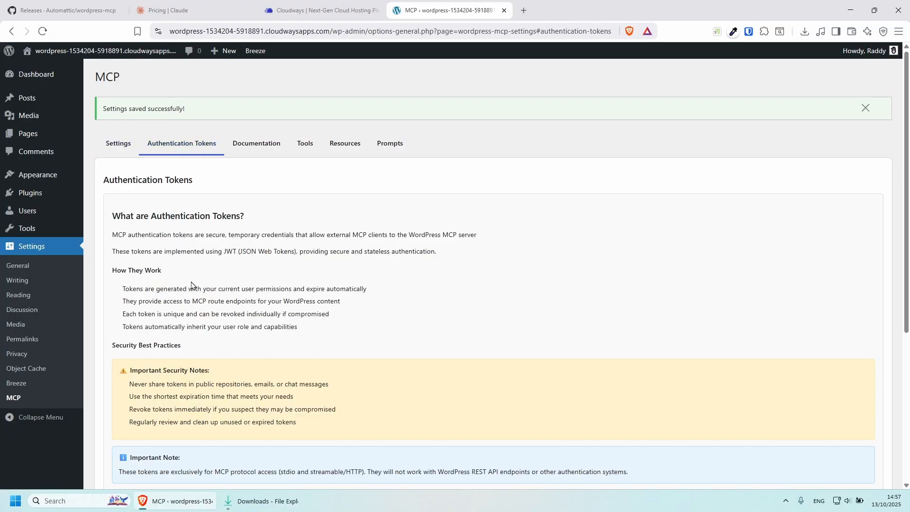
Generate a new MCP authentication token with a one-hour duration
scroll(down, 3)
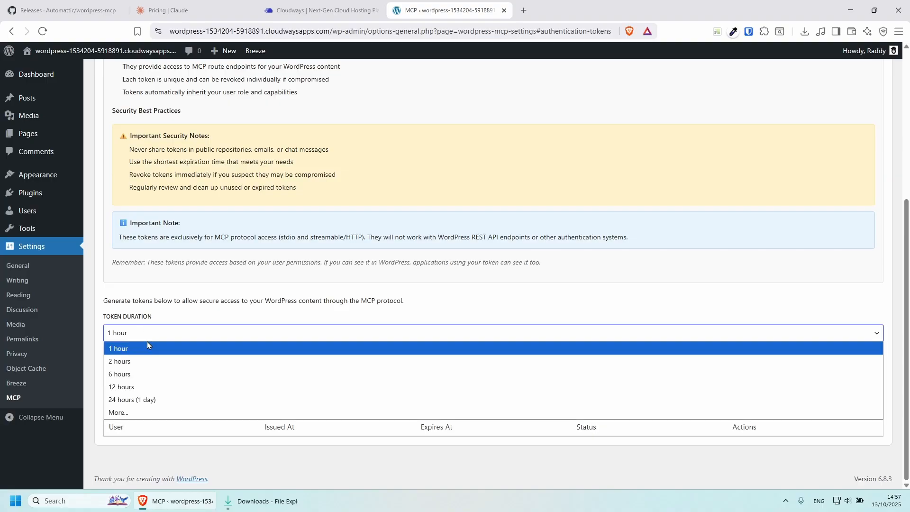
click(132, 399)
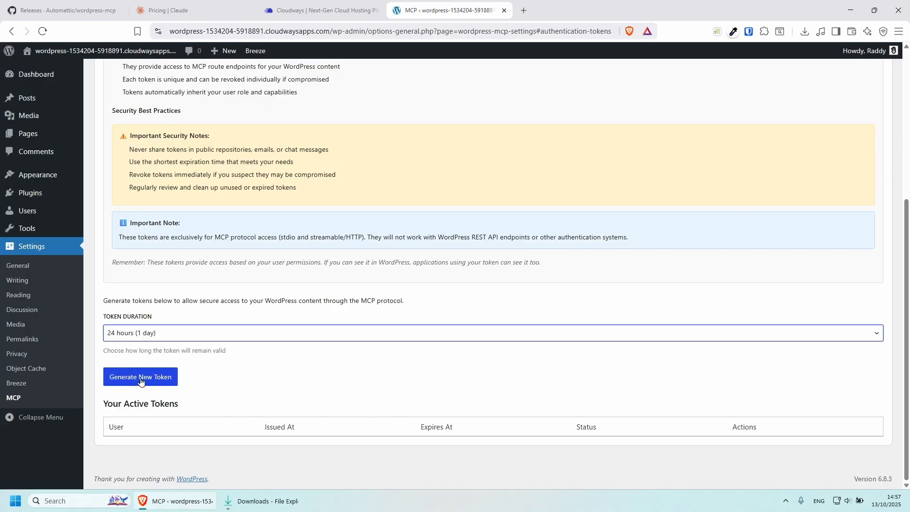
click(140, 376)
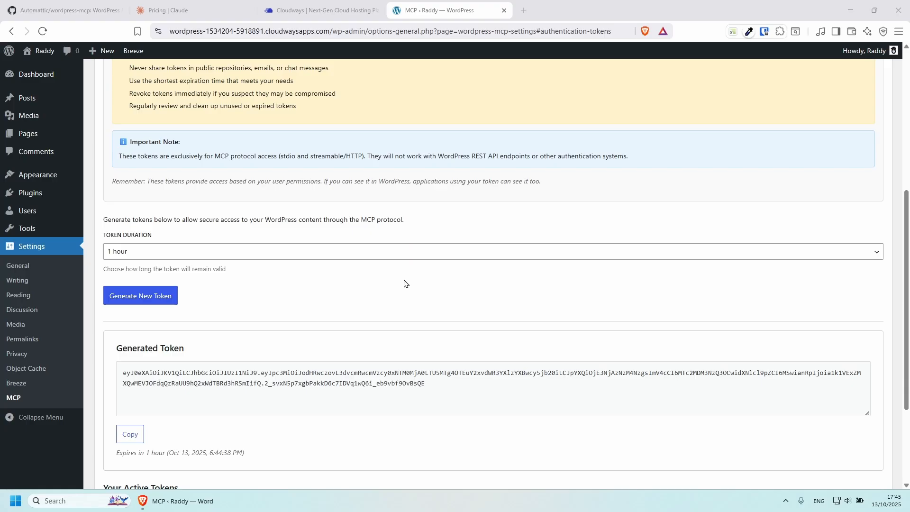
mouse_move(318, 269)
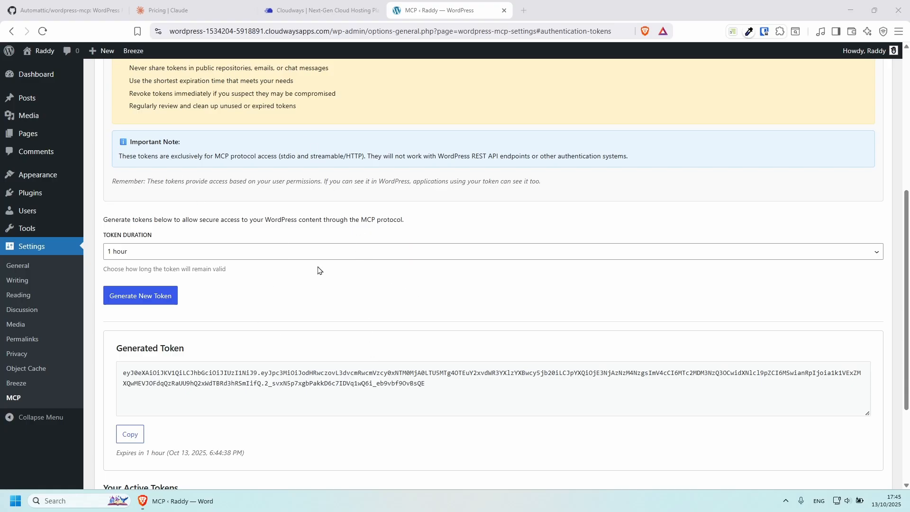
mouse_move(388, 300)
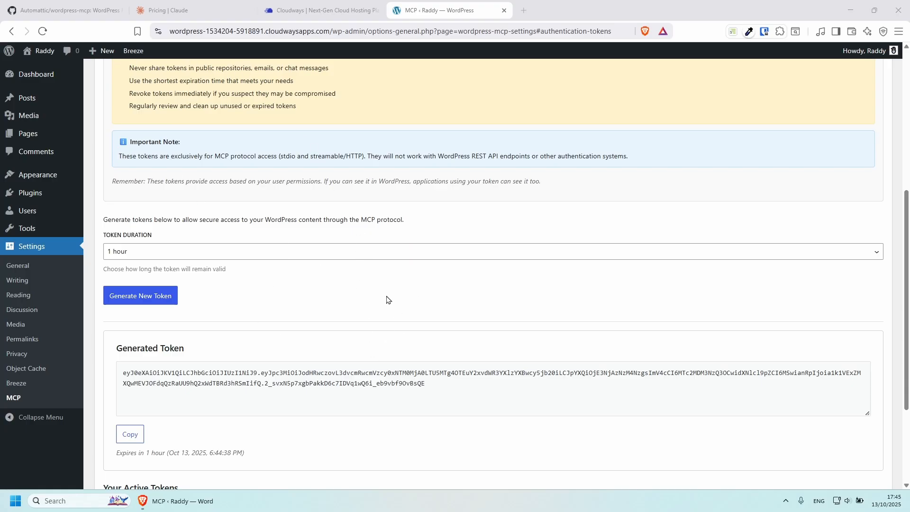
Scroll the wordpress-mcp README to the Claude Desktop configuration and select its JSON block
click(62, 12)
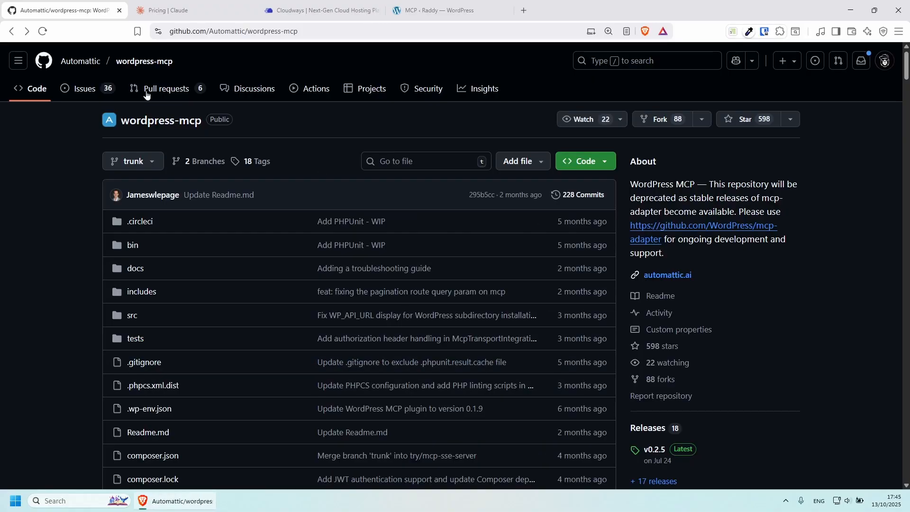
scroll(down, 3)
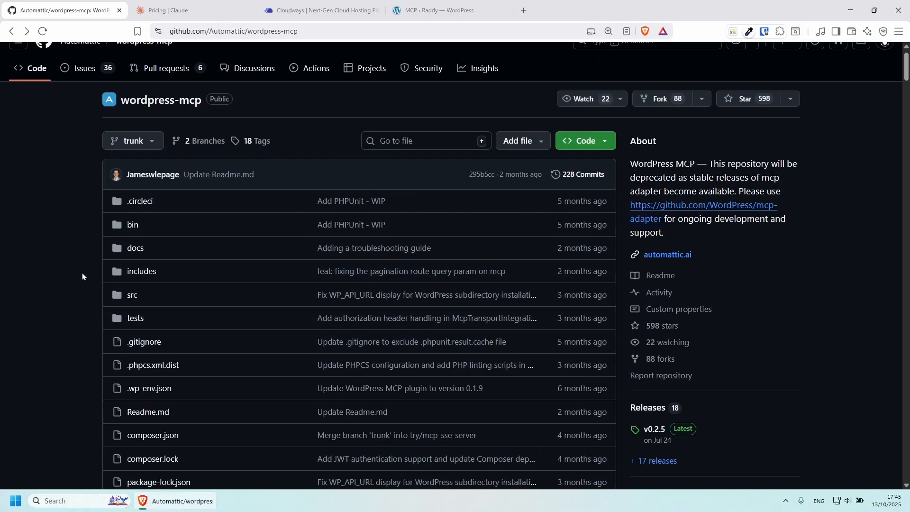
scroll(down, 3)
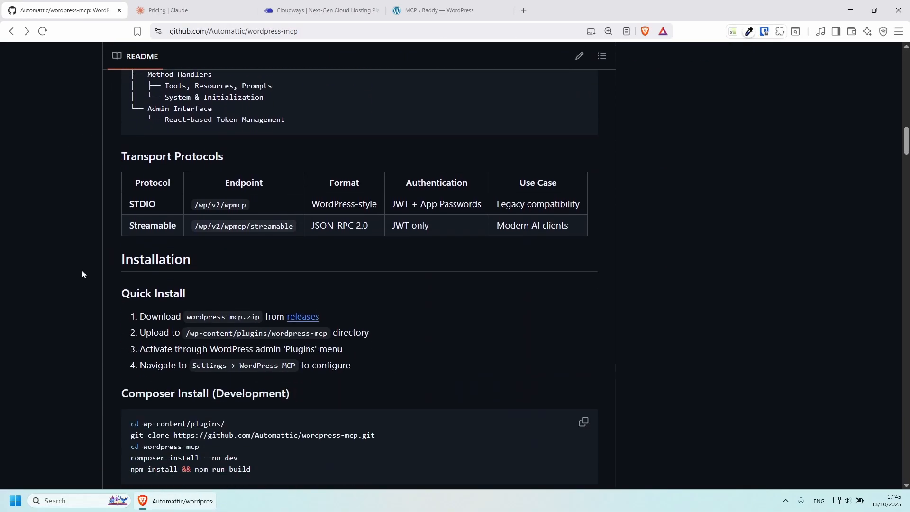
scroll(down, 3)
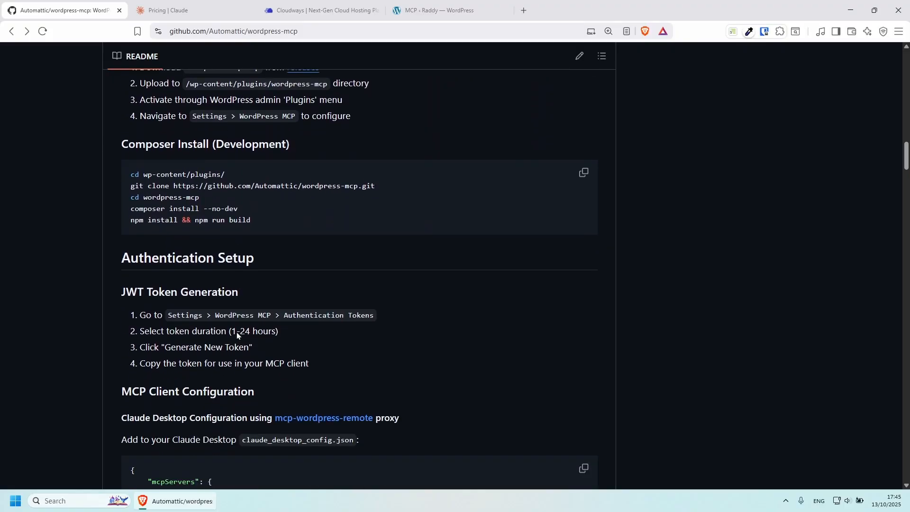
scroll(down, 3)
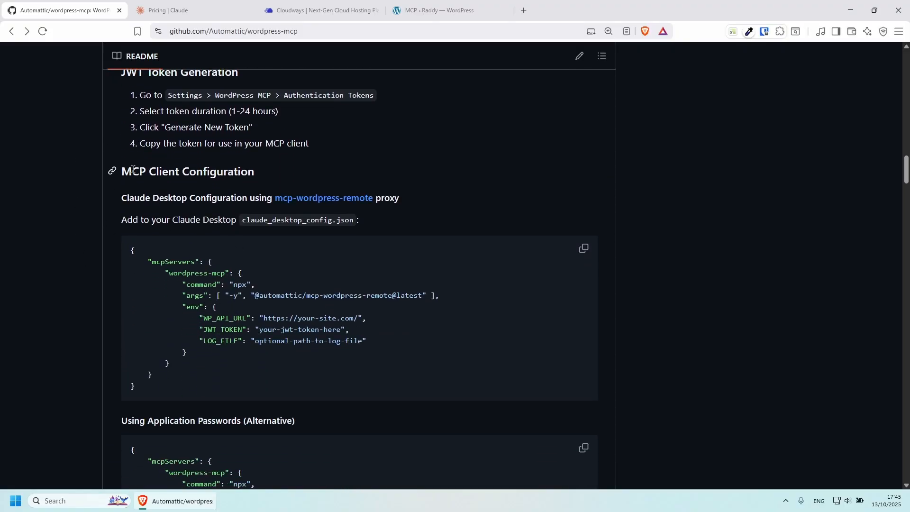
mouse_move(164, 234)
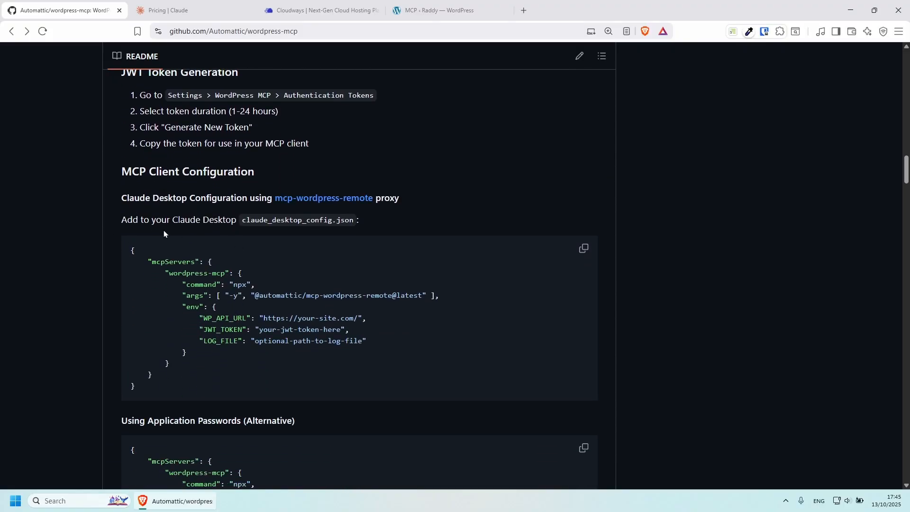
scroll(down, 3)
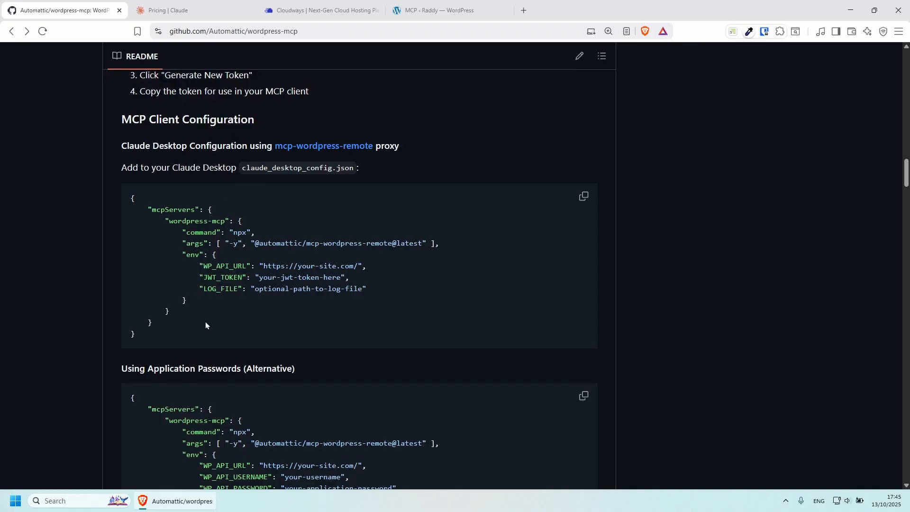
drag(132, 198, 136, 335)
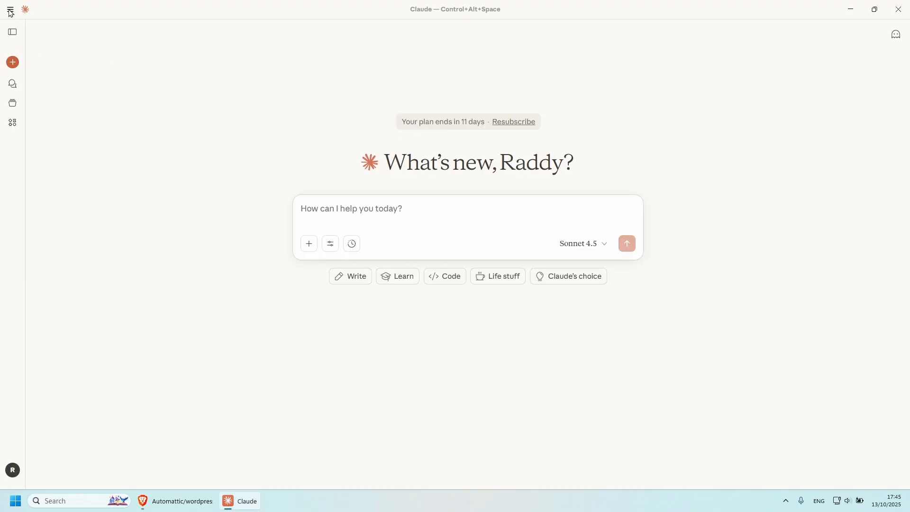
Delete the wordpress-mcp local MCP server from Claude's Developer settings
click(6, 9)
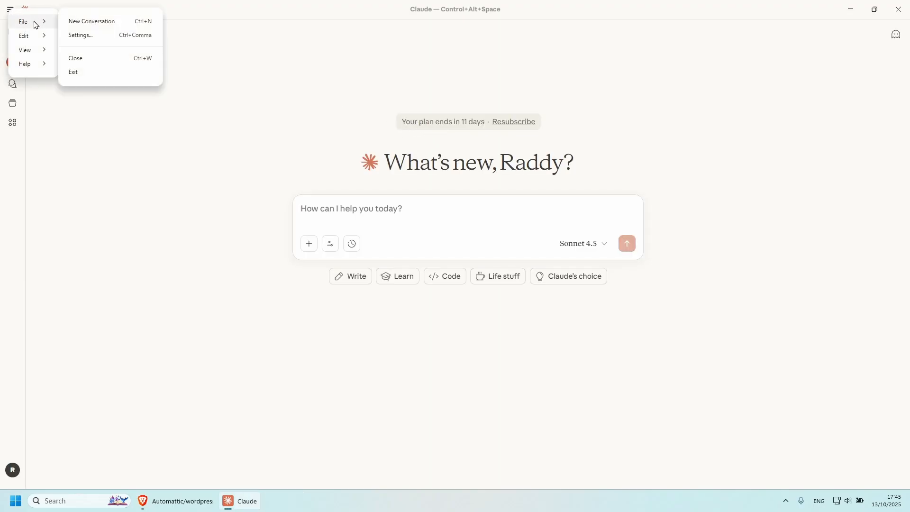
click(81, 35)
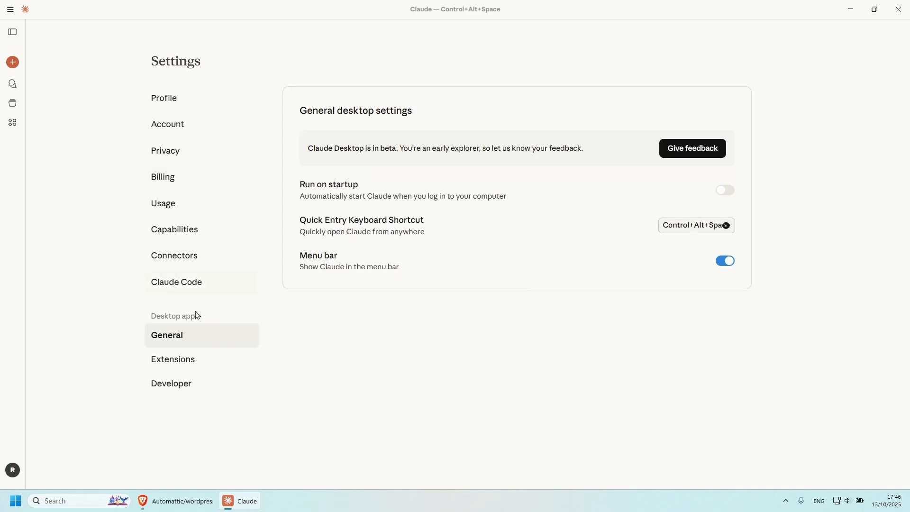
click(171, 384)
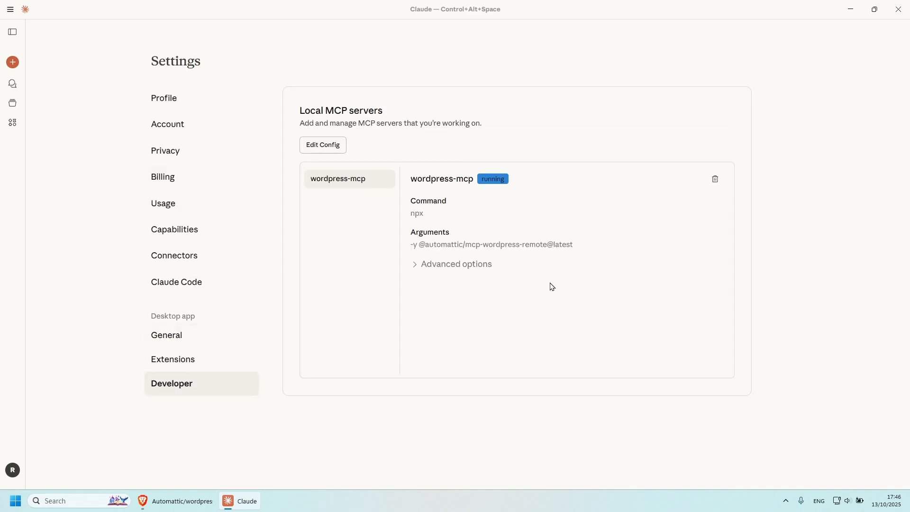
click(714, 178)
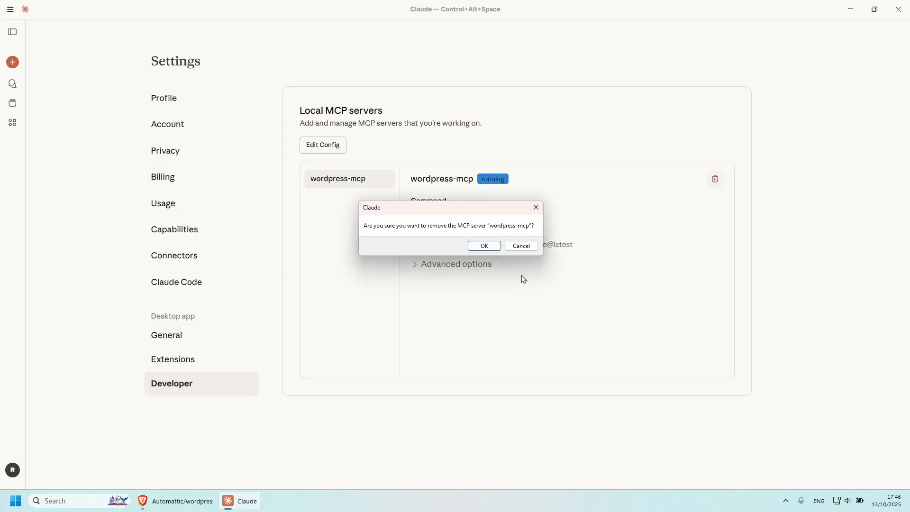
click(483, 245)
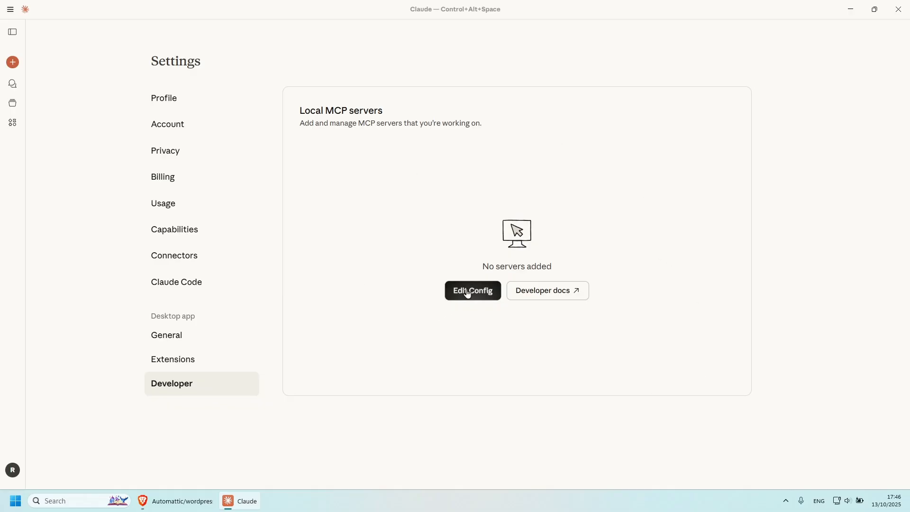
click(473, 291)
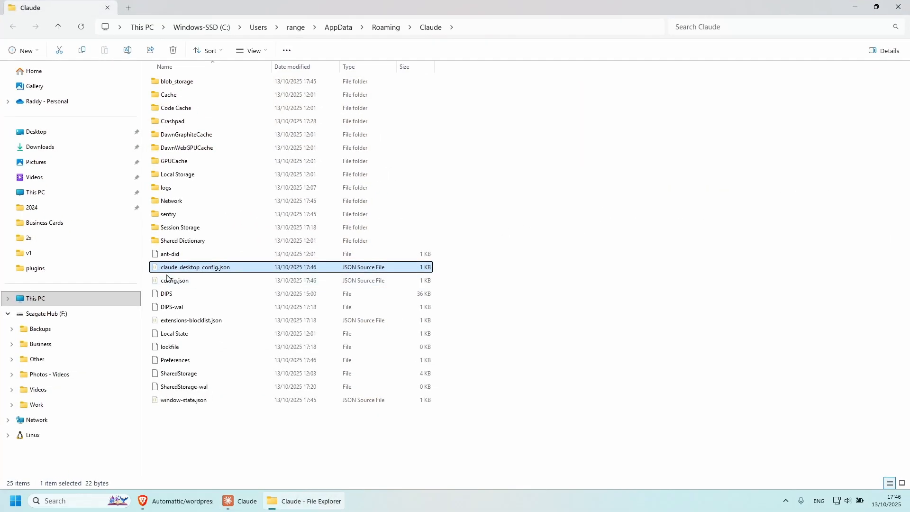
mouse_move(218, 270)
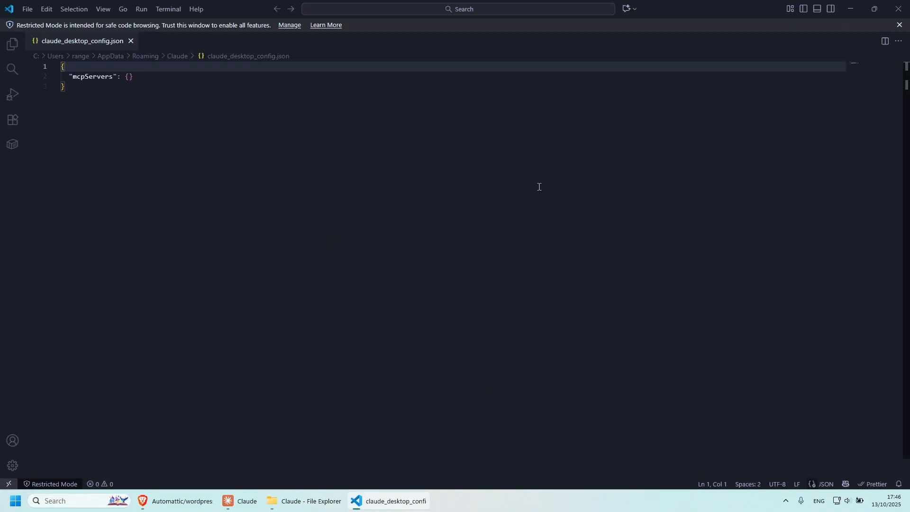
click(899, 24)
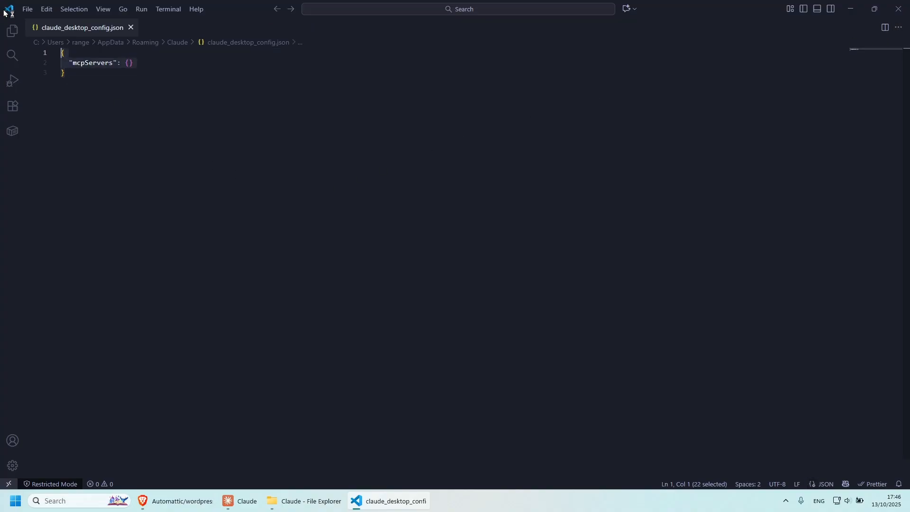
mouse_move(4, 9)
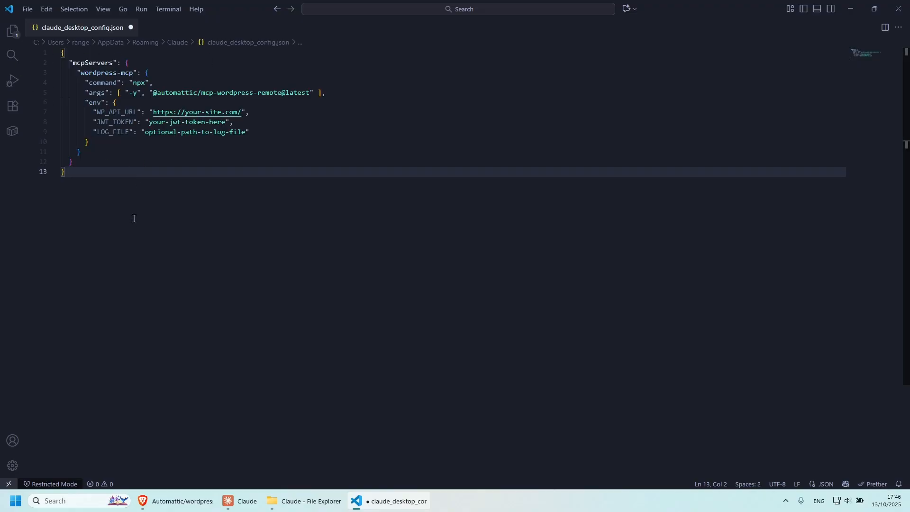
double_click(115, 112)
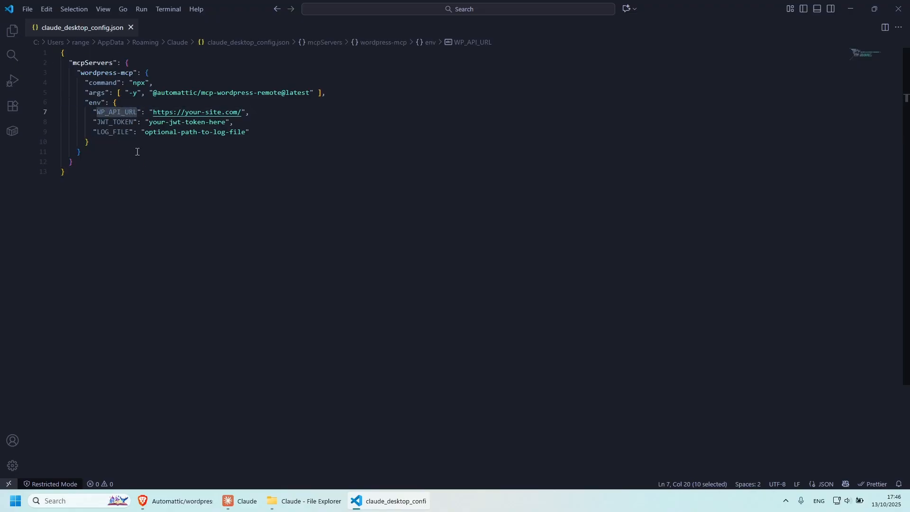
double_click(115, 122)
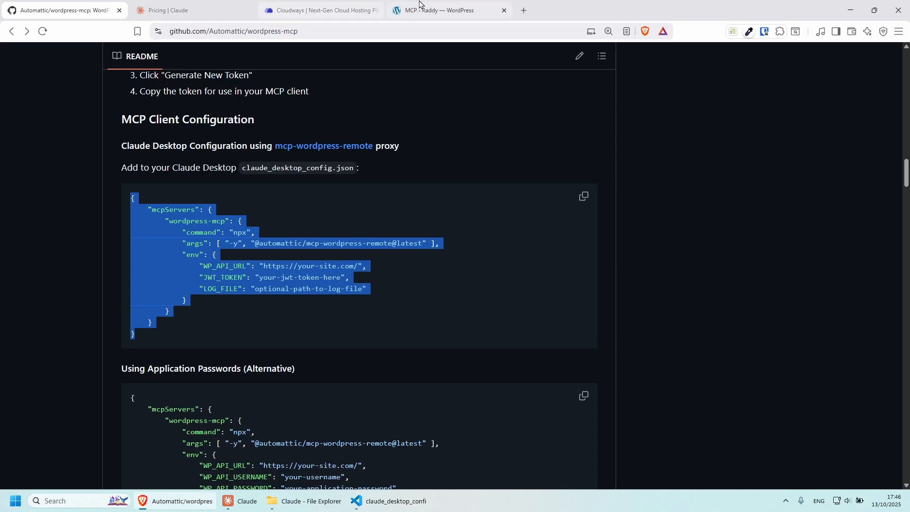
click(446, 10)
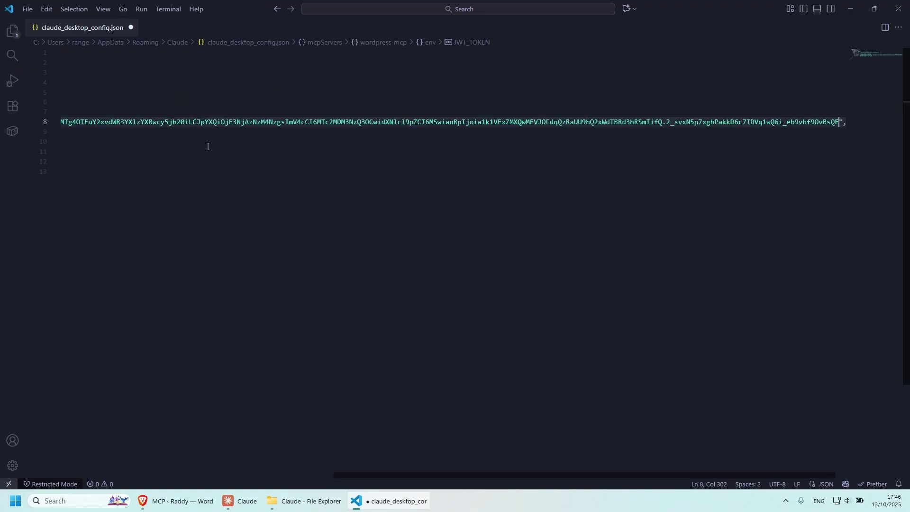
click(102, 9)
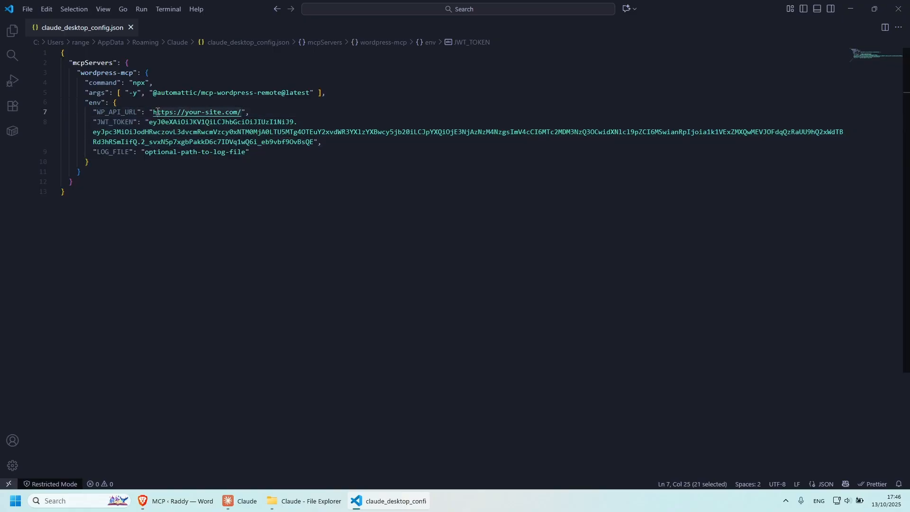
text(https://wordpress-1534204-5918891.cloudwaysapps.com/)
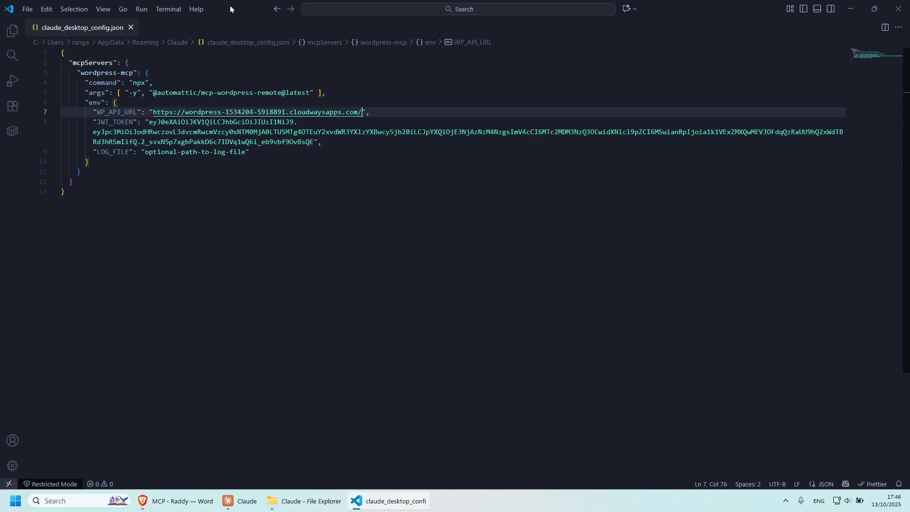
mouse_move(897, 8)
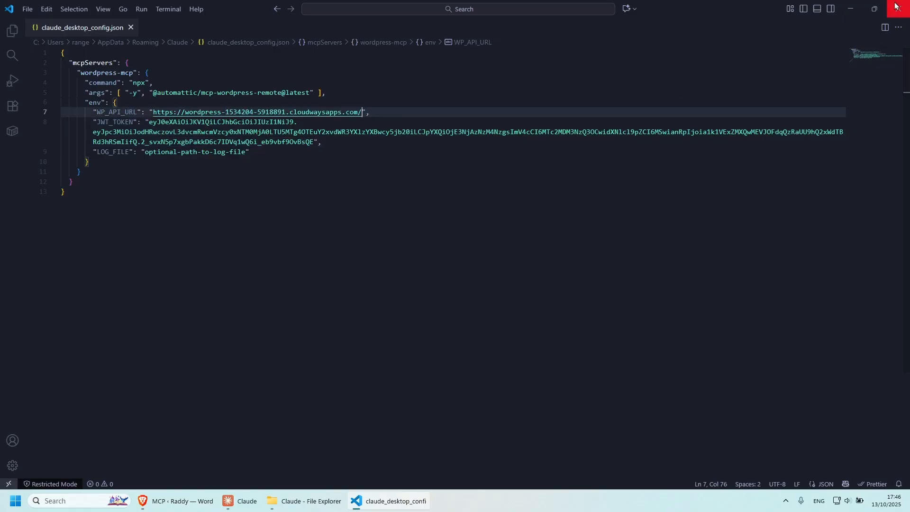
Close the config editor and search the Start menu for Claude to relaunch it
click(240, 501)
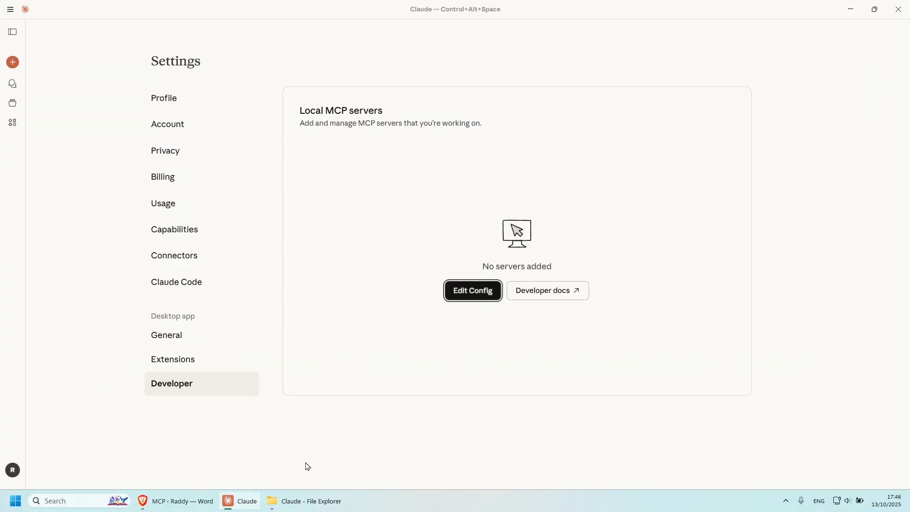
mouse_move(531, 373)
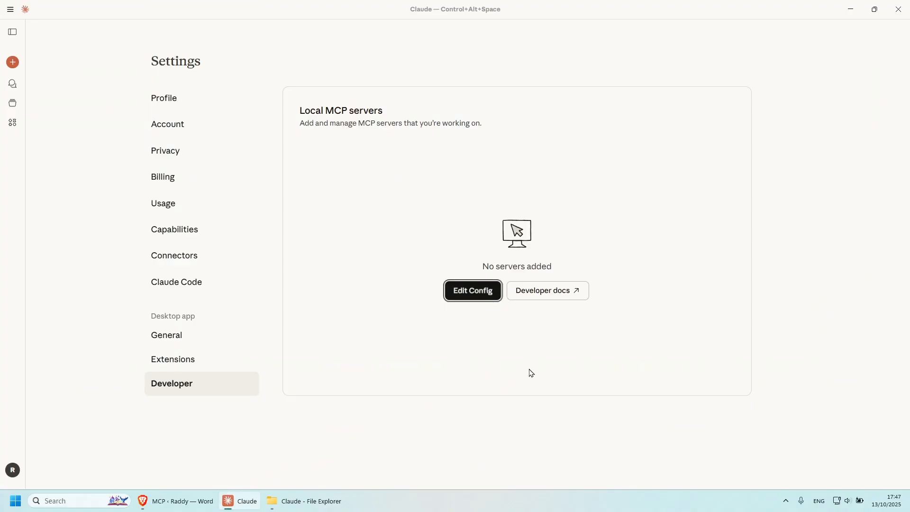
mouse_move(731, 430)
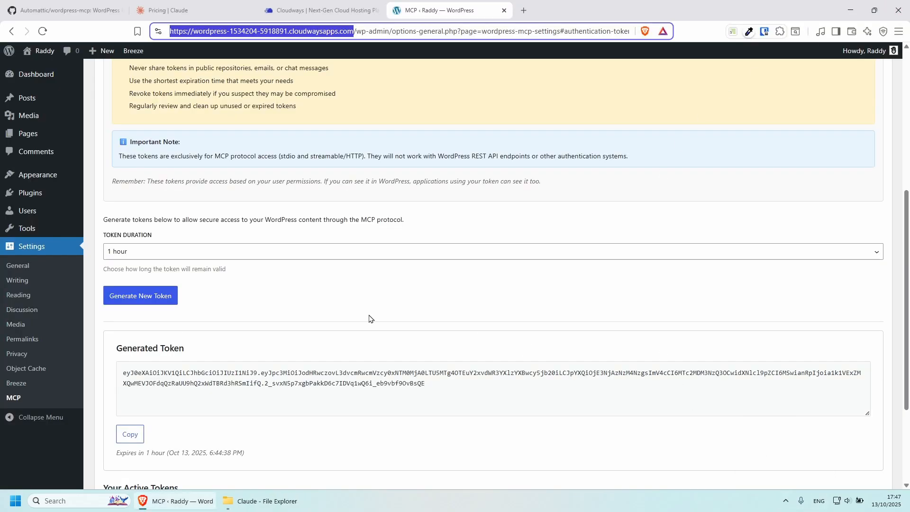
text(cla)
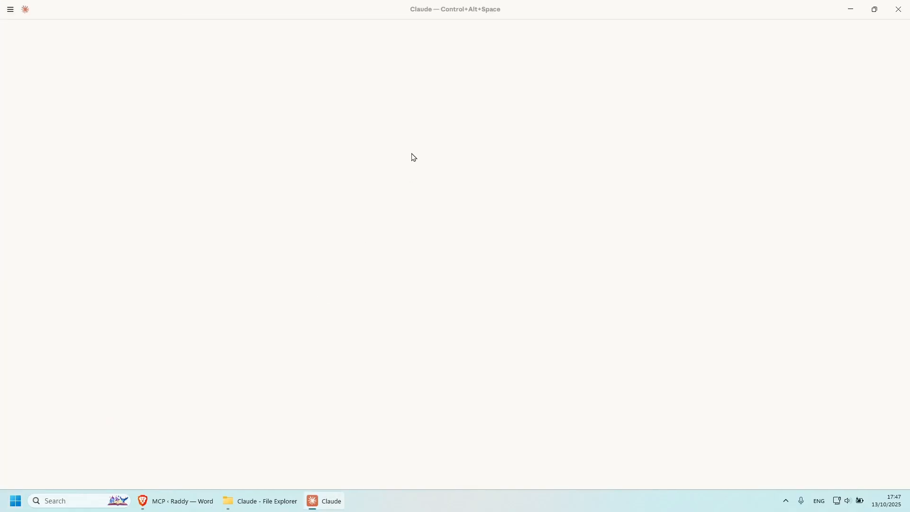
Open Claude's Developer settings and expand wordpress-mcp's environment variables showing the URL and token
click(10, 10)
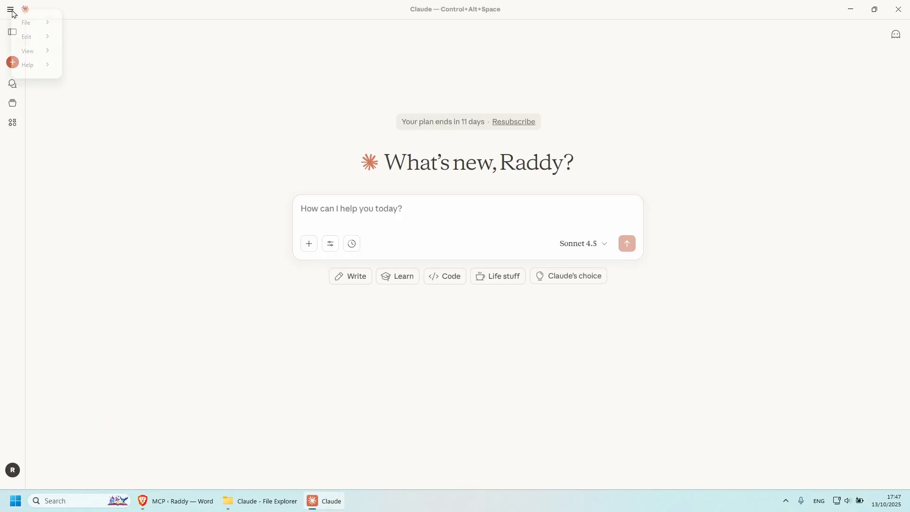
click(183, 75)
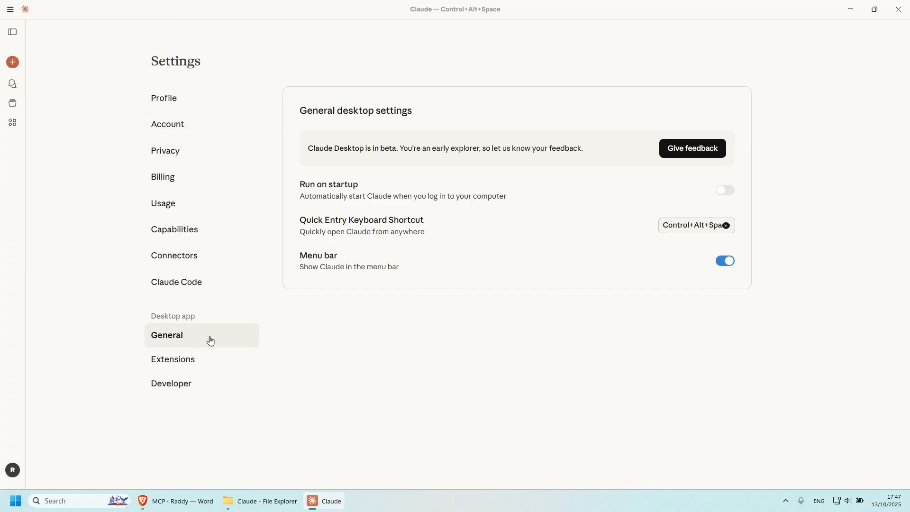
click(171, 383)
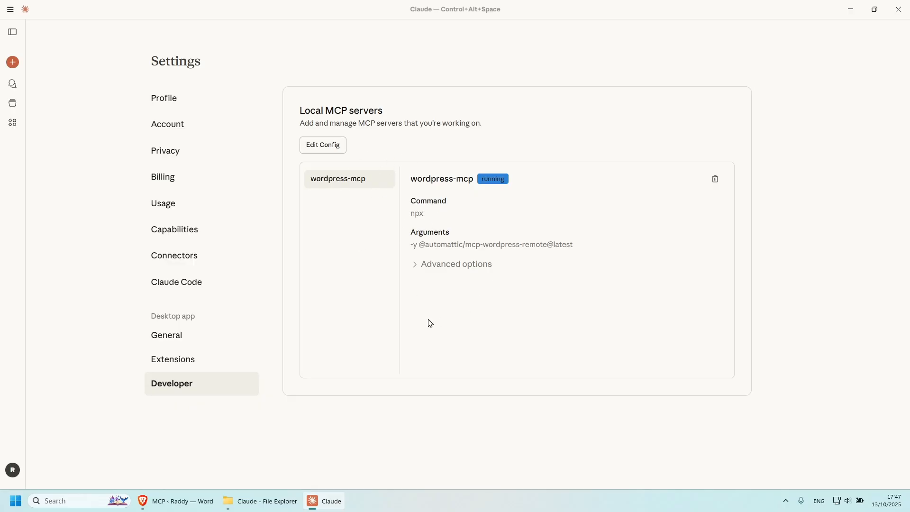
click(414, 264)
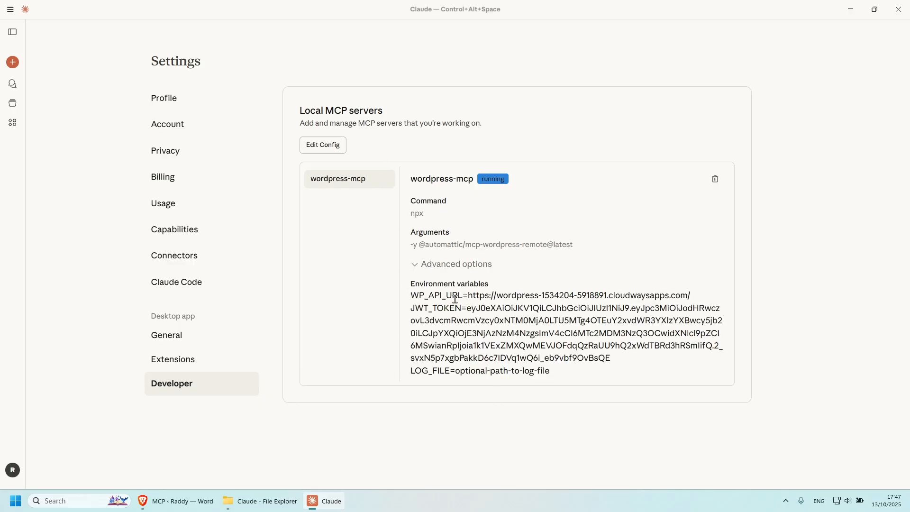
drag(469, 295, 680, 295)
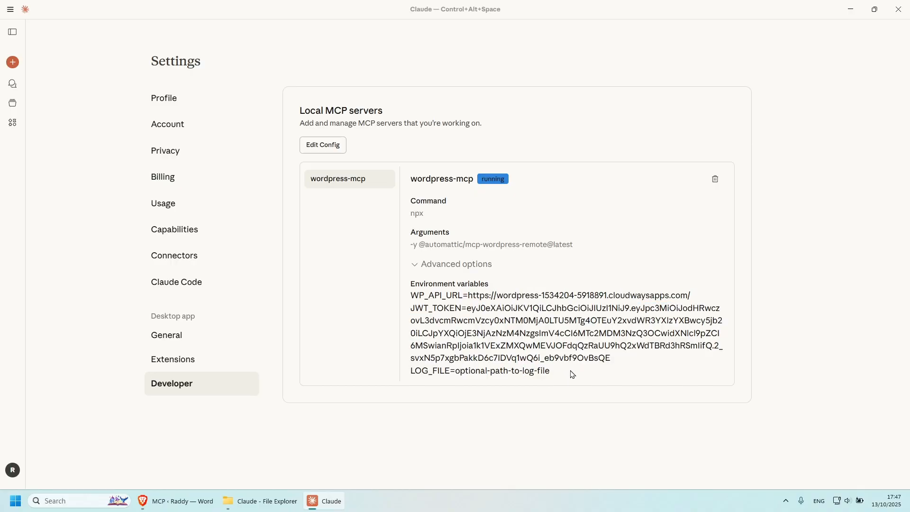
mouse_move(550, 362)
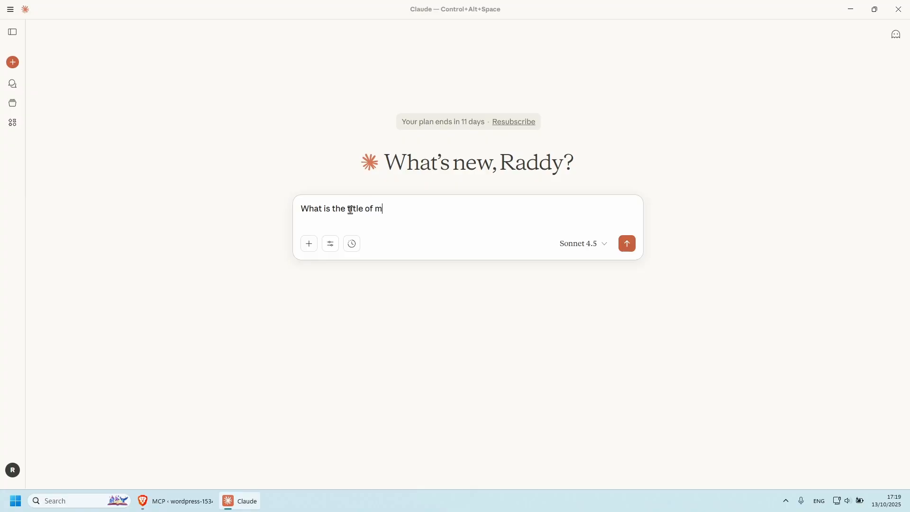
Ask Claude 'What is the title of my wordpress website?'
text(y wordpres)
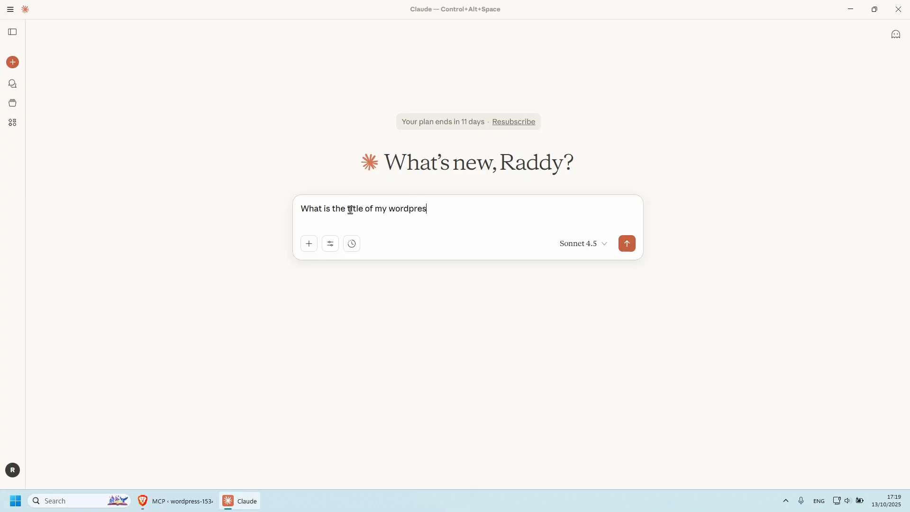
text(s website?)
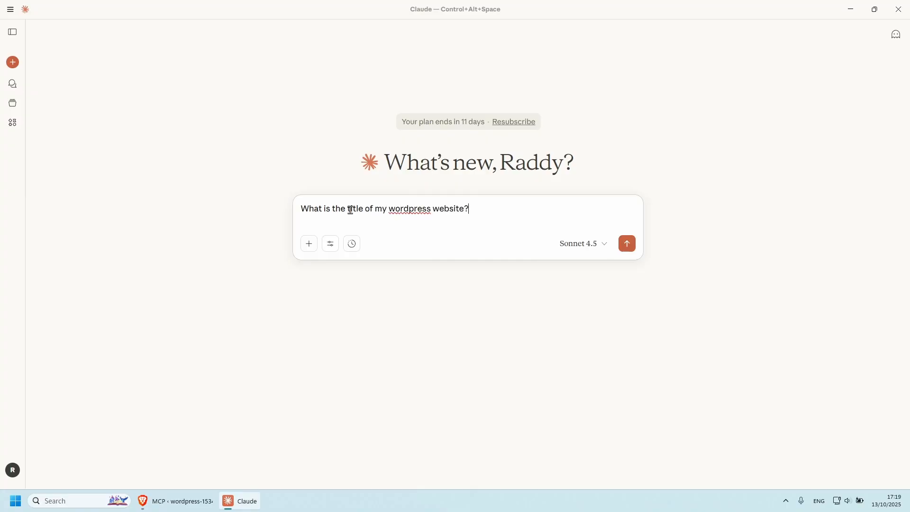
click(627, 243)
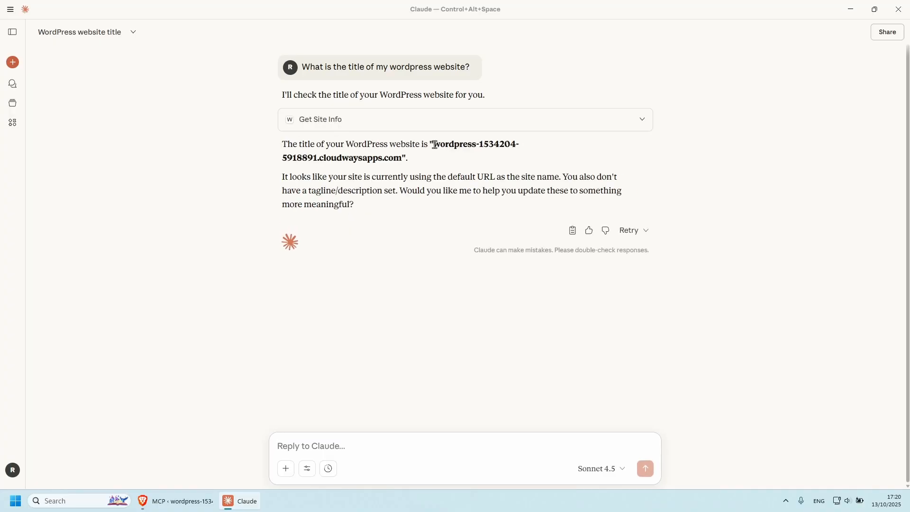
mouse_move(354, 369)
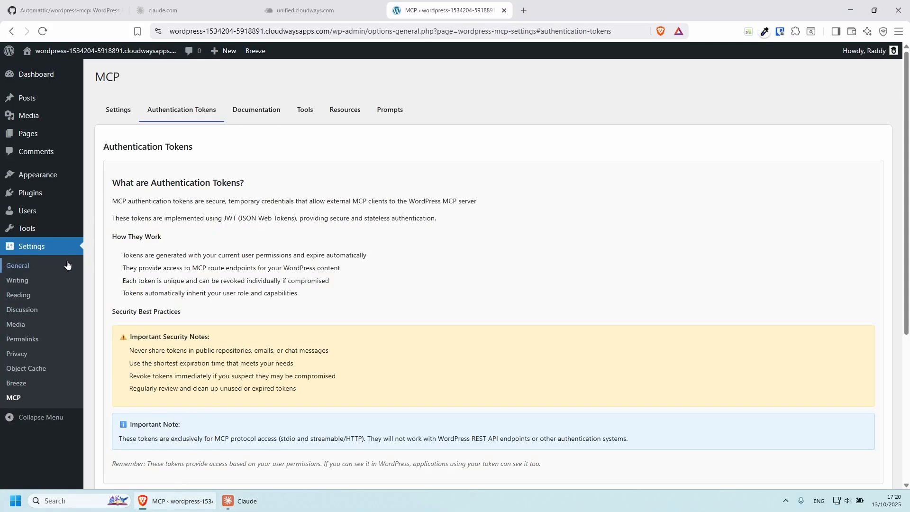
Open General Settings and select the Site Title, still the default cloudwaysapps address
click(18, 265)
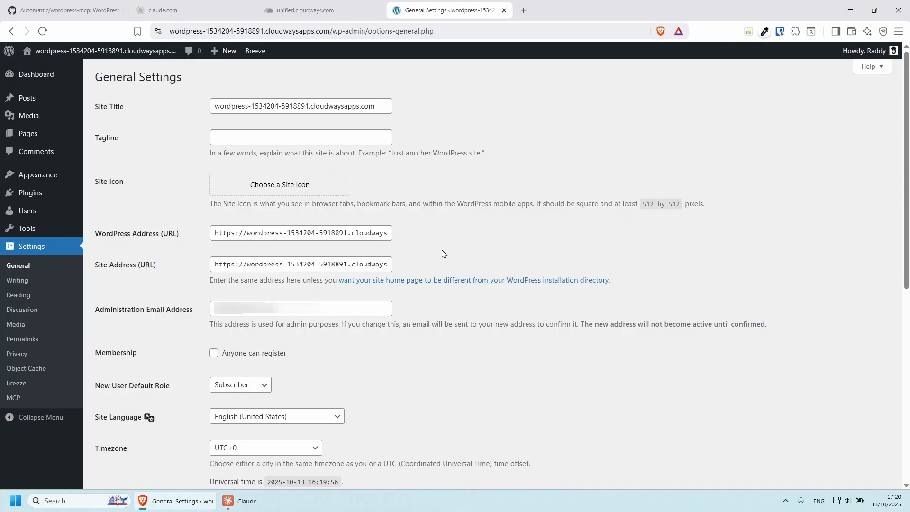
triple_click(300, 106)
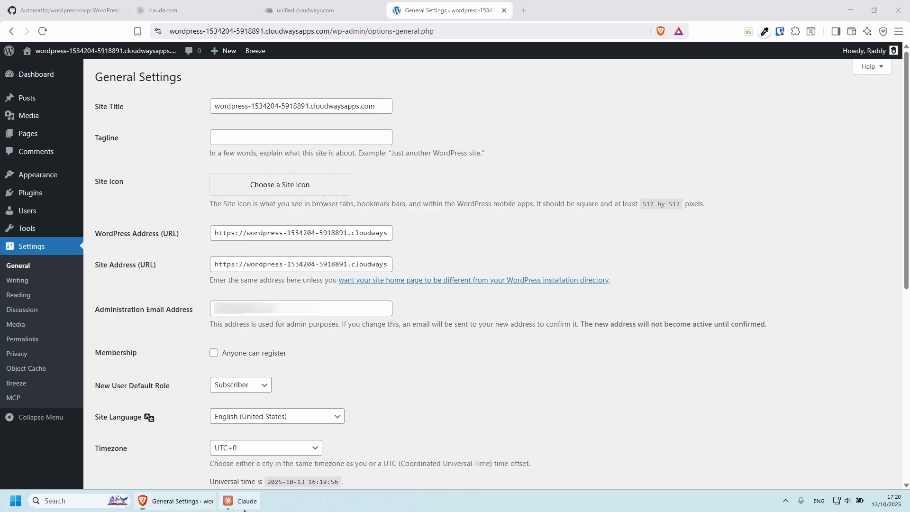
Ask Claude to update the WordPress site title to "Raddy"
click(239, 501)
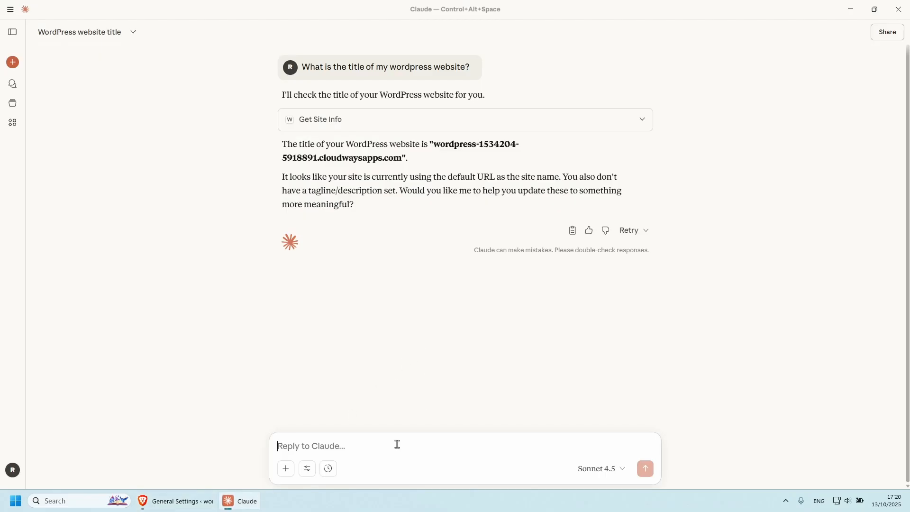
text(Can you update the title to)
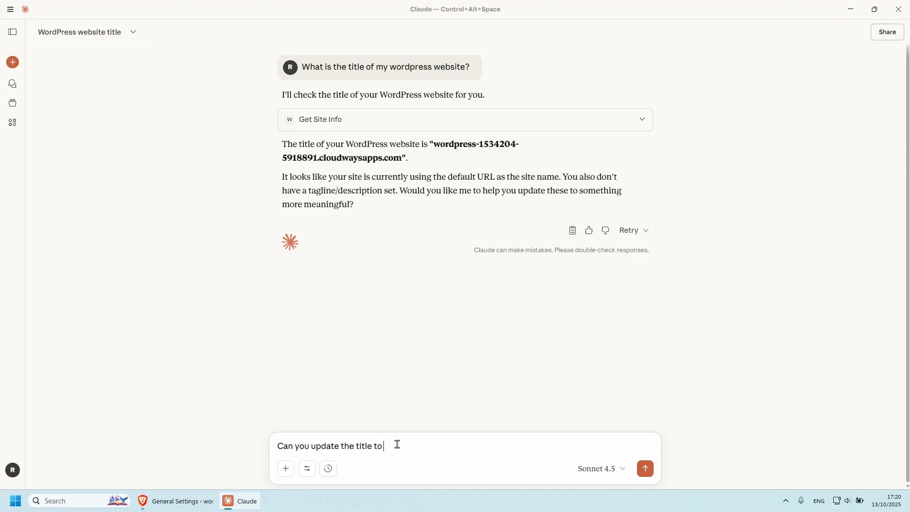
click(645, 468)
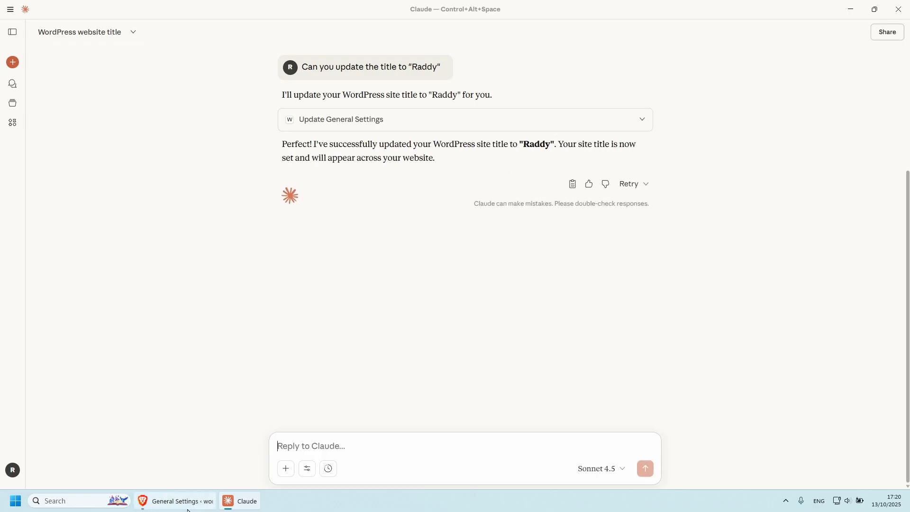
Verify the site title reads Raddy and the only post is Hello world!, then return to Claude
click(176, 500)
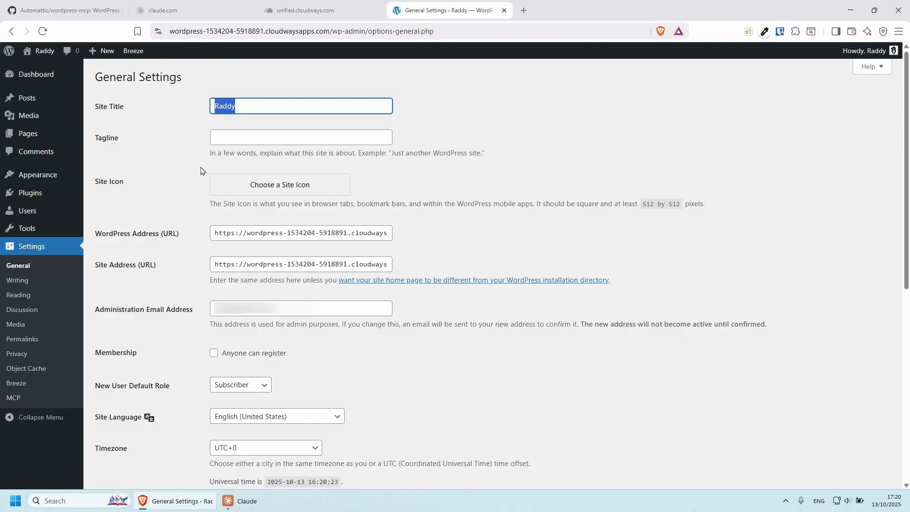
mouse_move(376, 406)
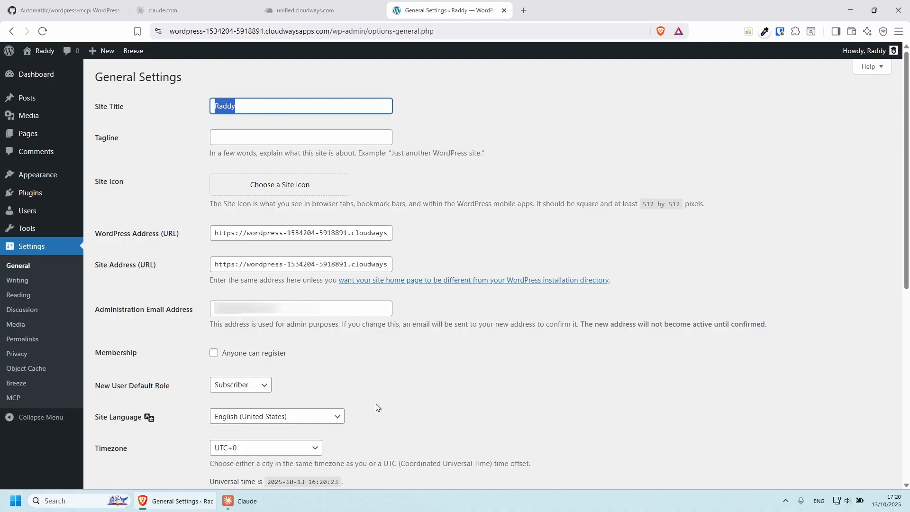
mouse_move(466, 398)
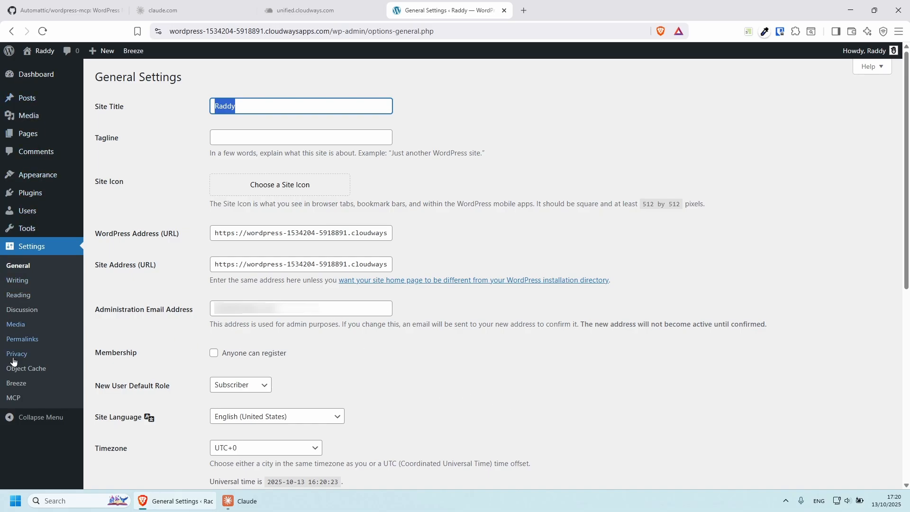
mouse_move(498, 335)
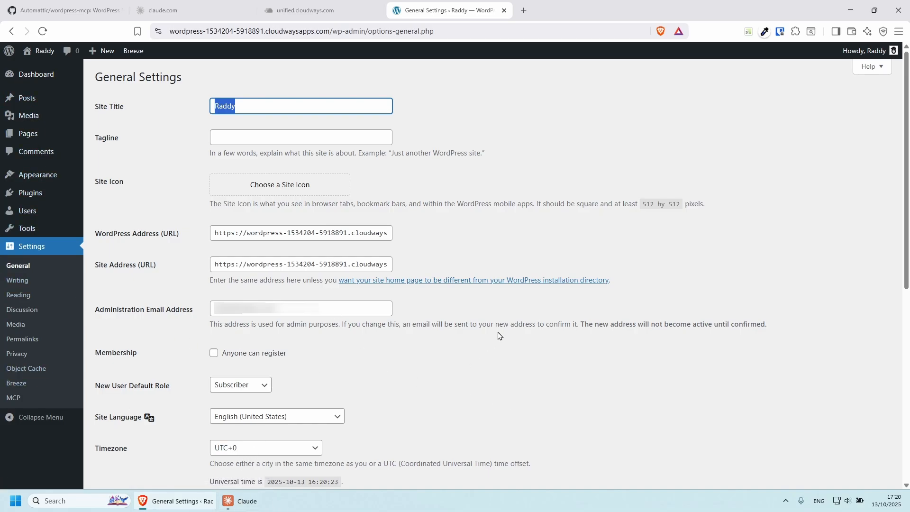
mouse_move(27, 98)
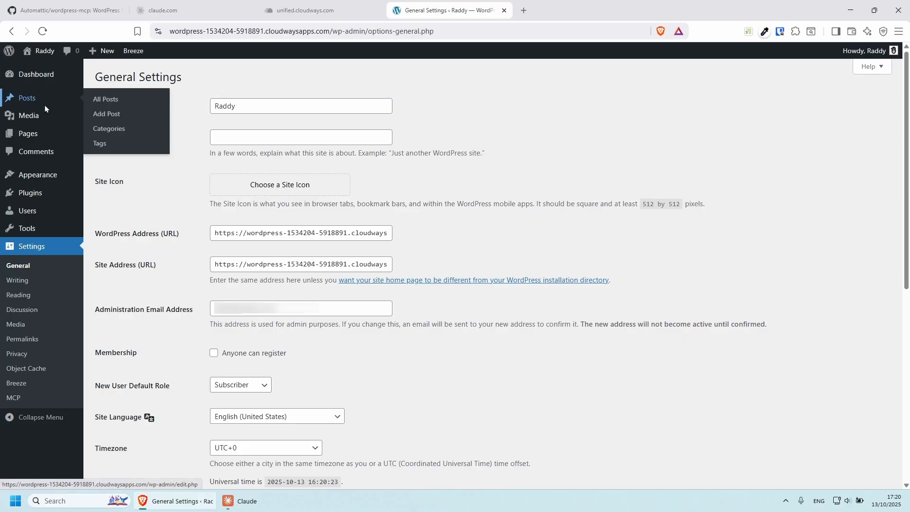
click(105, 99)
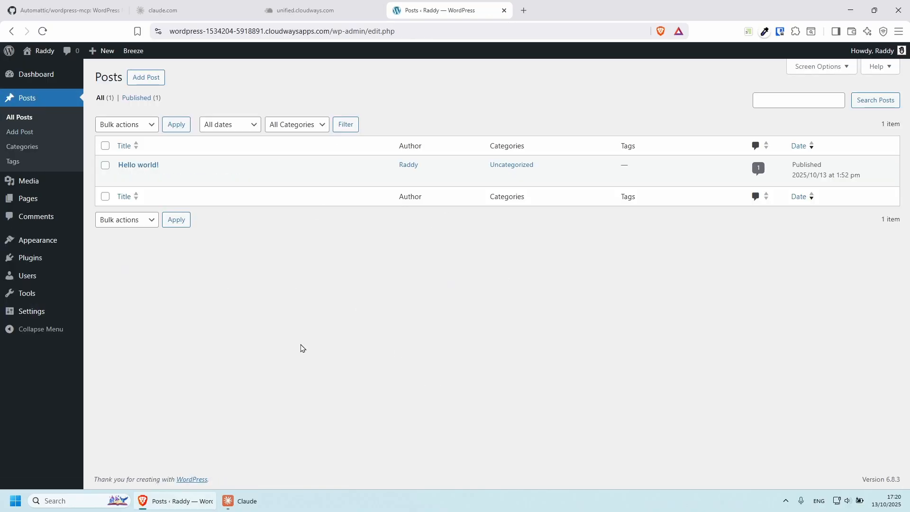
click(240, 501)
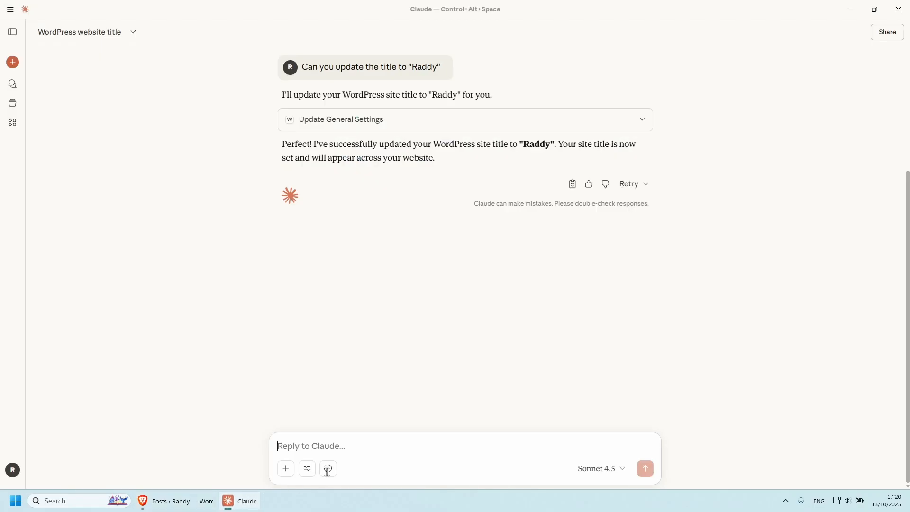
Ask Claude to write a post called "Everything you need to know about WordPress FSE Development" in a new FSE category
text(Write a new)
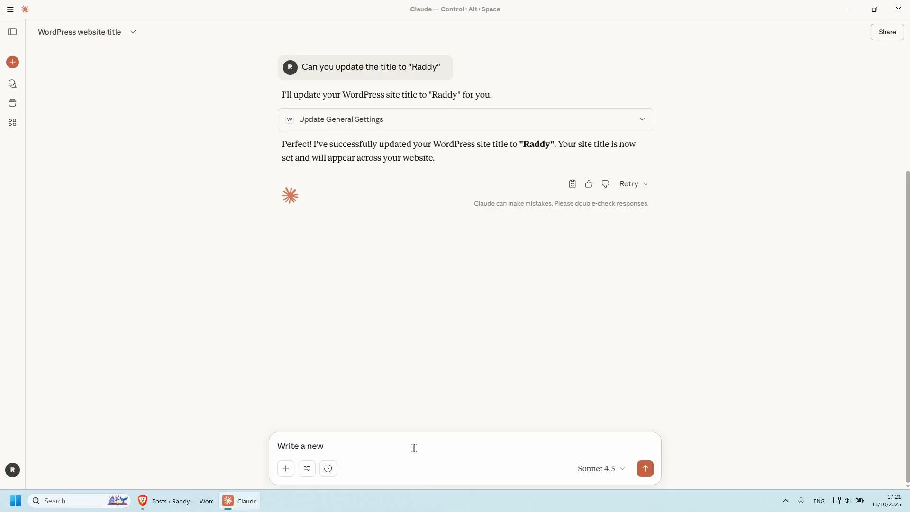
text(post)
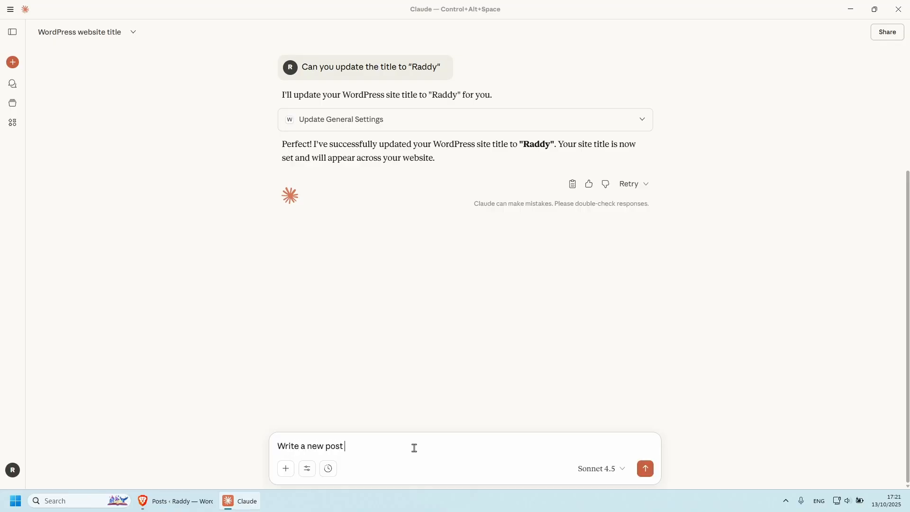
text(called "Everything you need to know about)
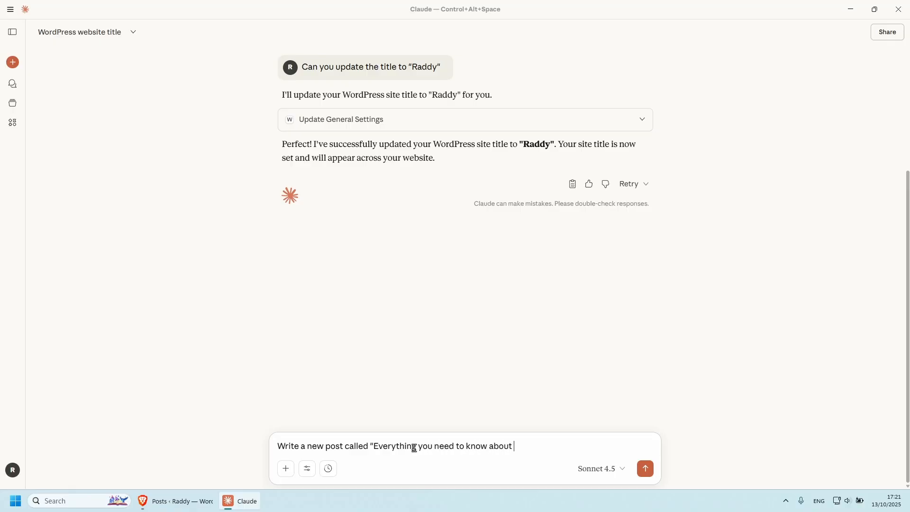
text(WordPress)
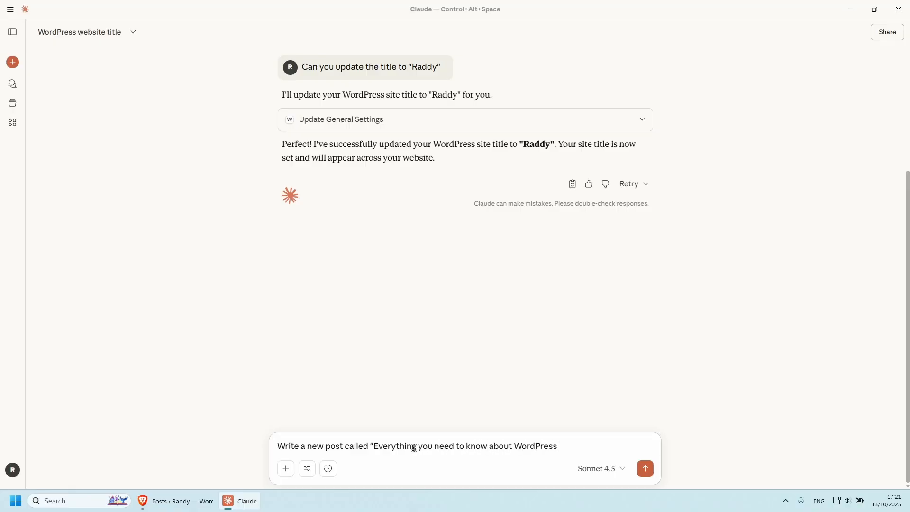
text(FSE Dev)
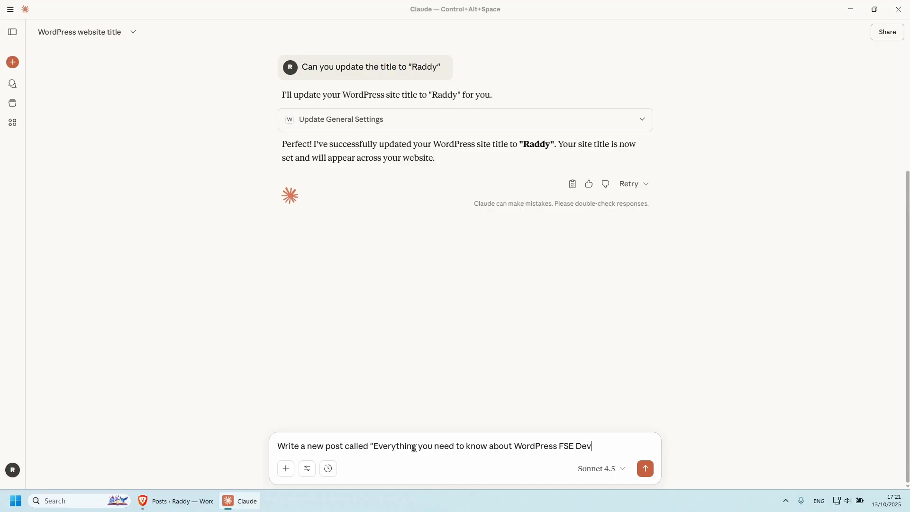
text(elopment")
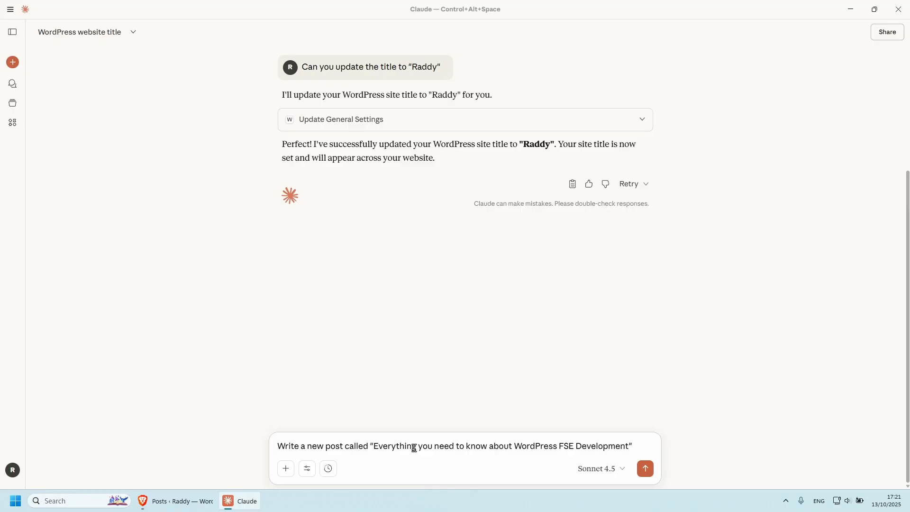
text(and add a)
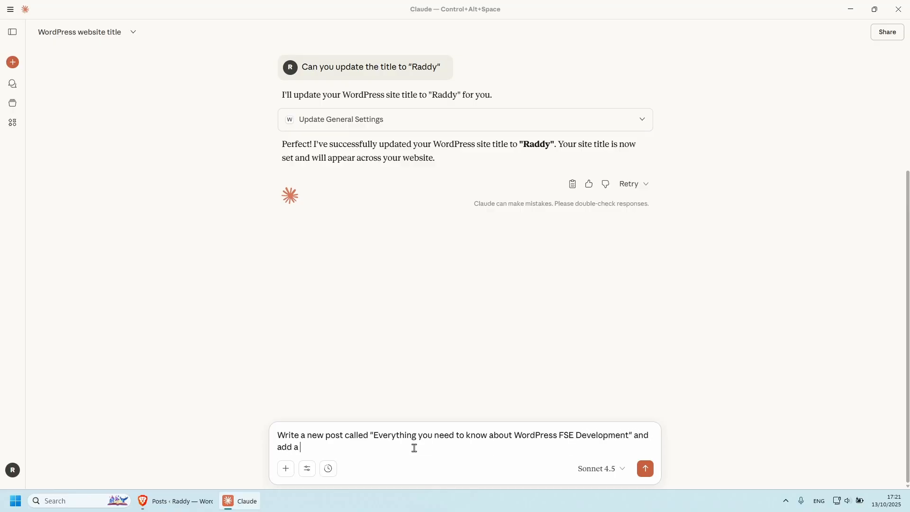
text(category to it as)
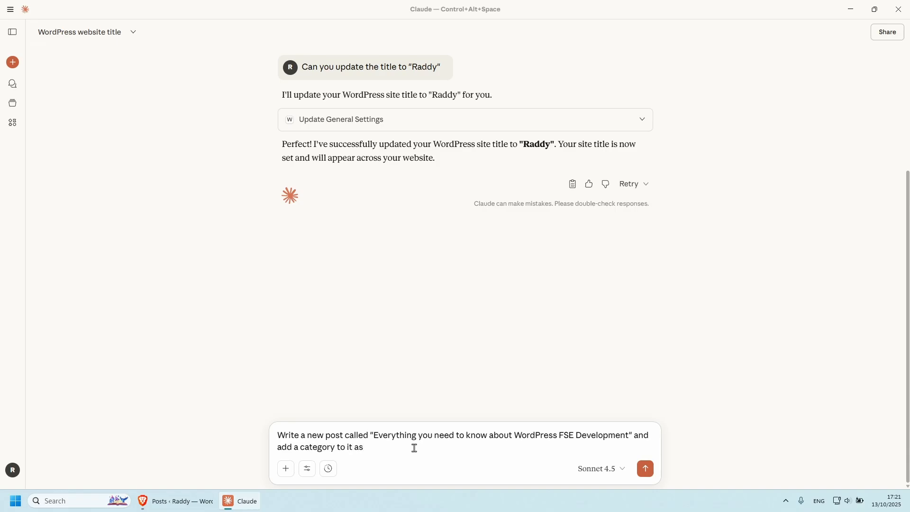
text(FSE)
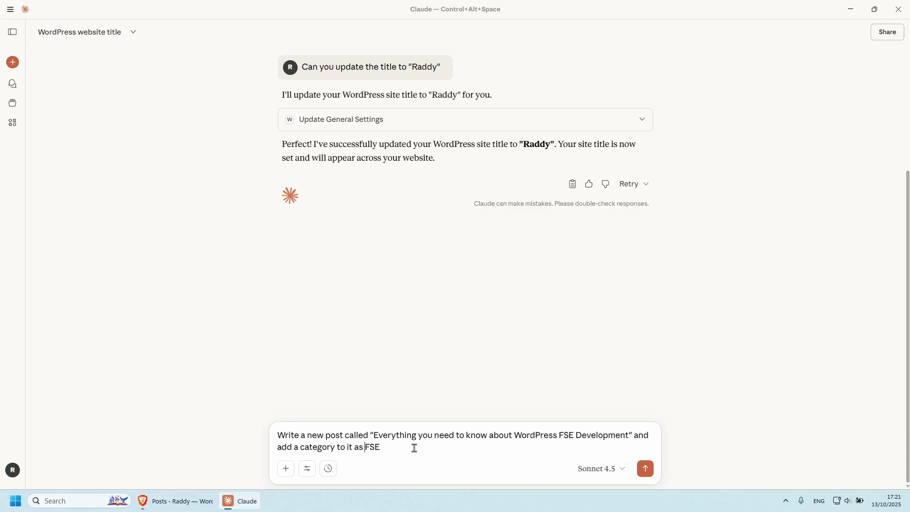
click(645, 468)
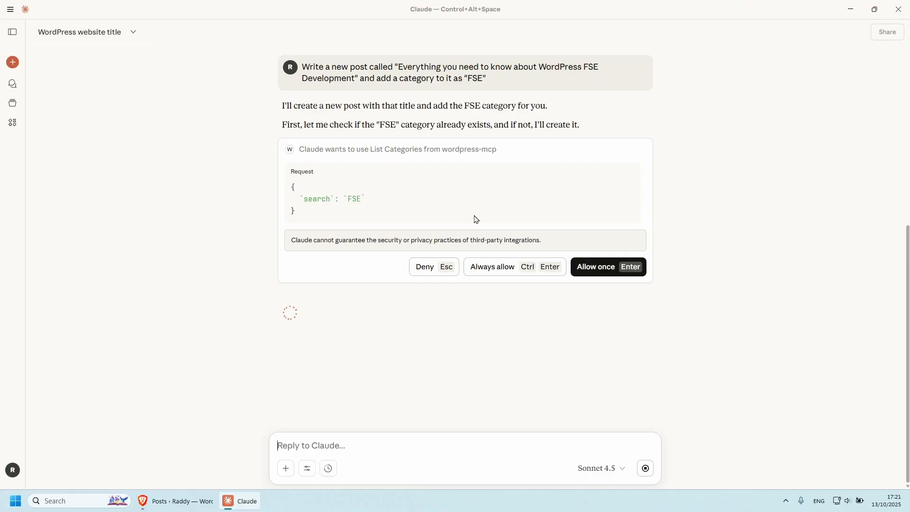
mouse_move(503, 237)
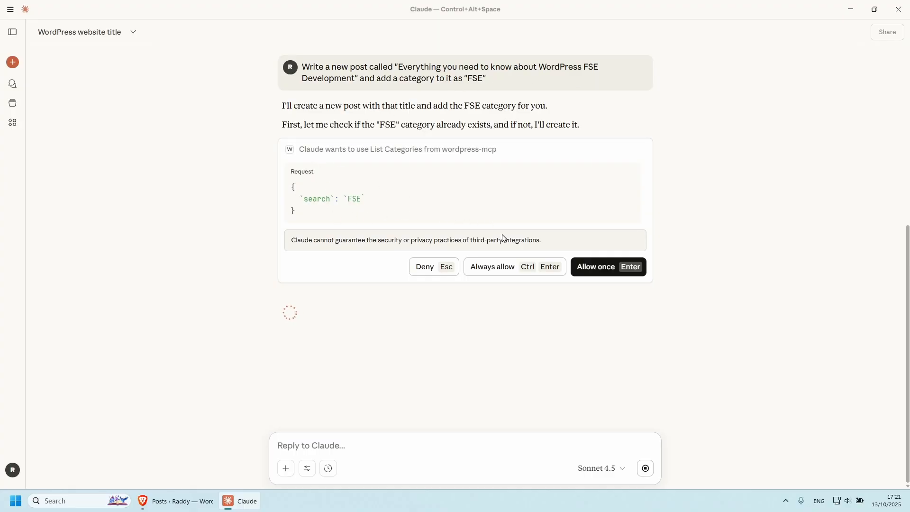
Allow the wordpress-mcp List Categories request and follow Claude adding the FSE category and post
click(607, 266)
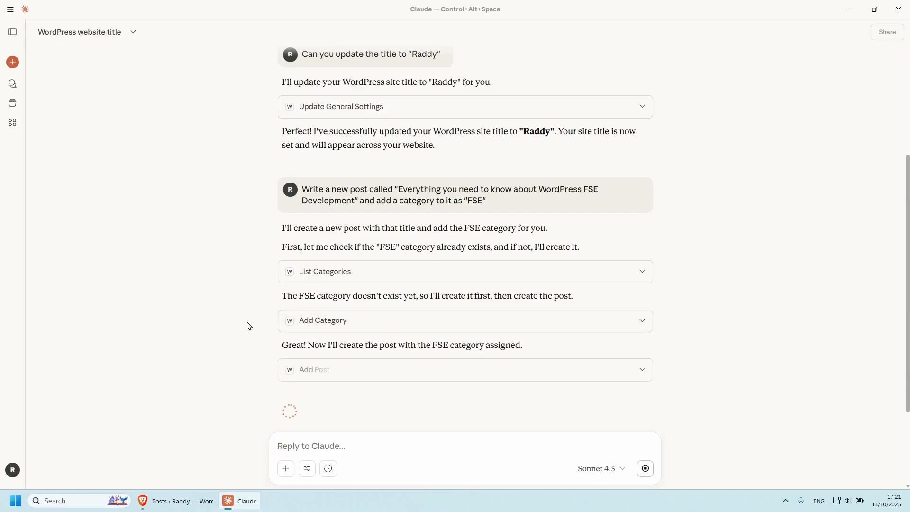
scroll(down, 3)
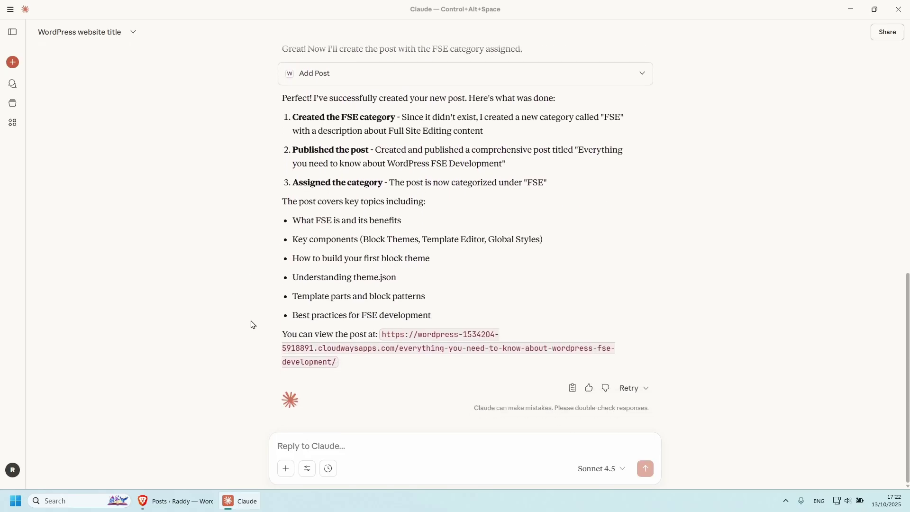
mouse_move(333, 361)
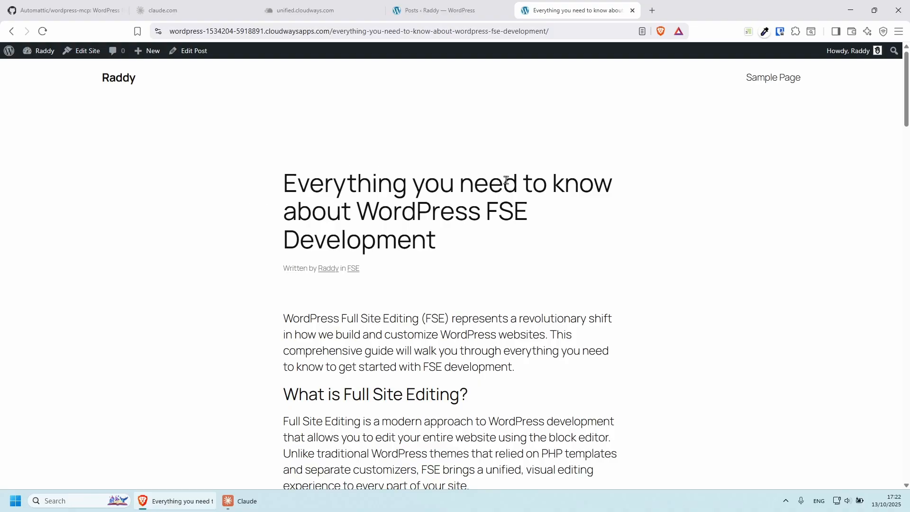
mouse_move(438, 222)
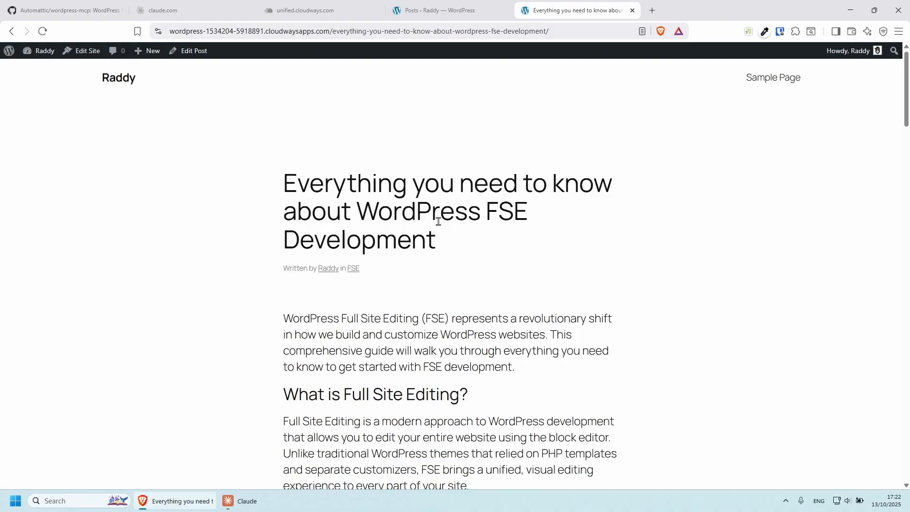
Read through the live FSE Development post, checking author Raddy, the FSE category and content
scroll(down, 3)
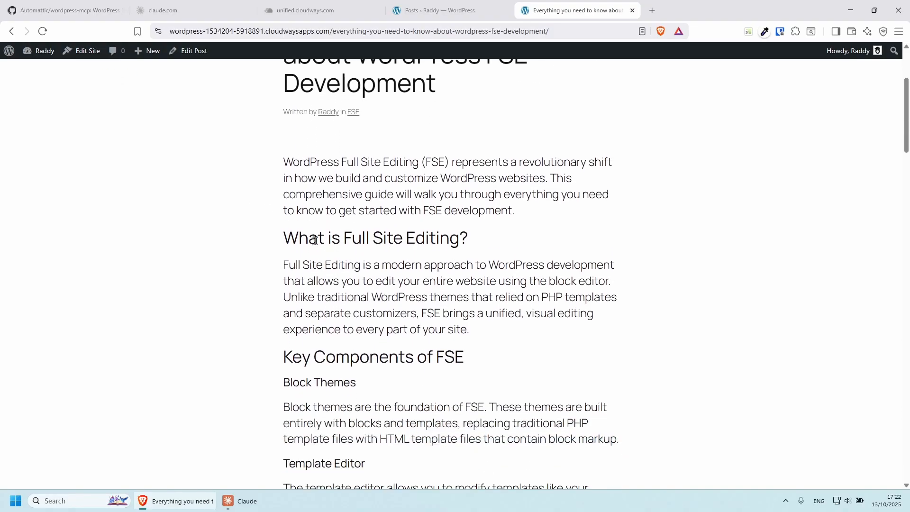
drag(298, 162, 443, 194)
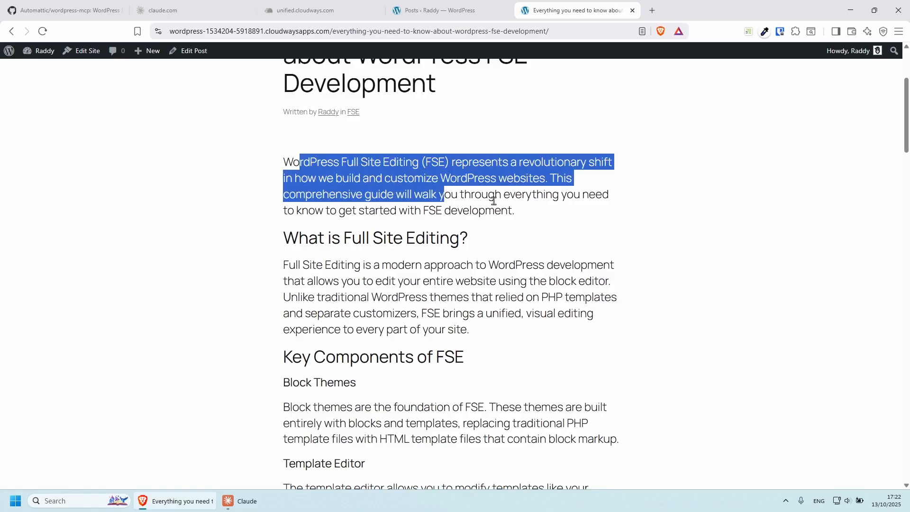
scroll(down, 3)
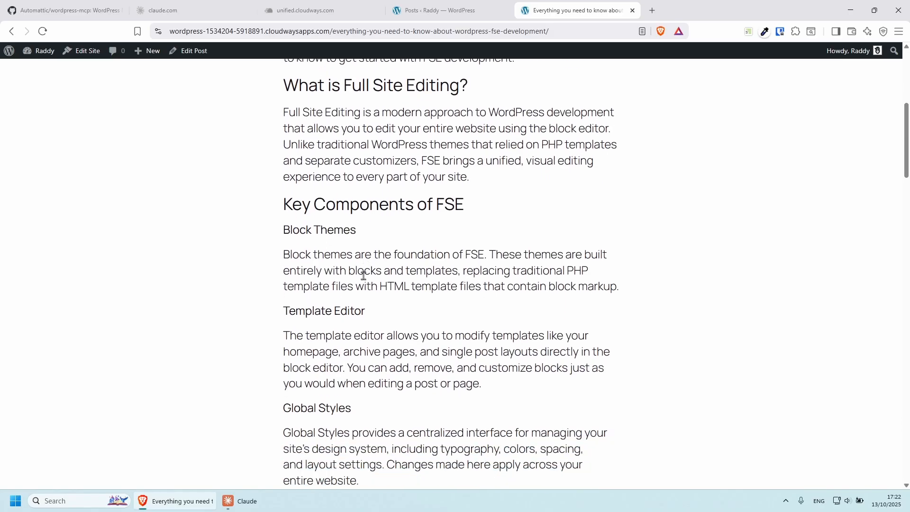
scroll(down, 3)
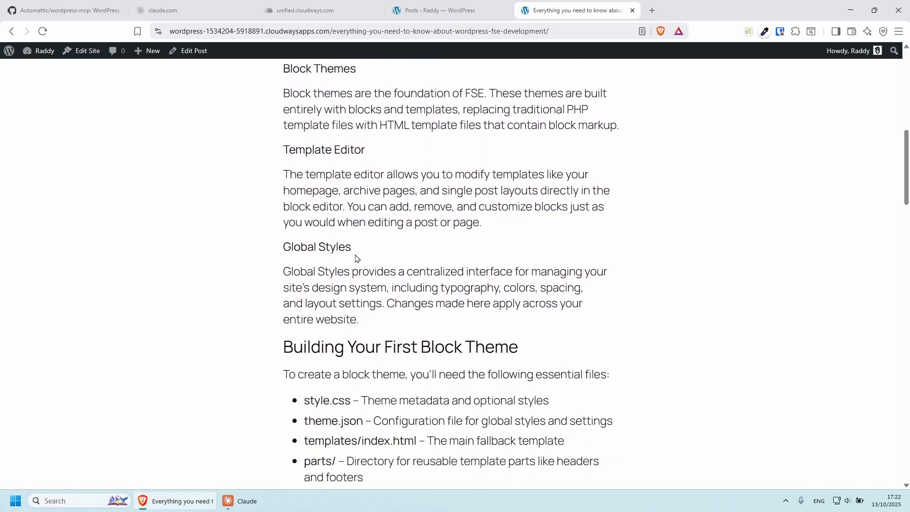
scroll(down, 3)
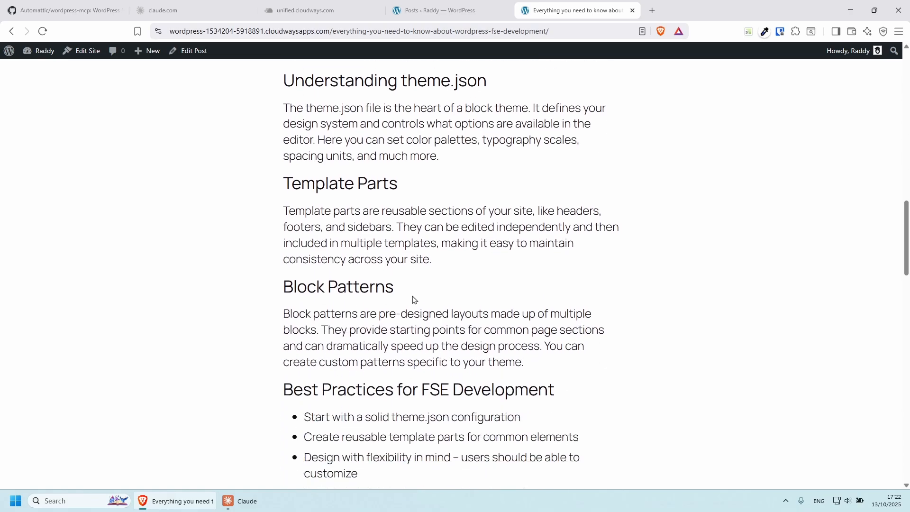
scroll(down, 3)
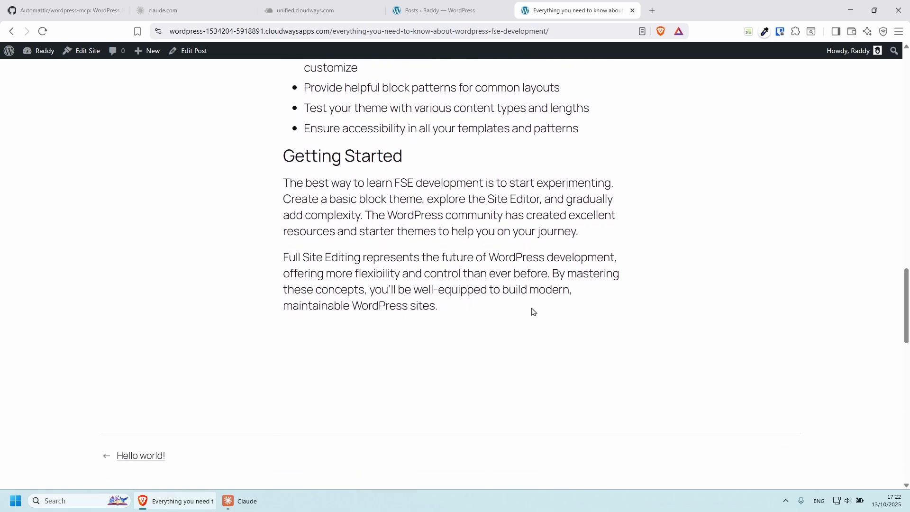
scroll(up, 3)
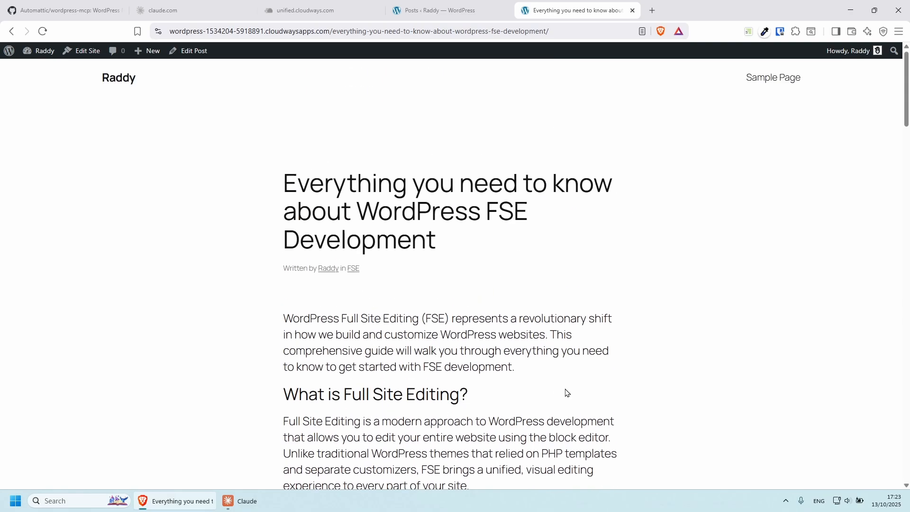
mouse_move(346, 273)
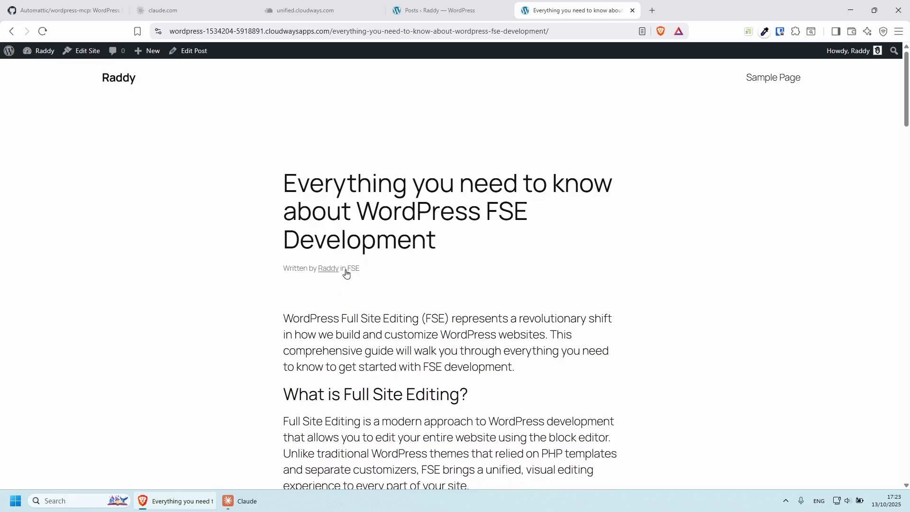
mouse_move(353, 272)
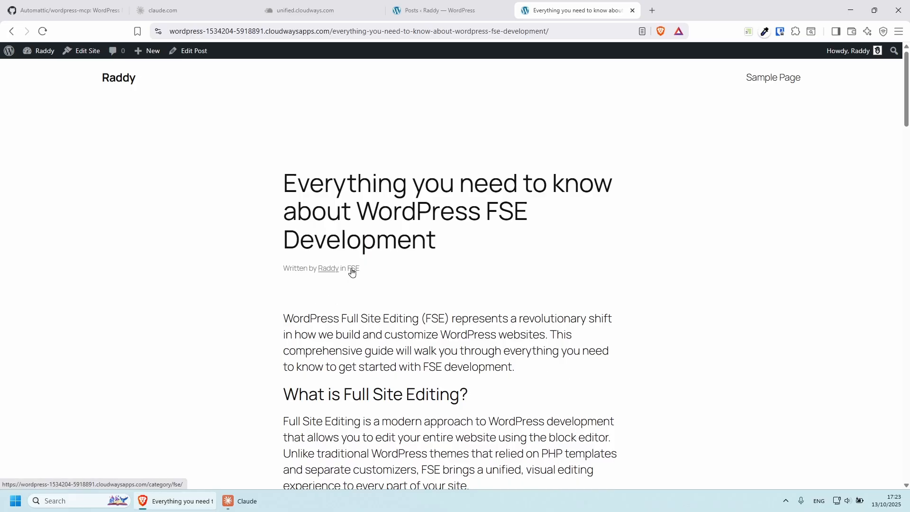
mouse_move(362, 283)
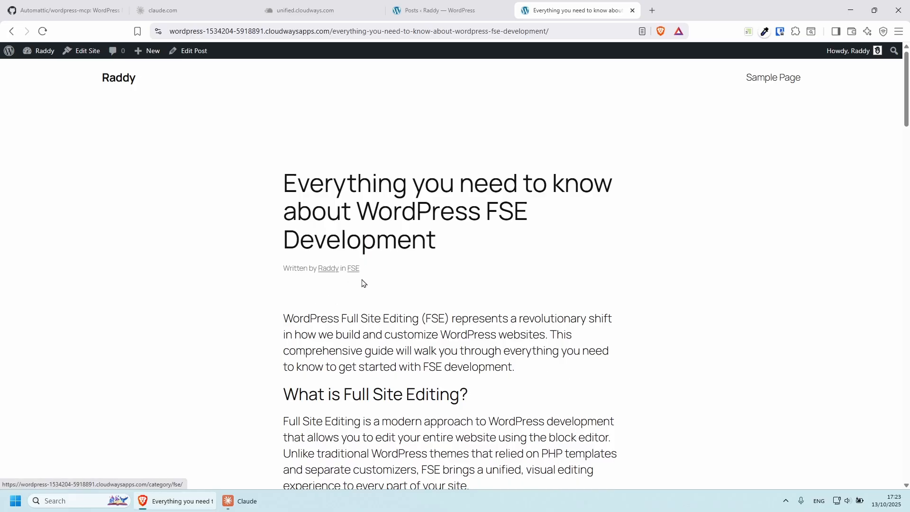
Switch to the Posts tab to see FSE Development under FSE and Hello world! under Uncategorized
click(444, 10)
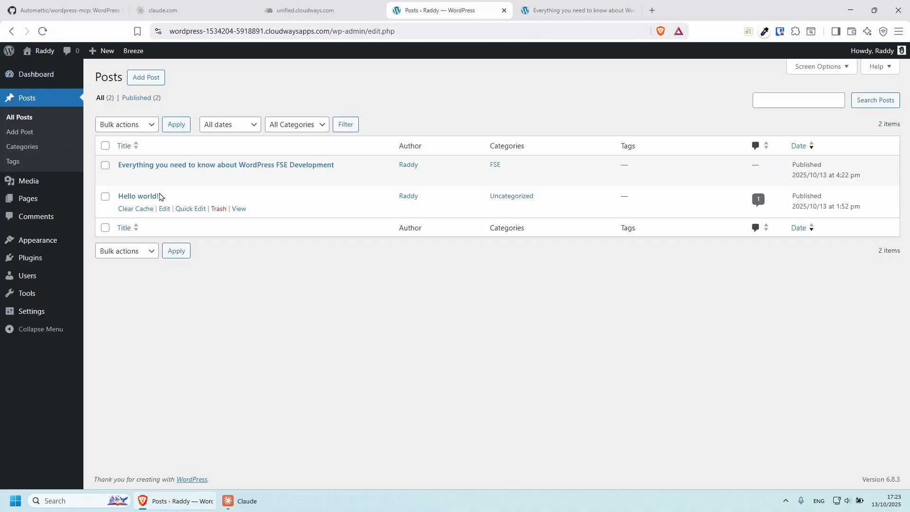
mouse_move(243, 229)
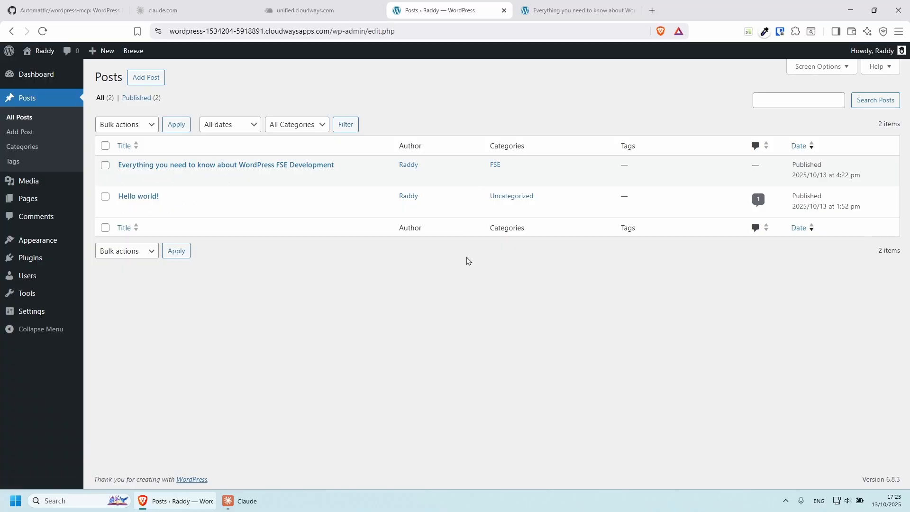
mouse_move(281, 388)
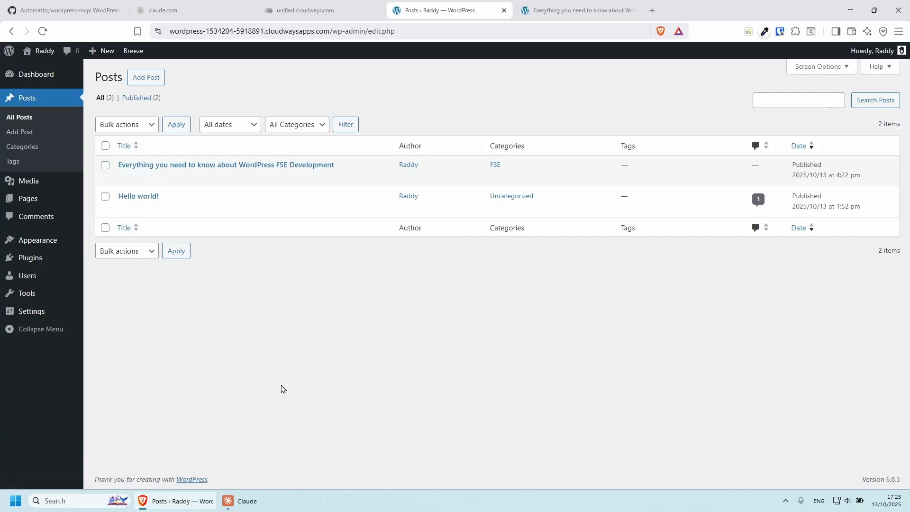
mouse_move(273, 350)
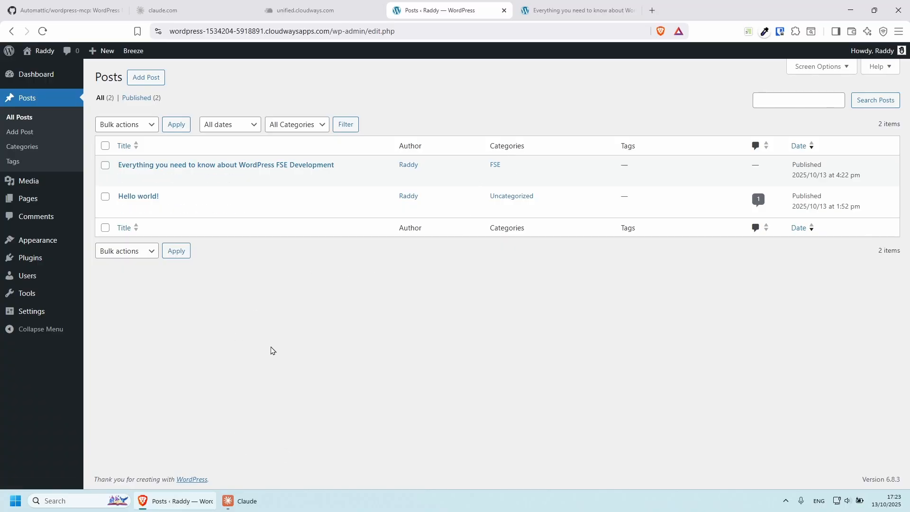
mouse_move(64, 421)
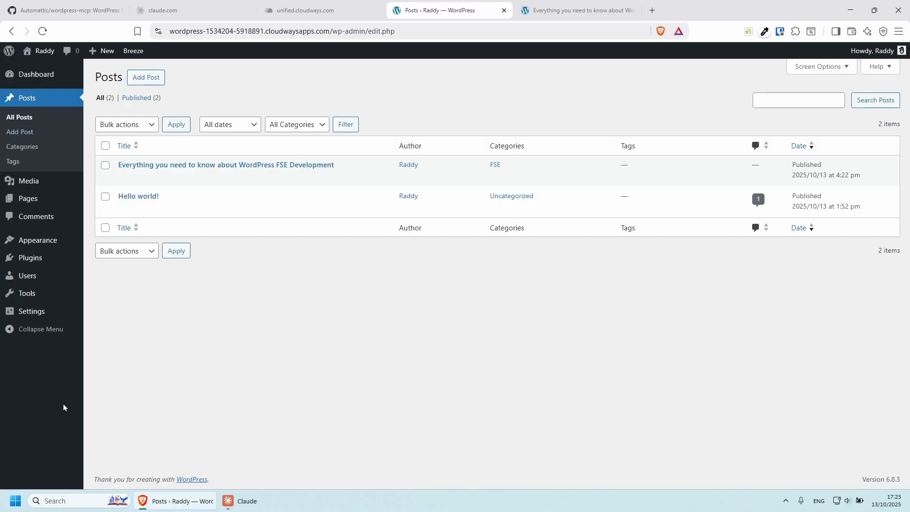
mouse_move(262, 398)
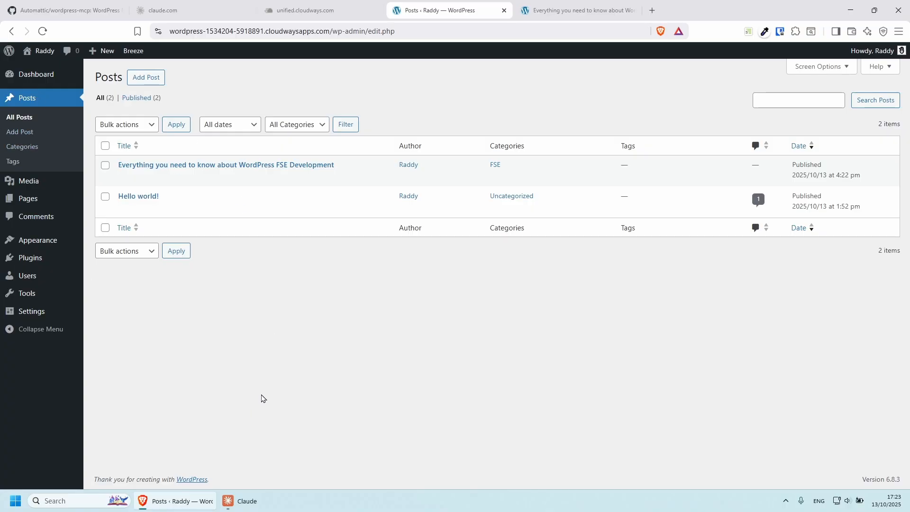
mouse_move(265, 390)
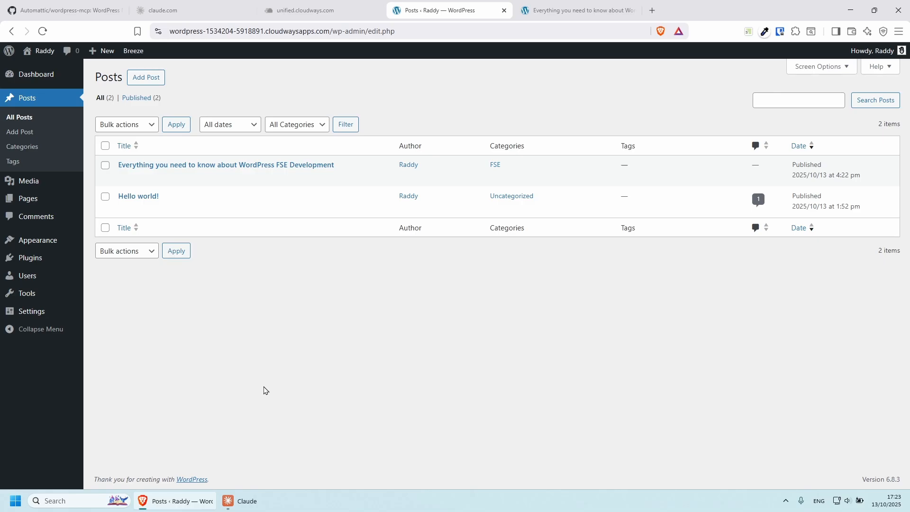
mouse_move(446, 384)
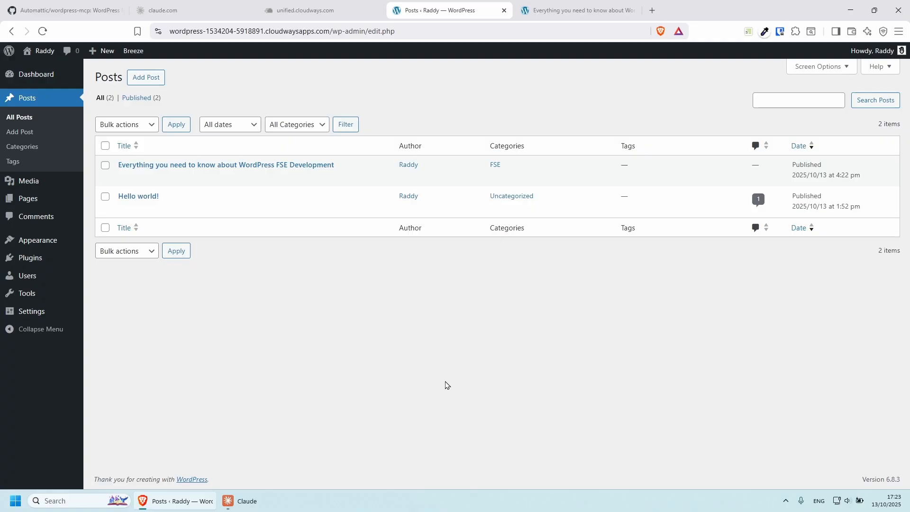
mouse_move(458, 375)
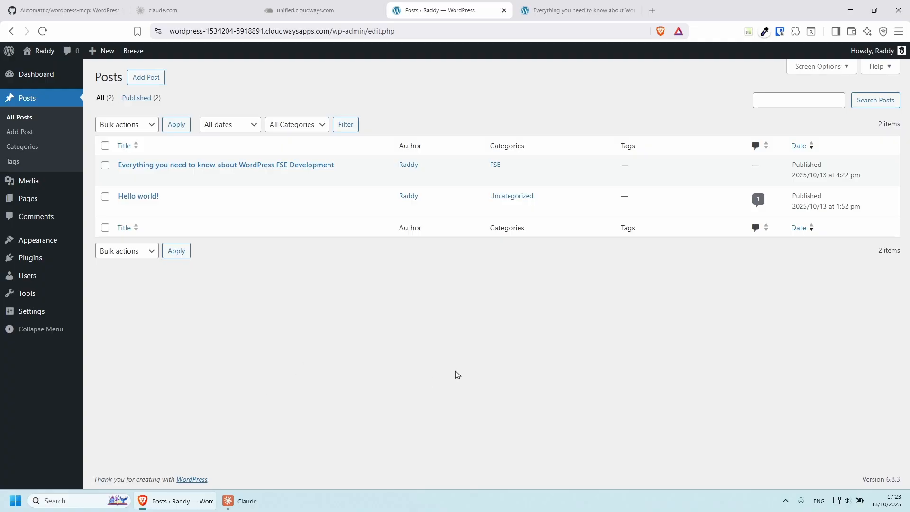